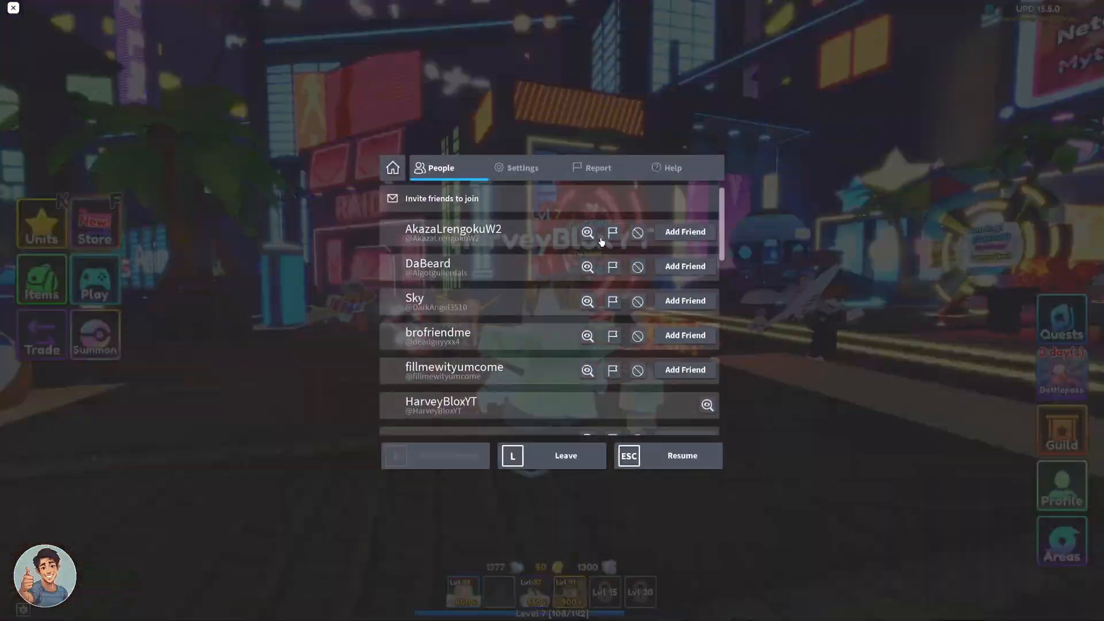
# - Exit the current Roblox experience and confirm leaving
pyautogui.click(565, 455)
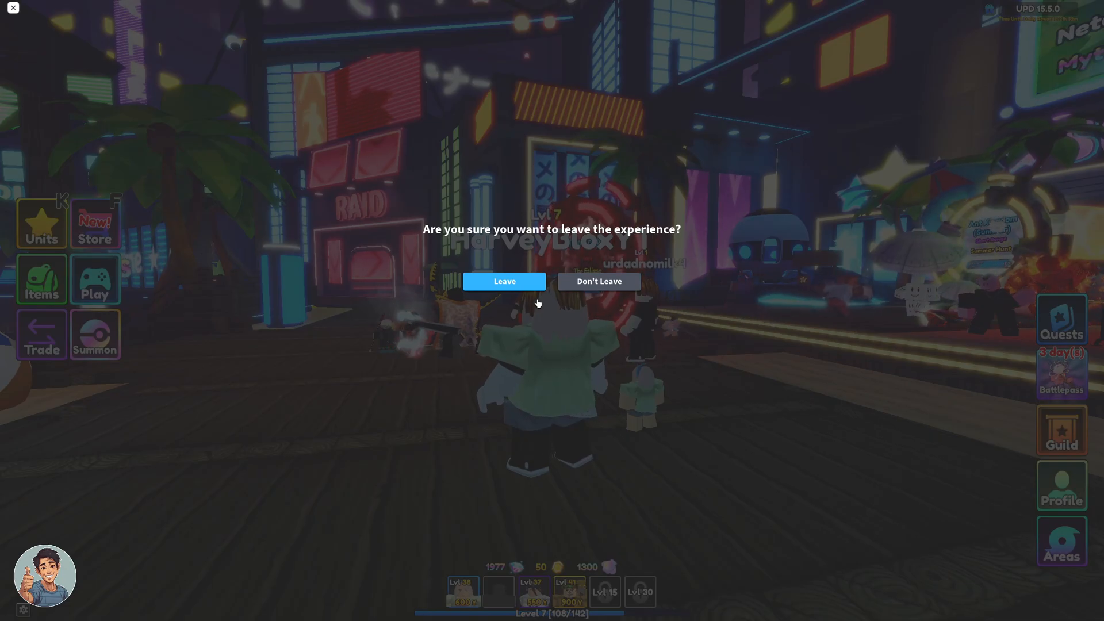
pyautogui.click(504, 282)
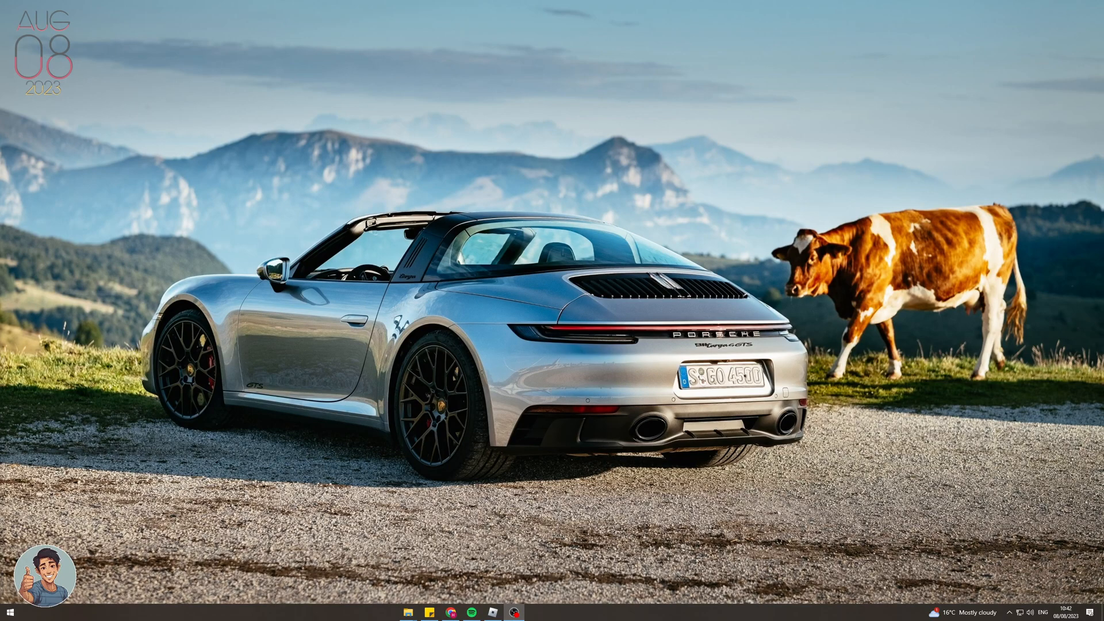
pyautogui.moveTo(137, 345)
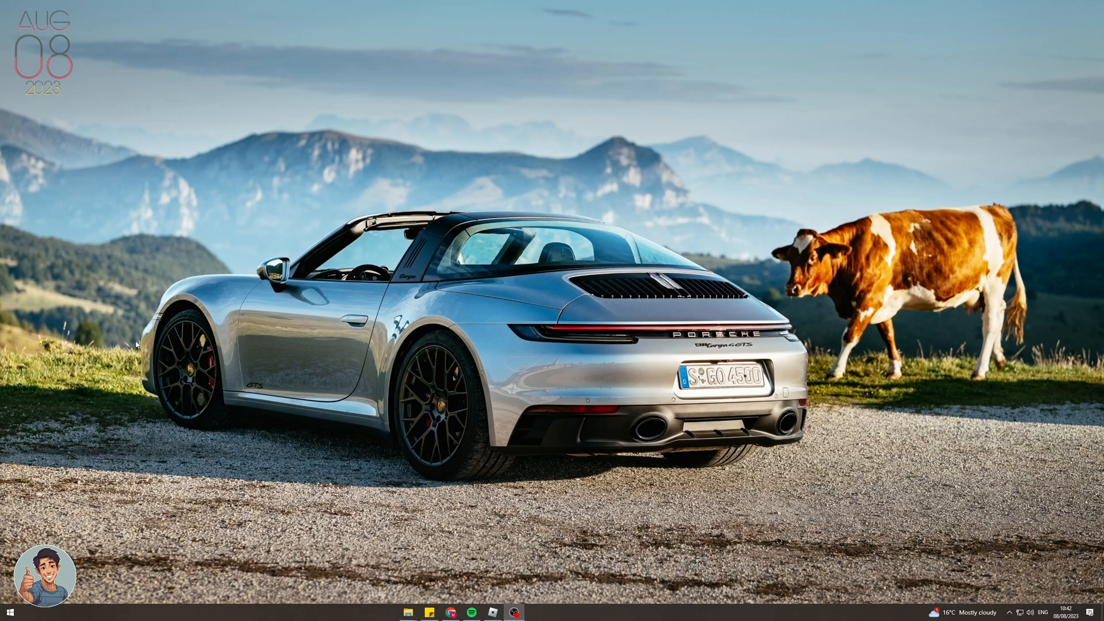
pyautogui.moveTo(855, 407)
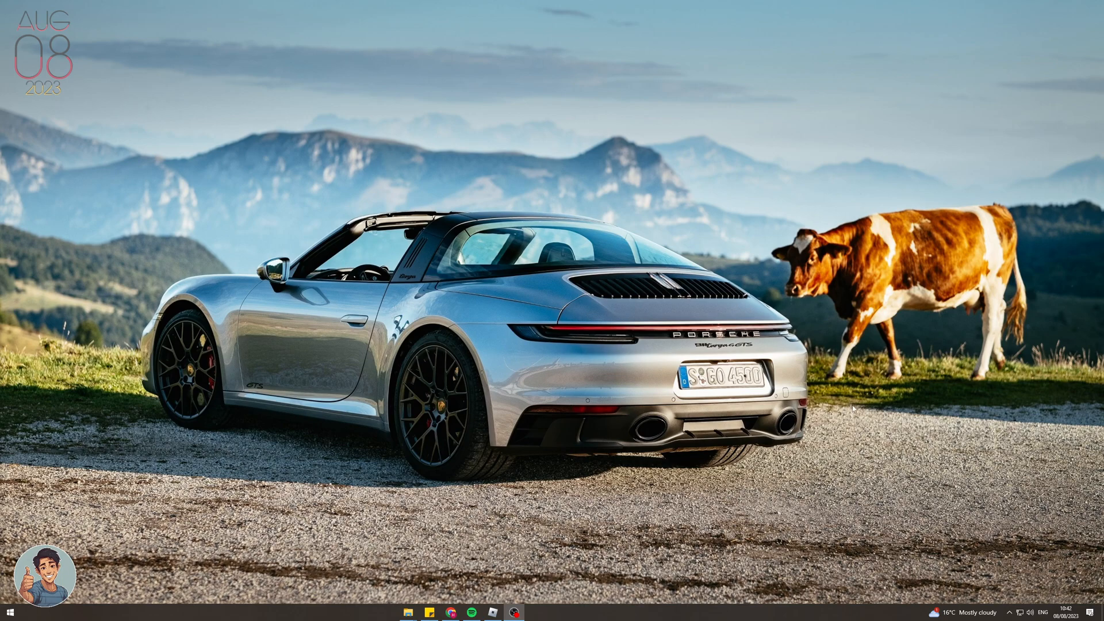
# - Open File Explorer and the empty Accounts Manager folder on the Desktop
pyautogui.rightClick(852, 407)
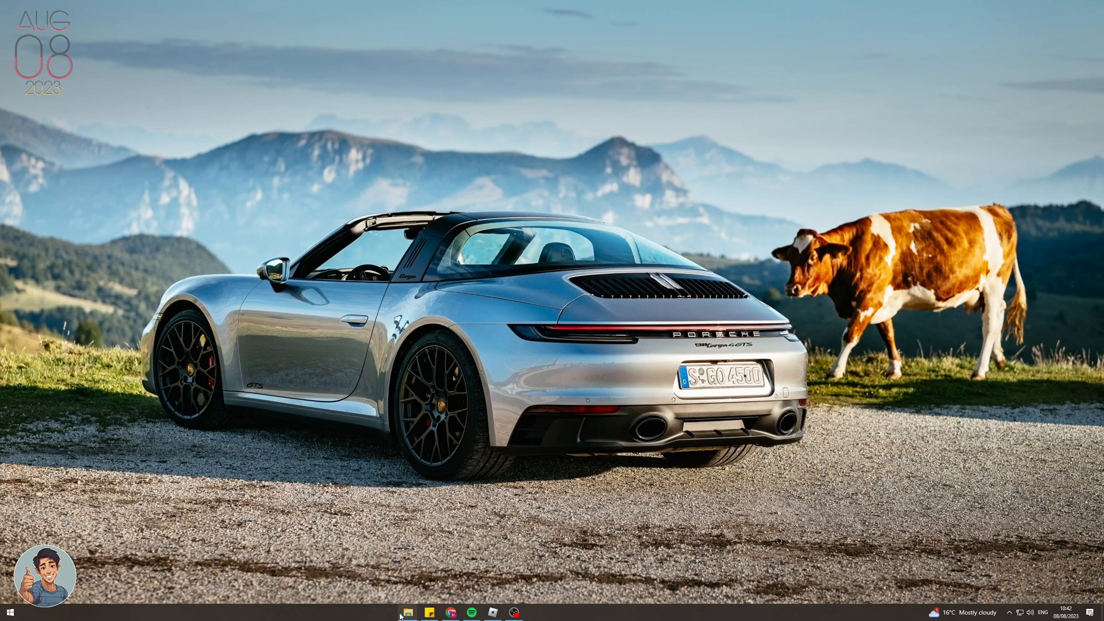
pyautogui.rightClick(407, 612)
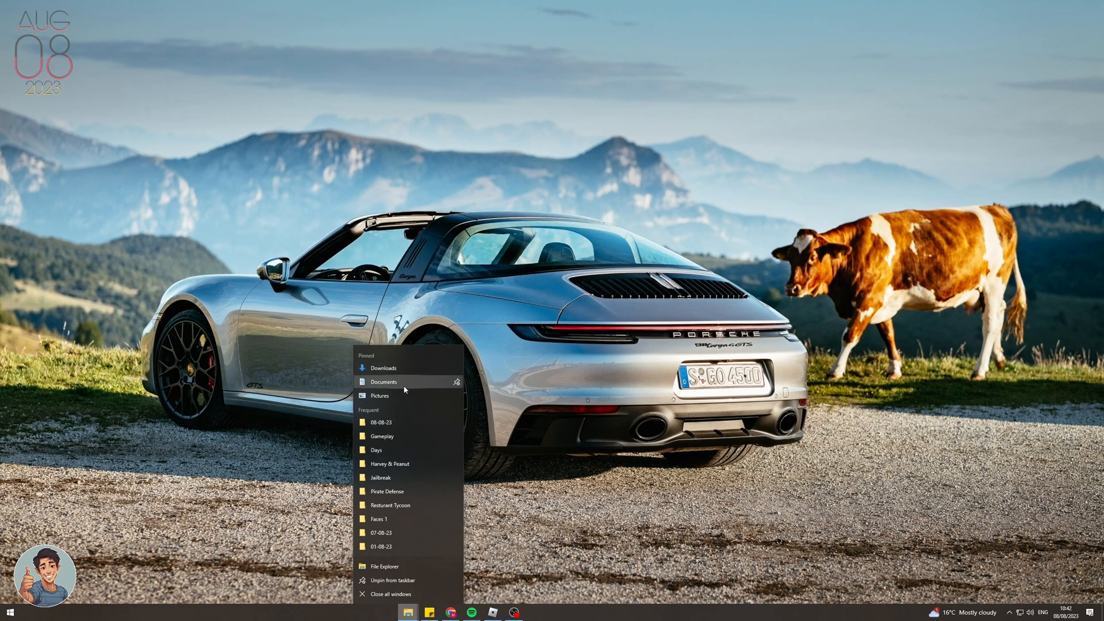
pyautogui.click(384, 383)
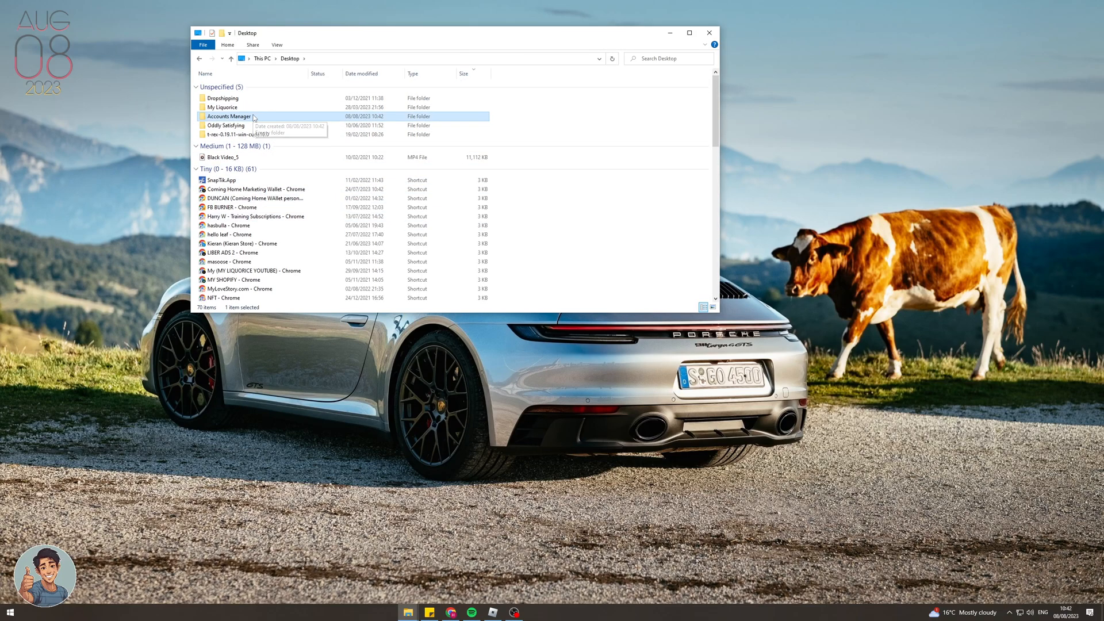
pyautogui.doubleClick(228, 116)
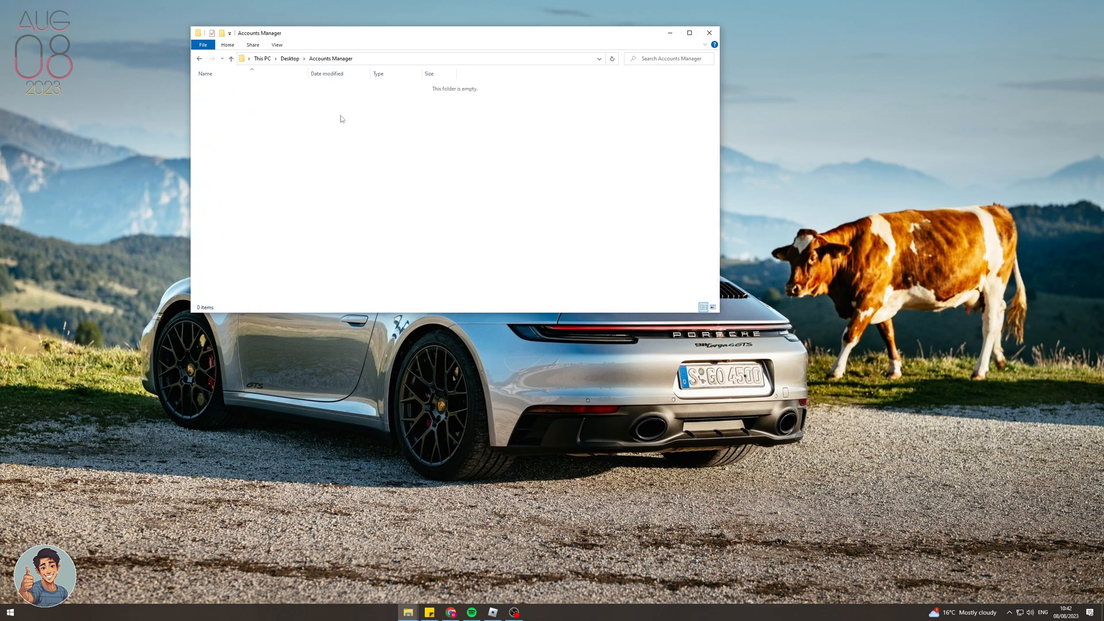
pyautogui.rightClick(331, 58)
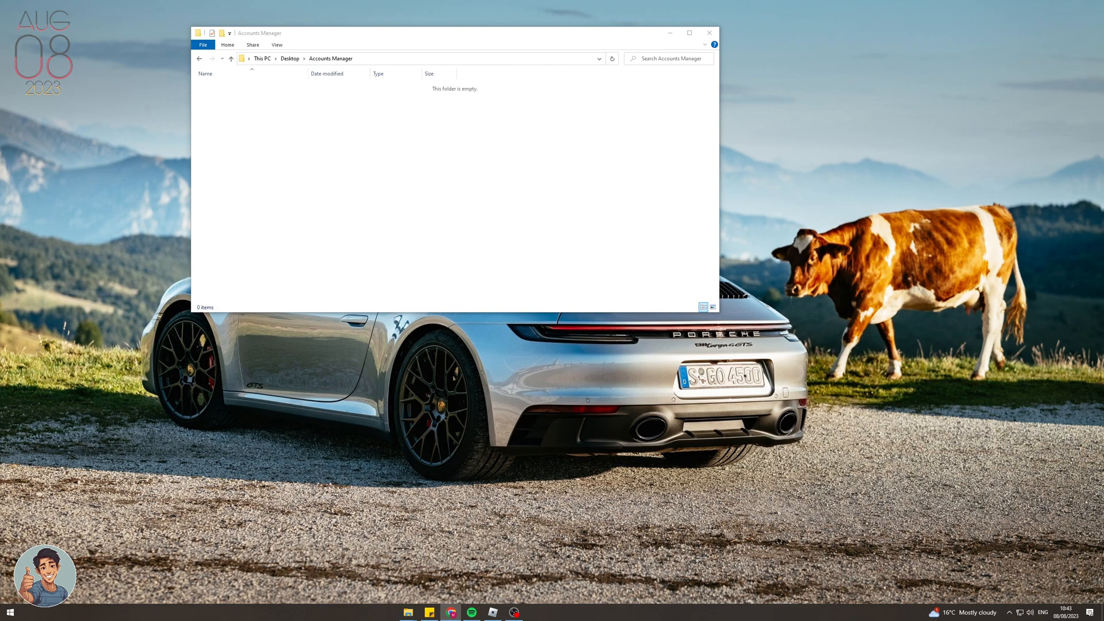
pyautogui.click(452, 612)
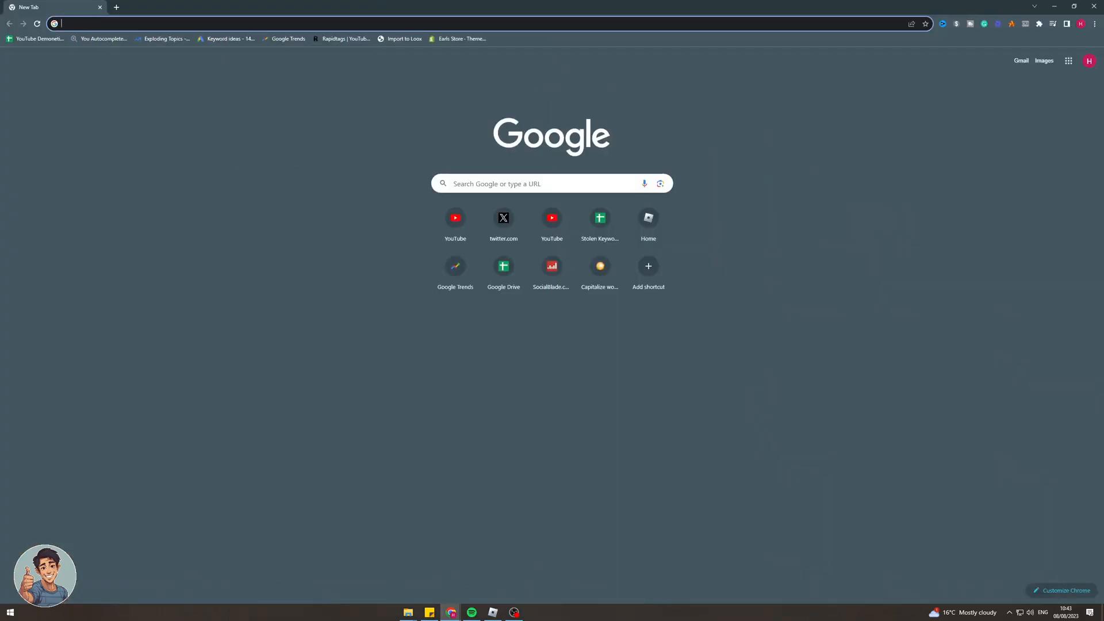
# - Google 'roblox account manager' and open the GitHub repository result in a new tab
pyautogui.click(282, 23)
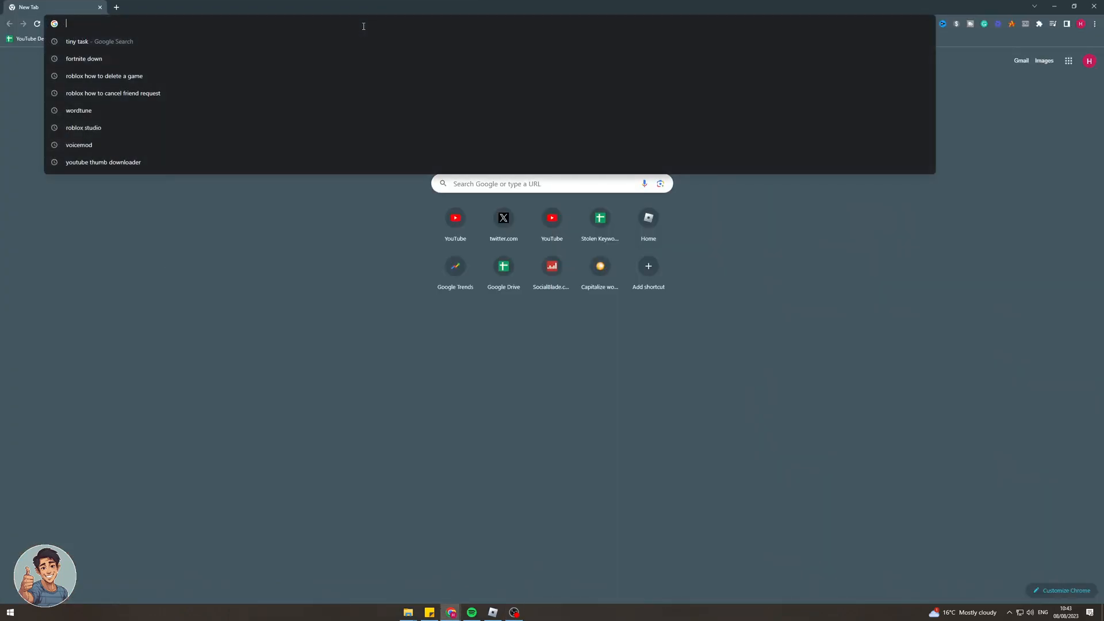
pyautogui.write('roblox account')
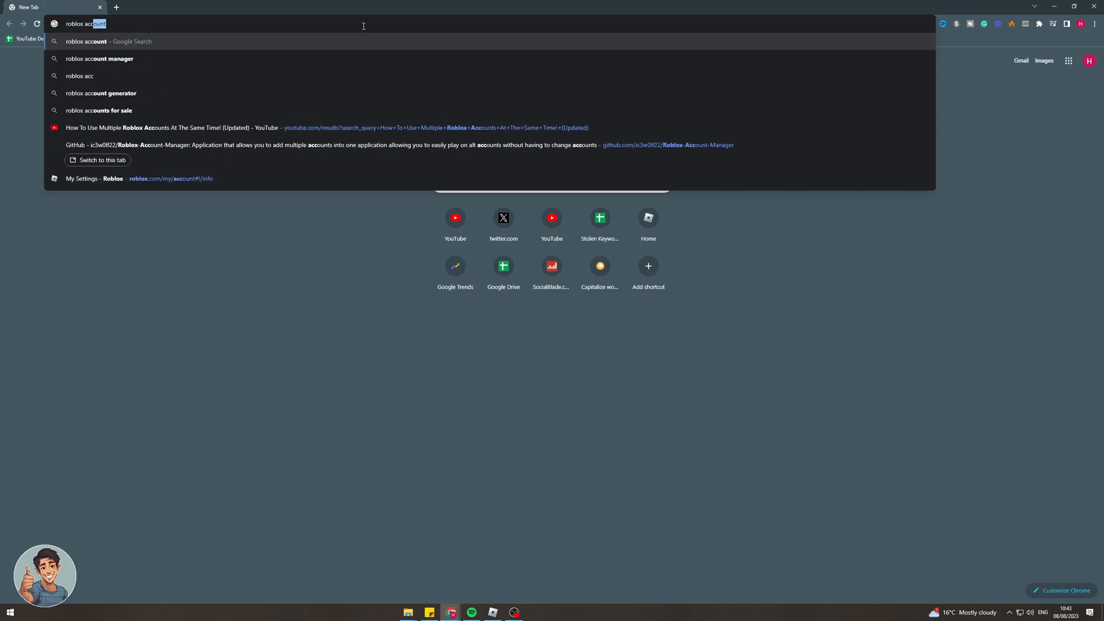
pyautogui.click(100, 58)
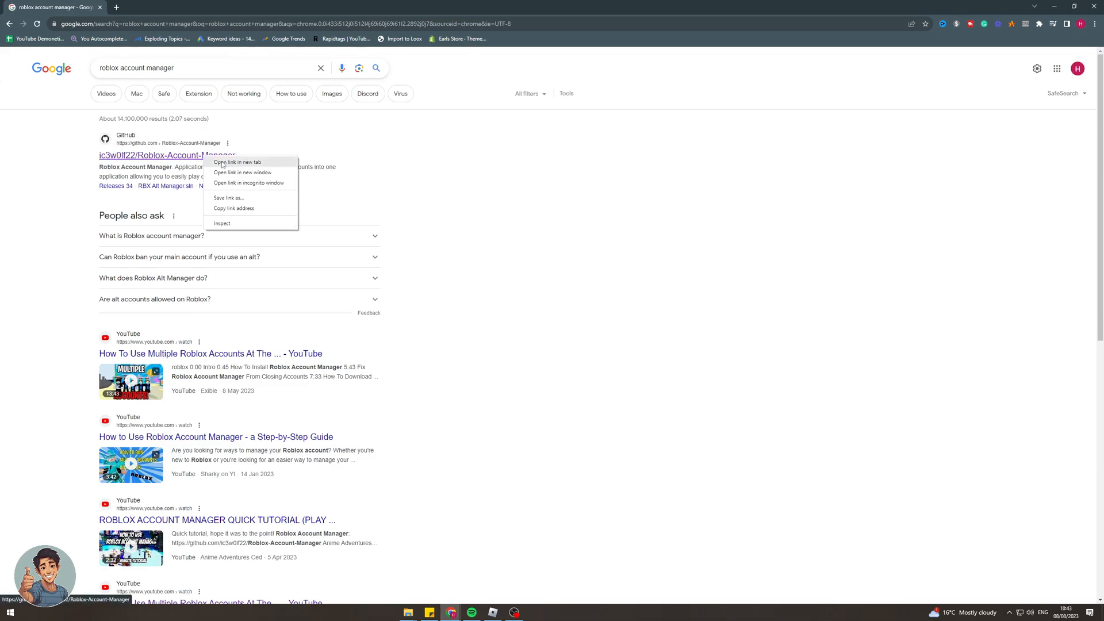
pyautogui.click(236, 162)
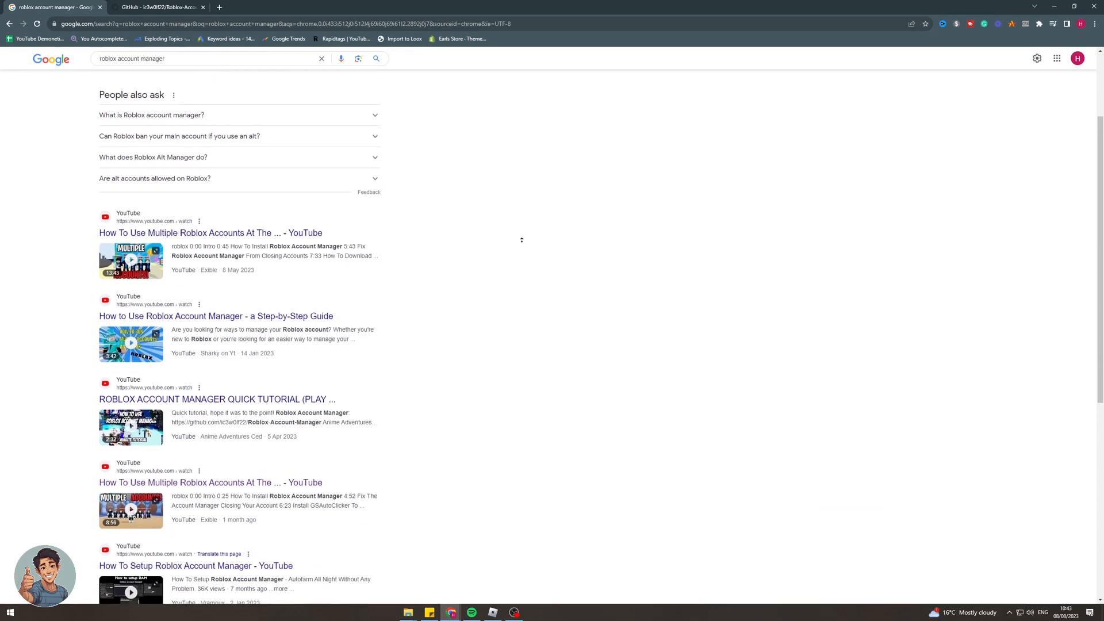
pyautogui.click(157, 7)
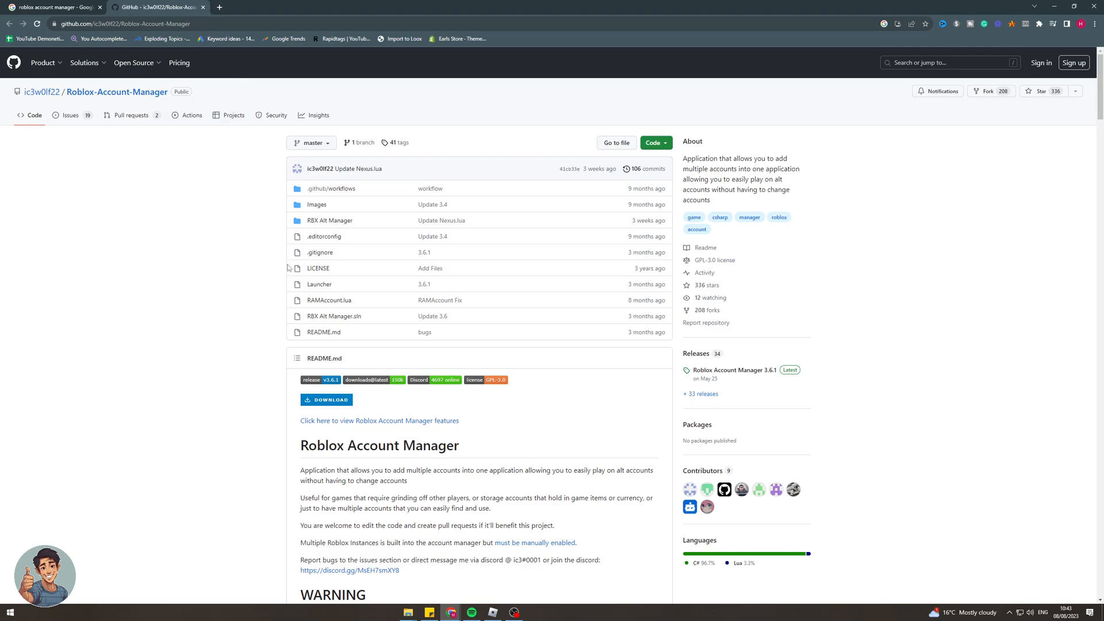
# - Scroll through the README to the Download section and open the Releases page
pyautogui.scroll(-3)
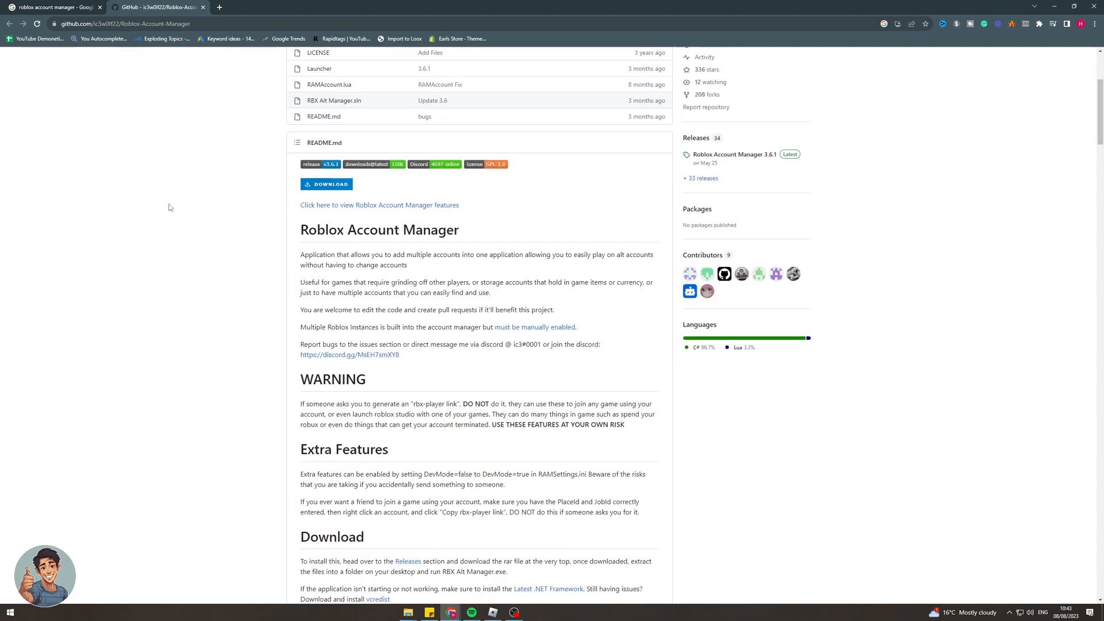
pyautogui.scroll(-3)
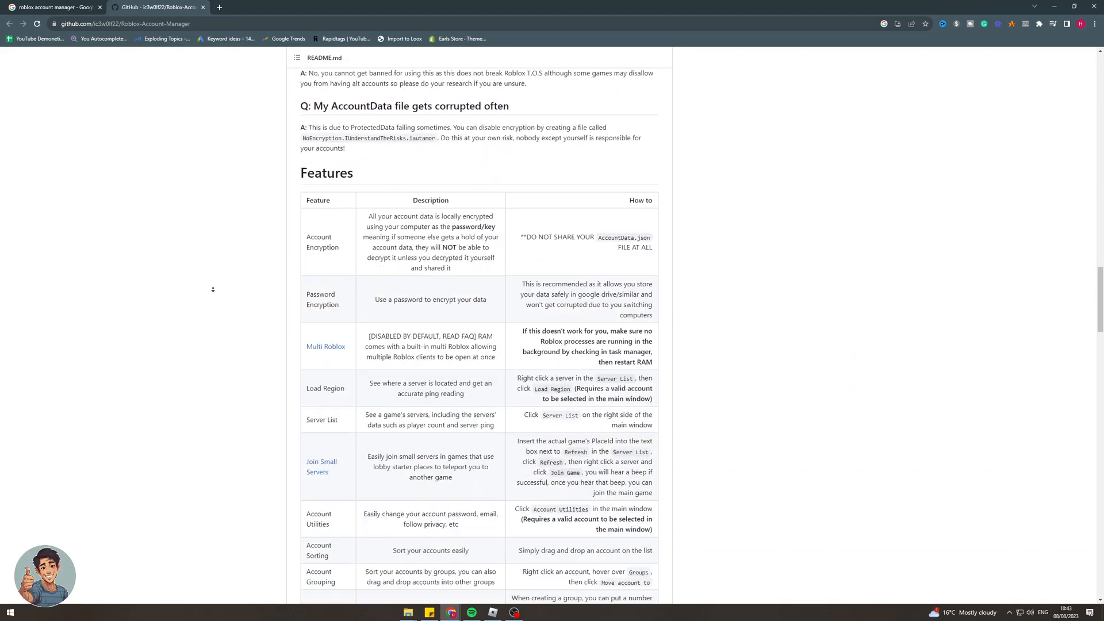
pyautogui.scroll(-3)
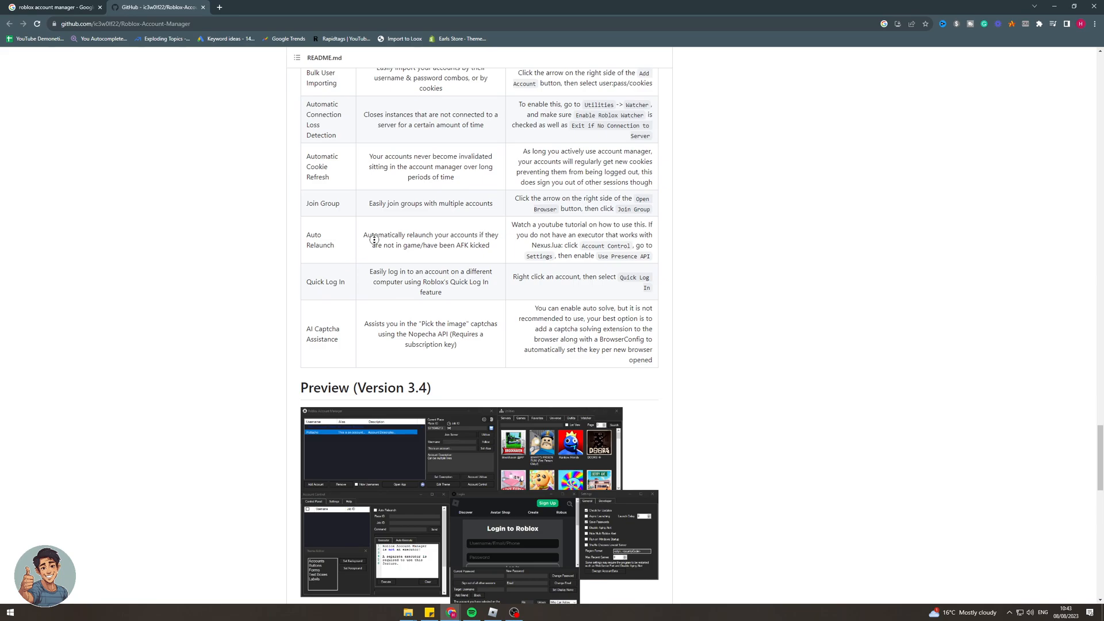
pyautogui.scroll(-3)
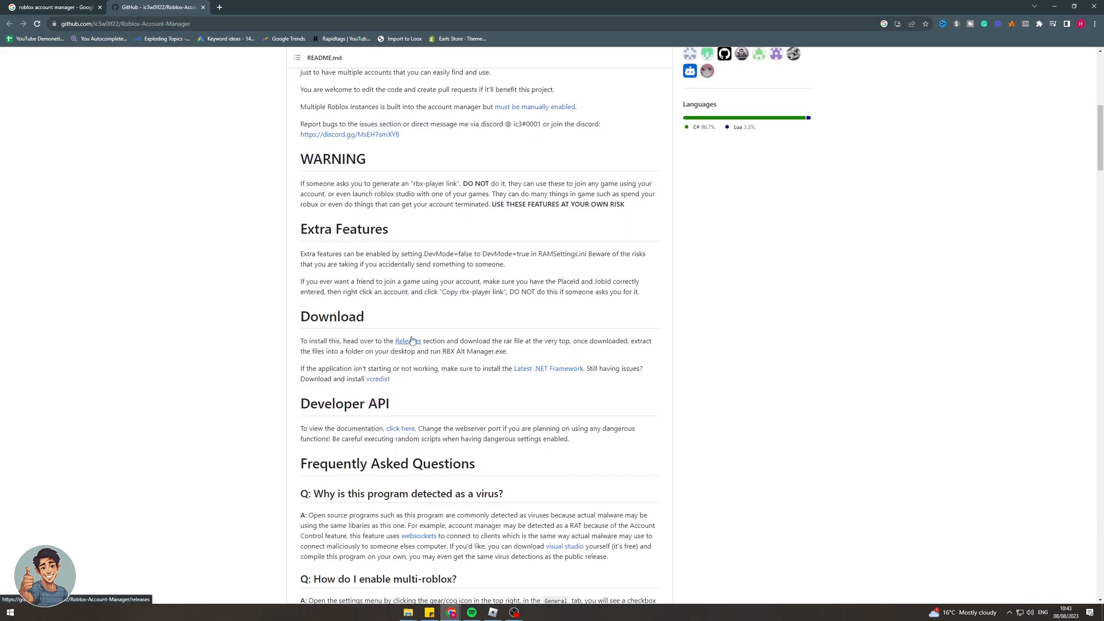
pyautogui.click(407, 341)
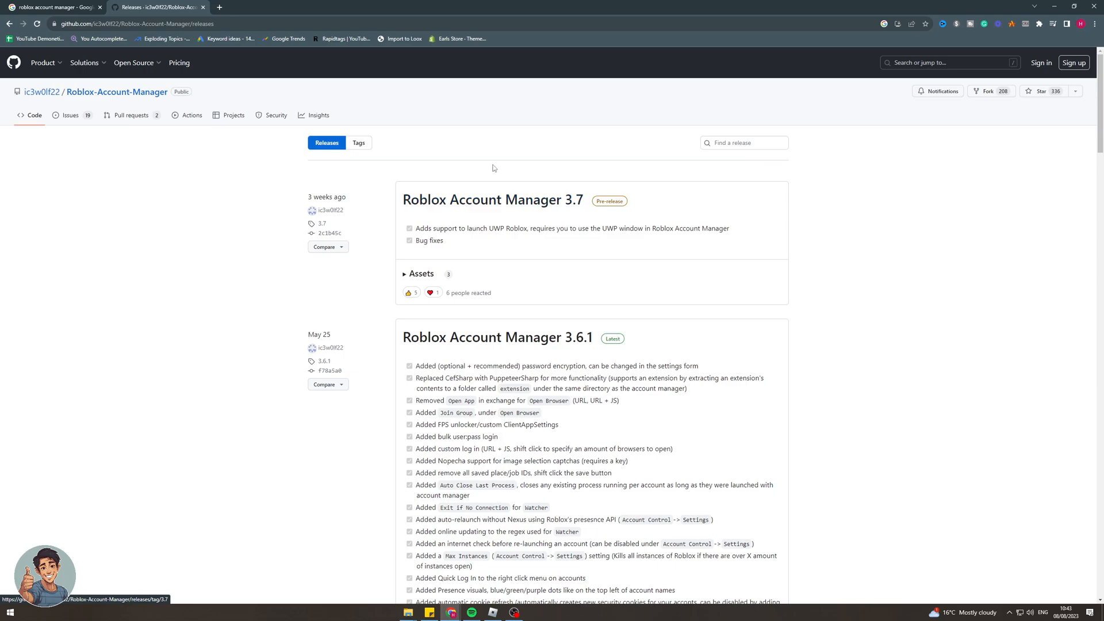
pyautogui.moveTo(599, 227)
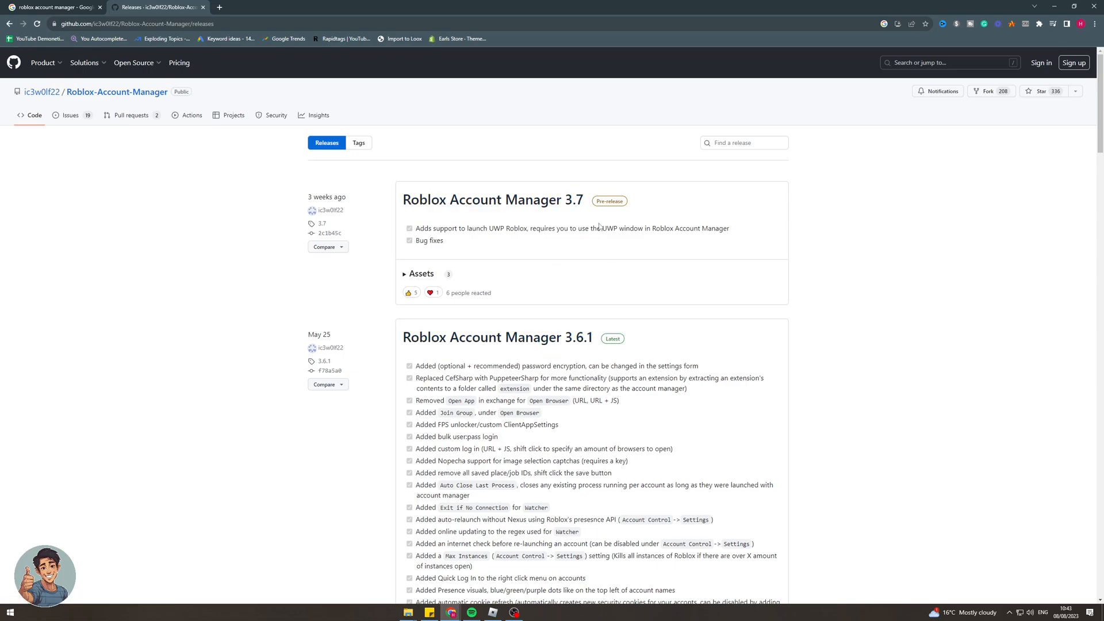
pyautogui.moveTo(493, 342)
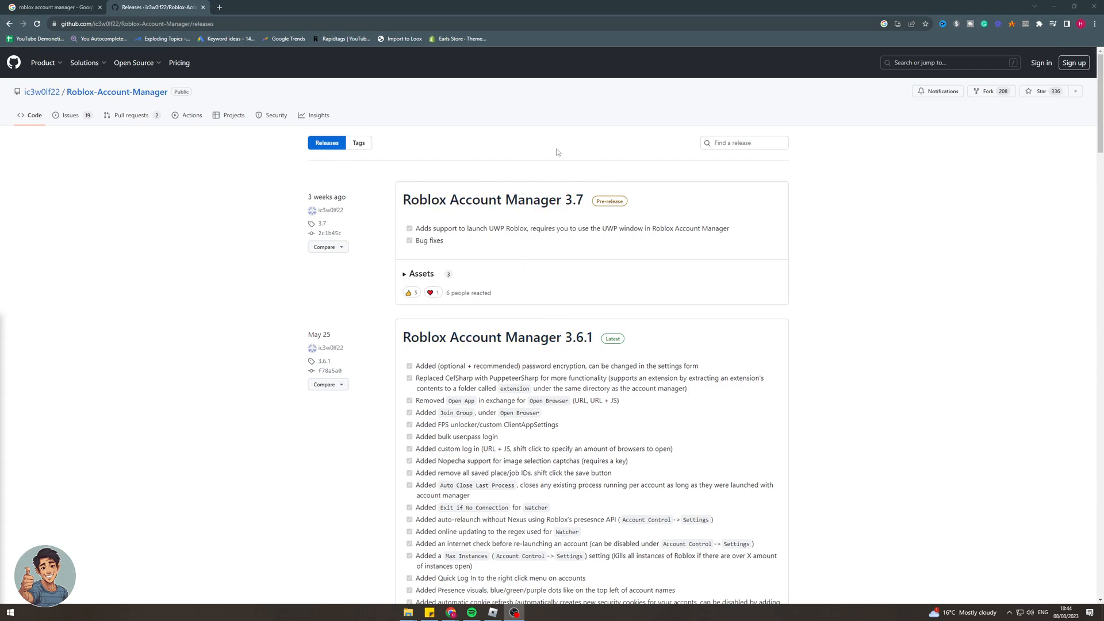
# - Download the 4.0 MB Roblox.Account.Manager.3.6.1.zip from the 3.6.1 release assets
pyautogui.scroll(-3)
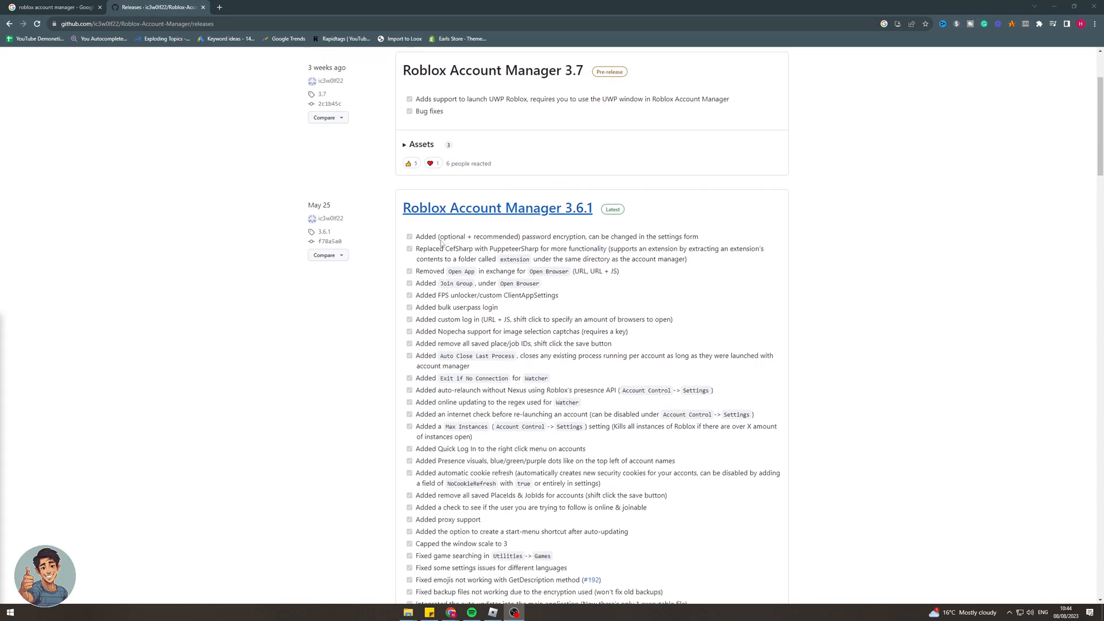
pyautogui.scroll(-3)
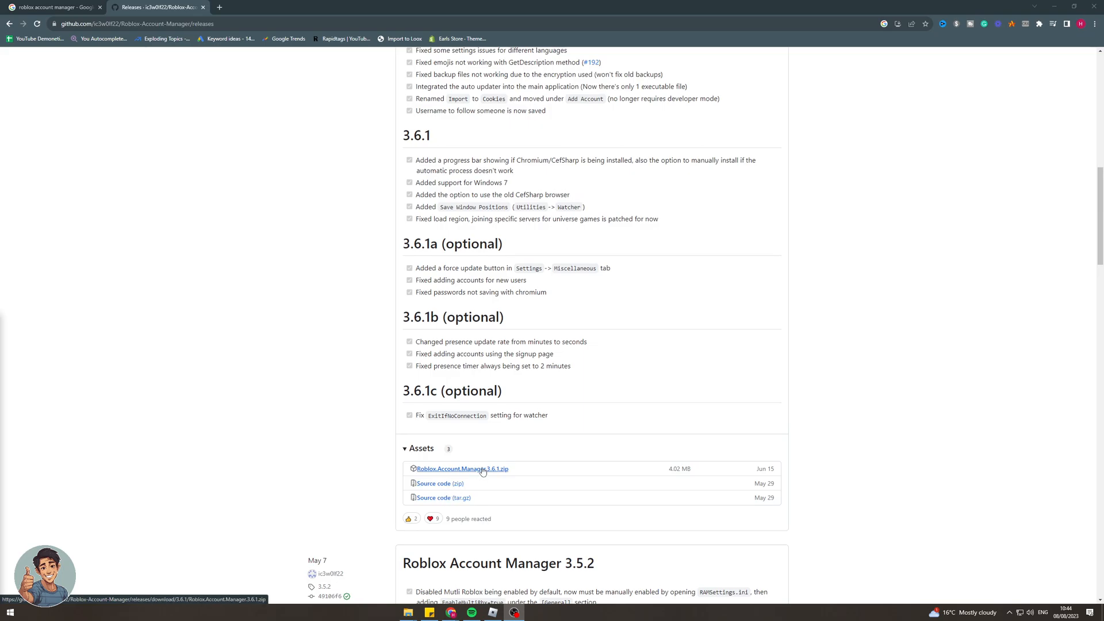
pyautogui.moveTo(530, 292)
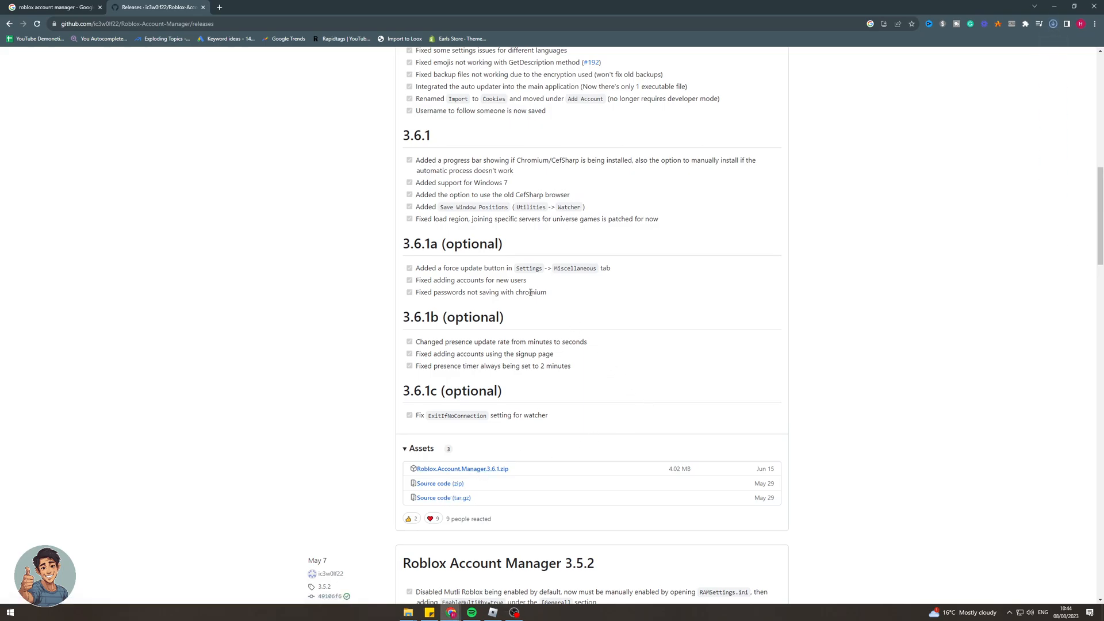
pyautogui.click(462, 469)
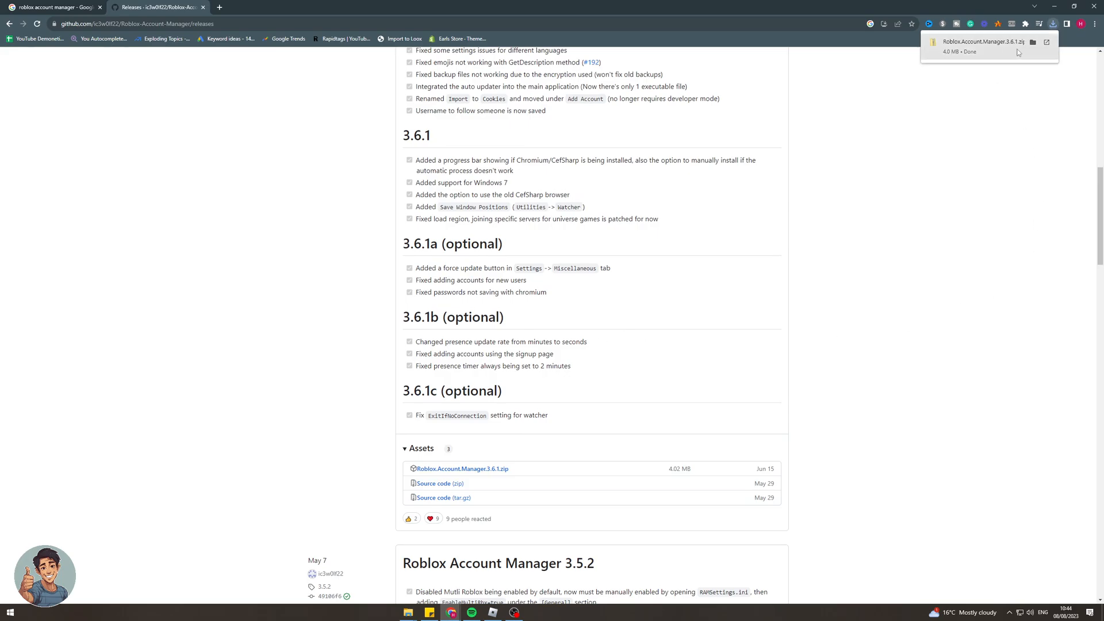
# - Show the downloaded zip in its folder and extract all its contents
pyautogui.click(1034, 42)
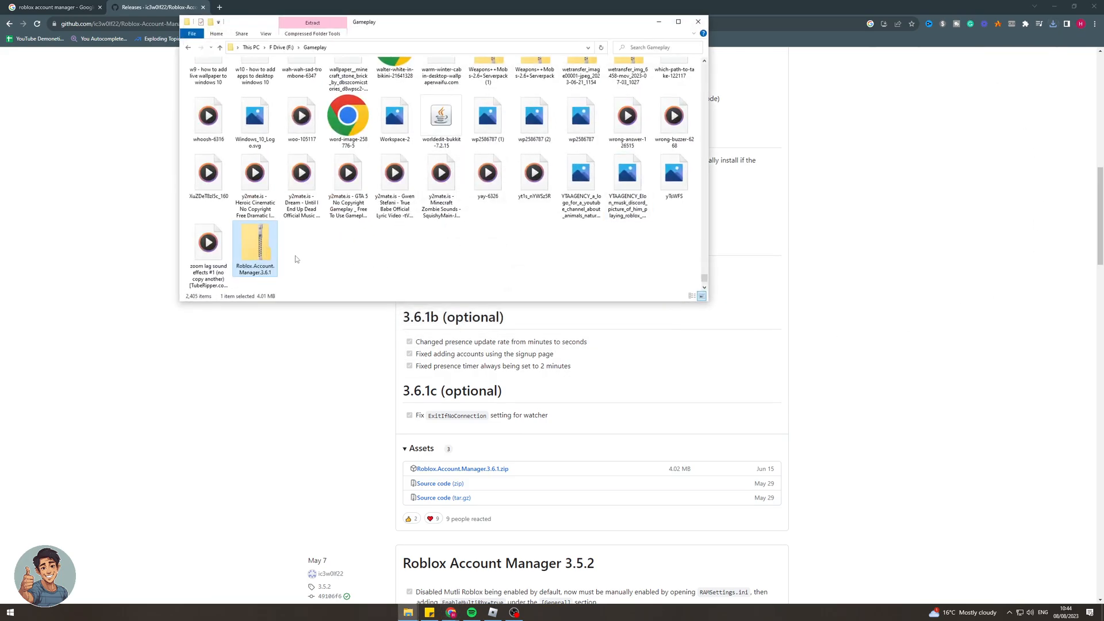
pyautogui.rightClick(255, 248)
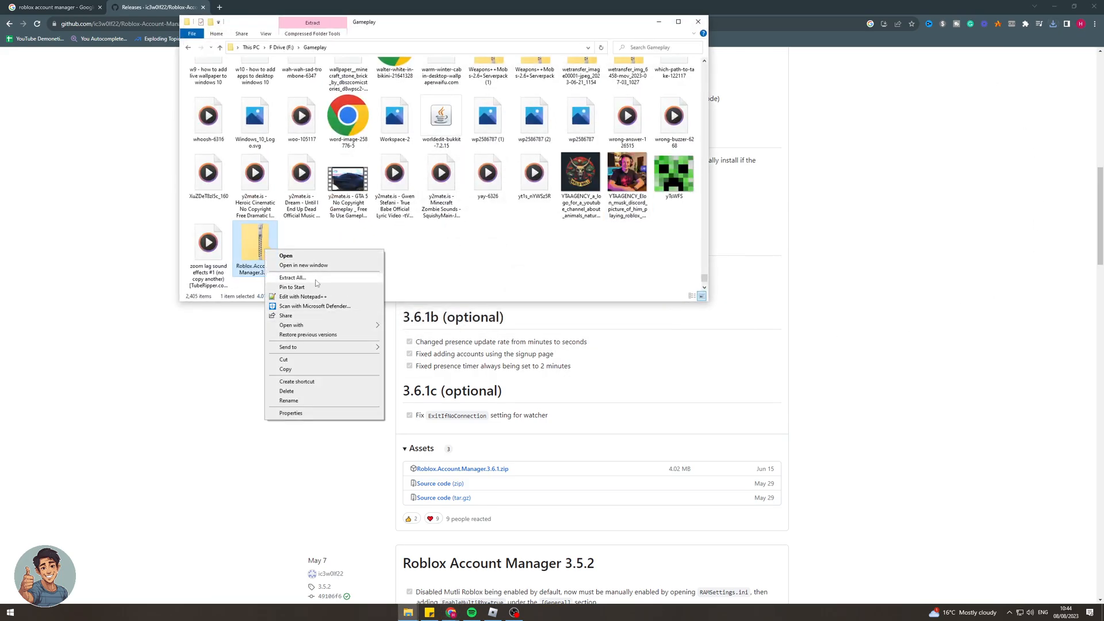
pyautogui.click(291, 278)
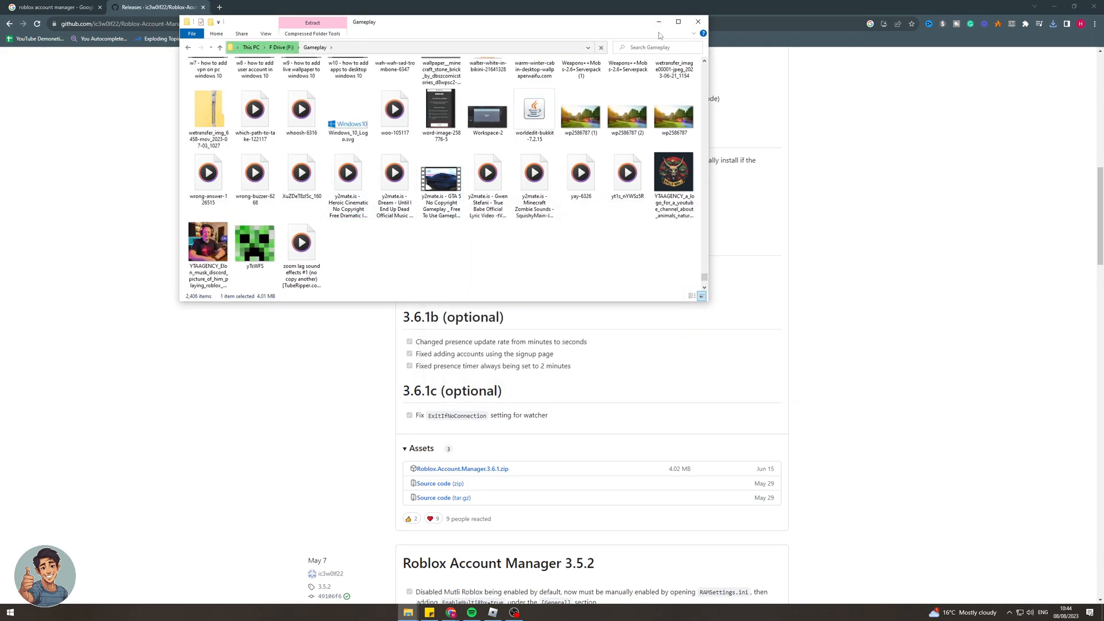
# - Find the extracted 3.6.1 folder, launch Roblox Account Manager, and accept the scaling prompts
pyautogui.write('r')
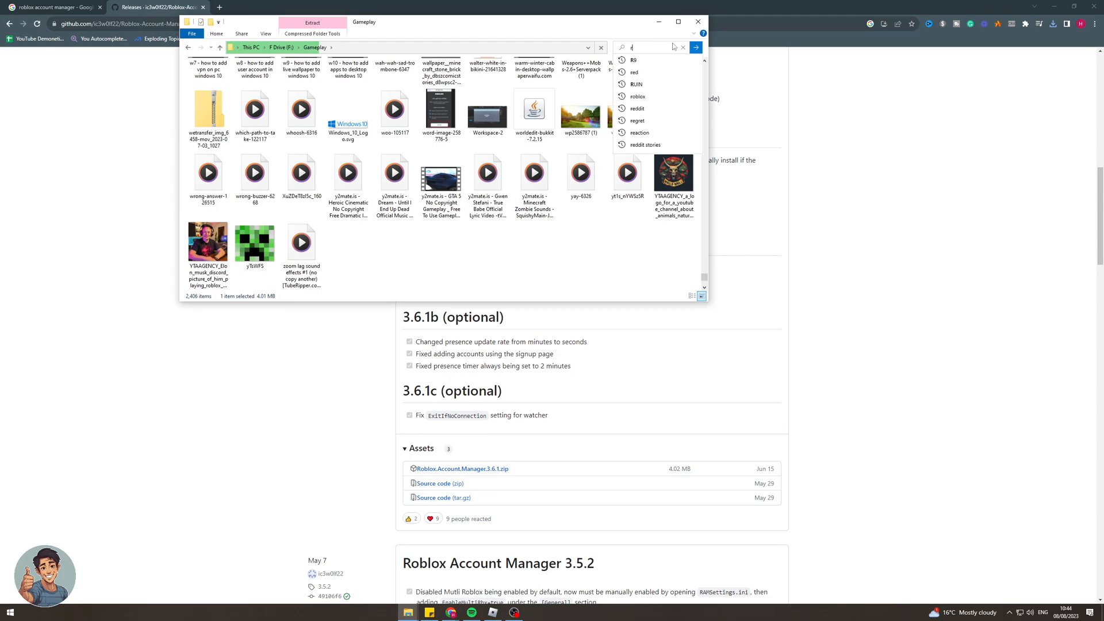
pyautogui.write('oblox account')
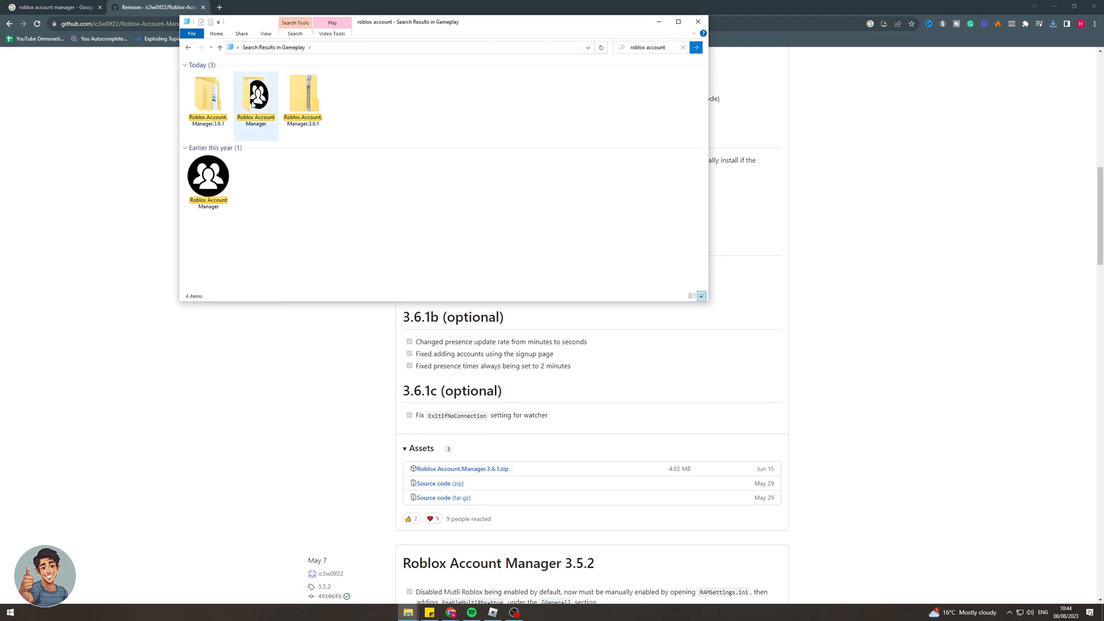
pyautogui.doubleClick(207, 104)
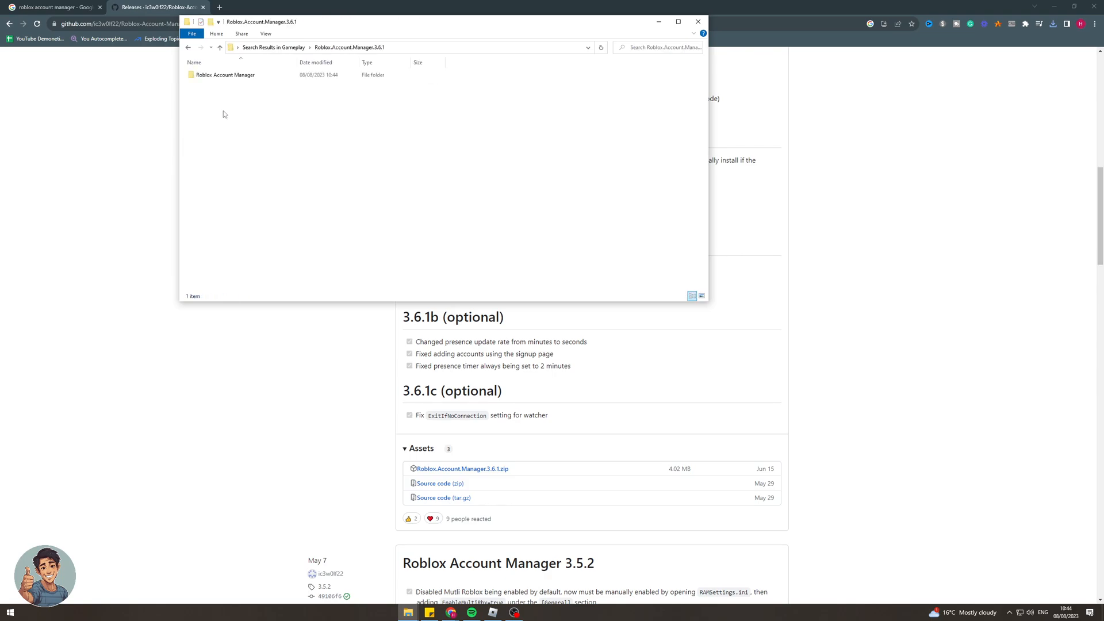
pyautogui.doubleClick(224, 75)
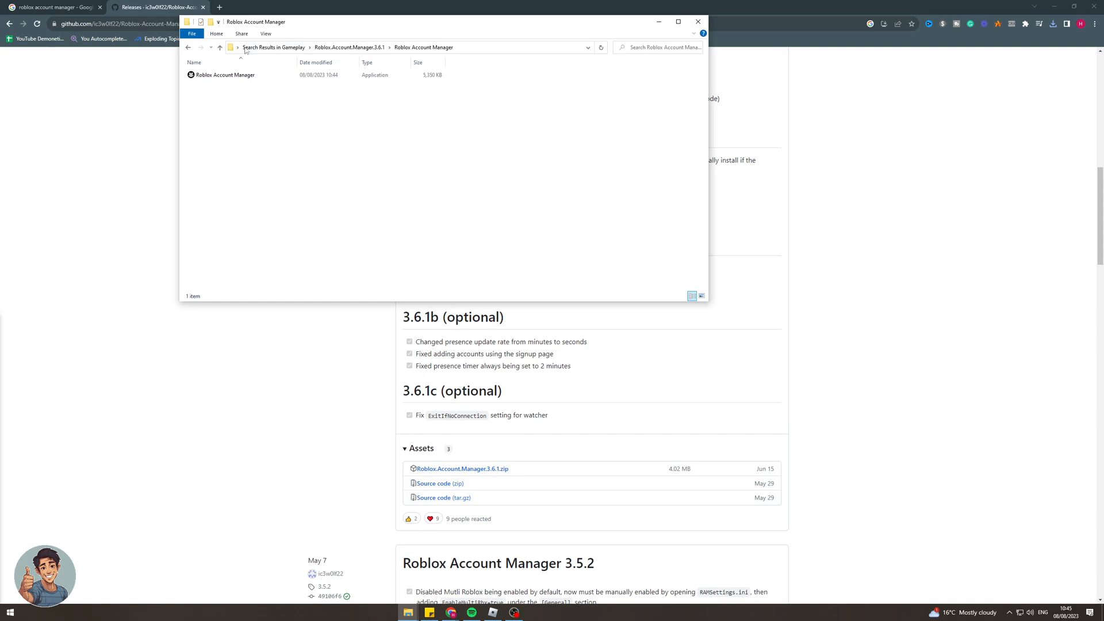
pyautogui.click(223, 74)
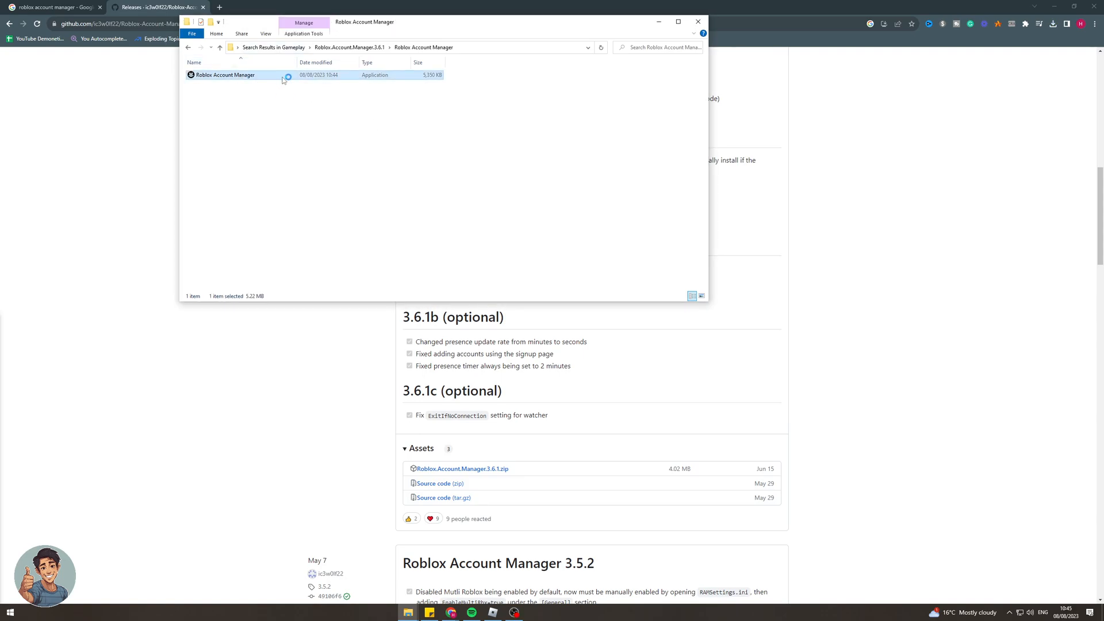
pyautogui.doubleClick(225, 75)
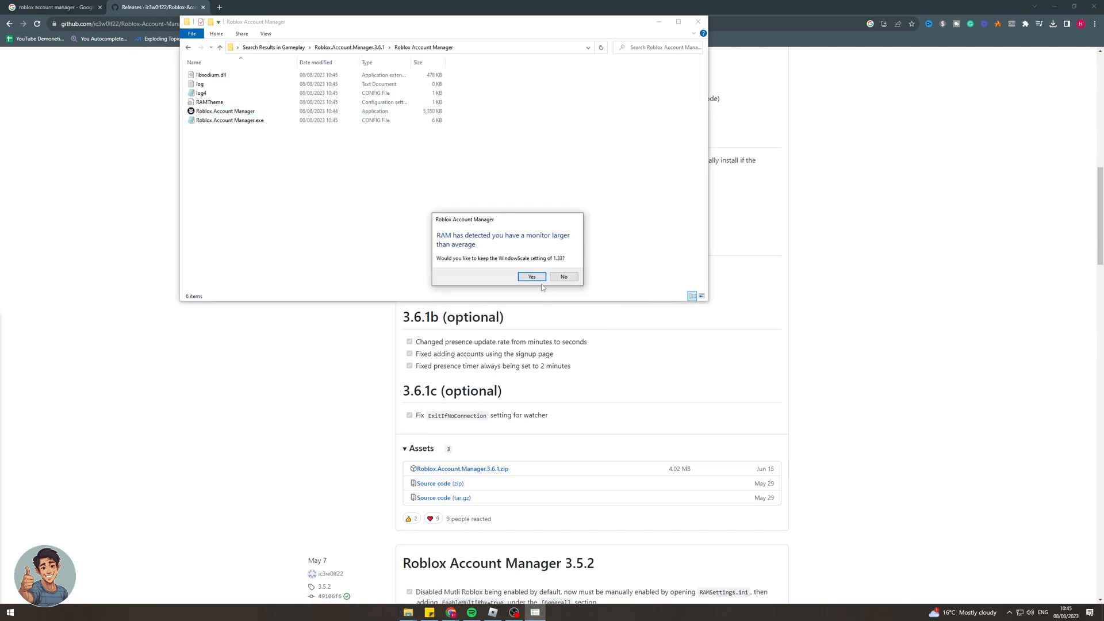
pyautogui.click(531, 276)
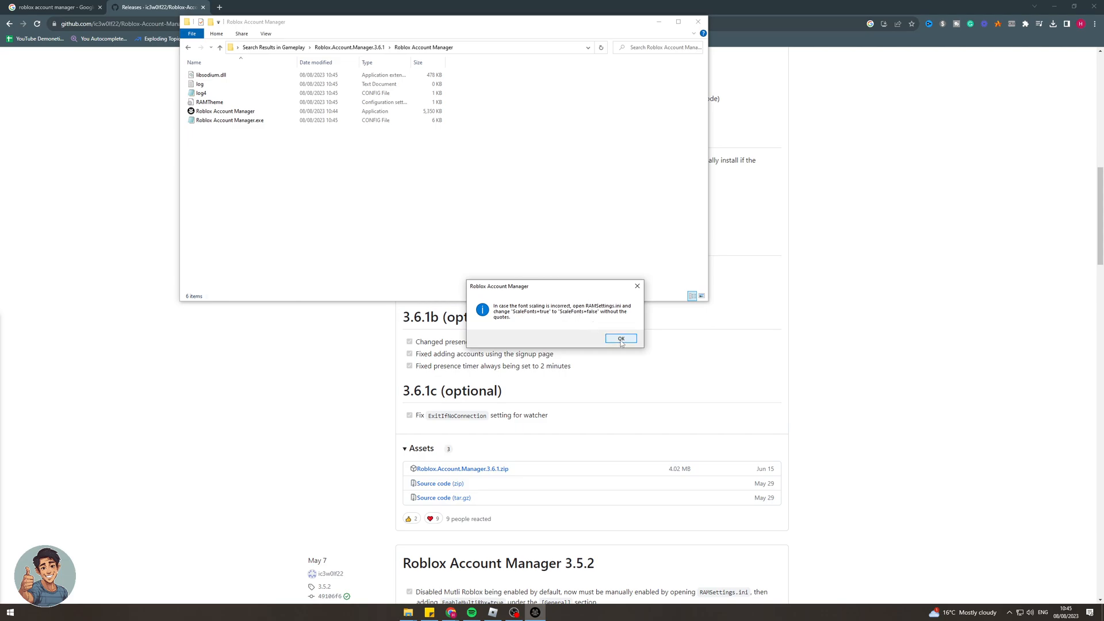
pyautogui.click(621, 338)
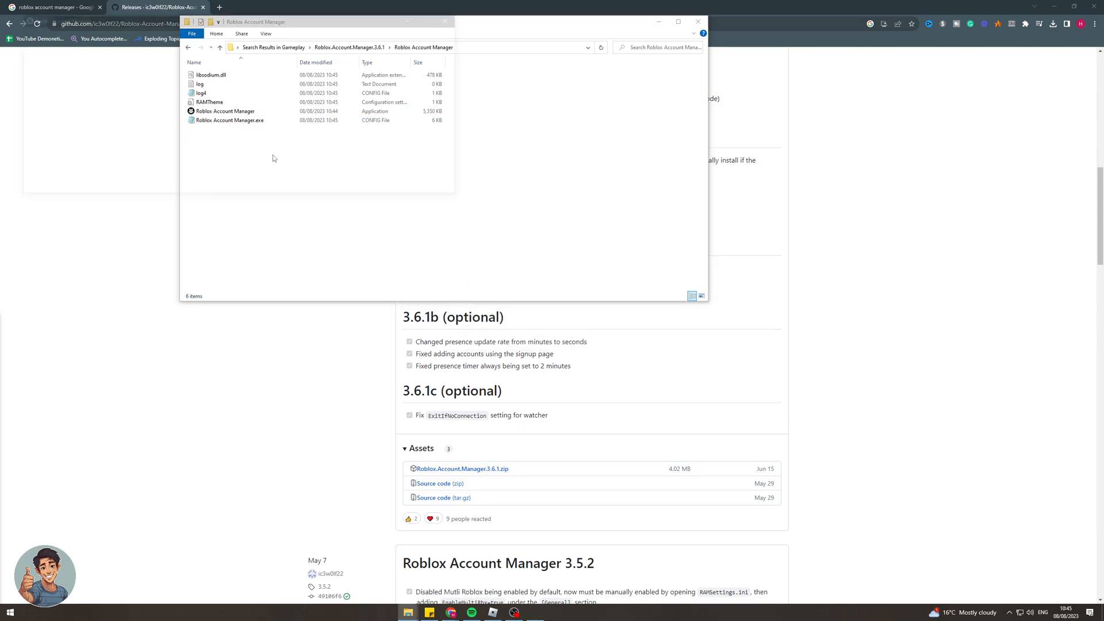
pyautogui.doubleClick(224, 110)
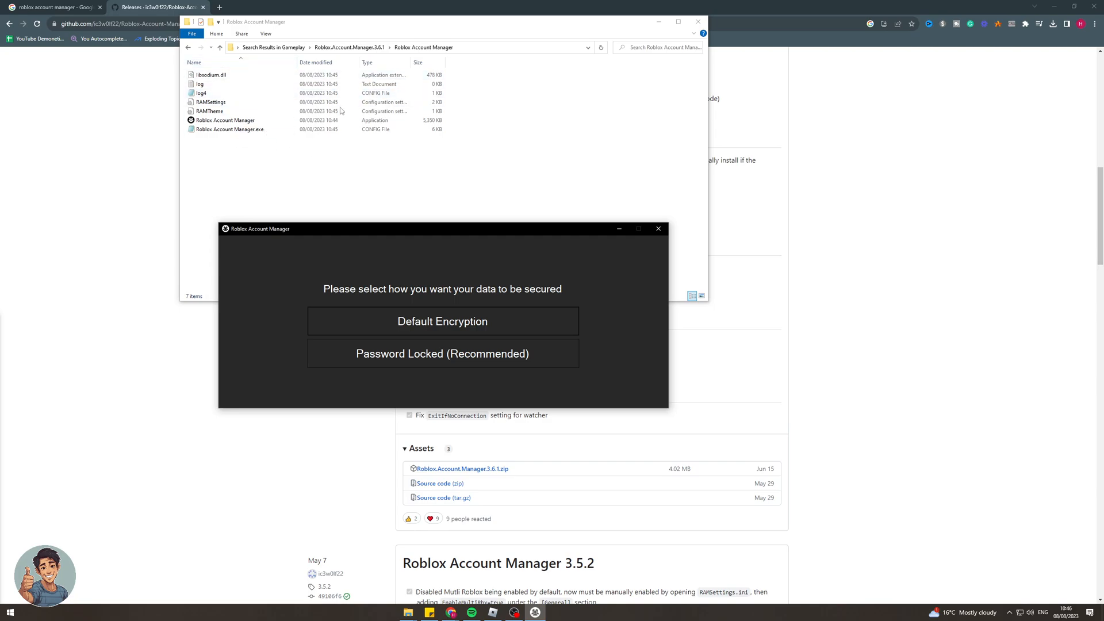
# - Choose Password Locked protection, enter a password, and resubmit it after the error
pyautogui.click(224, 119)
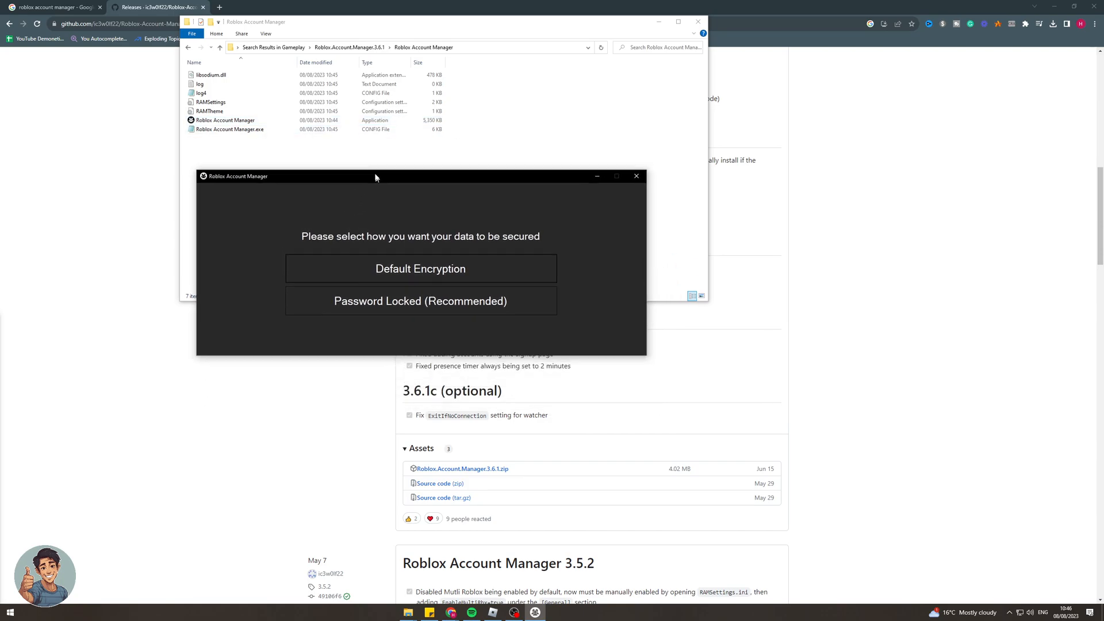
pyautogui.moveTo(376, 176); pyautogui.dragTo(366, 136)
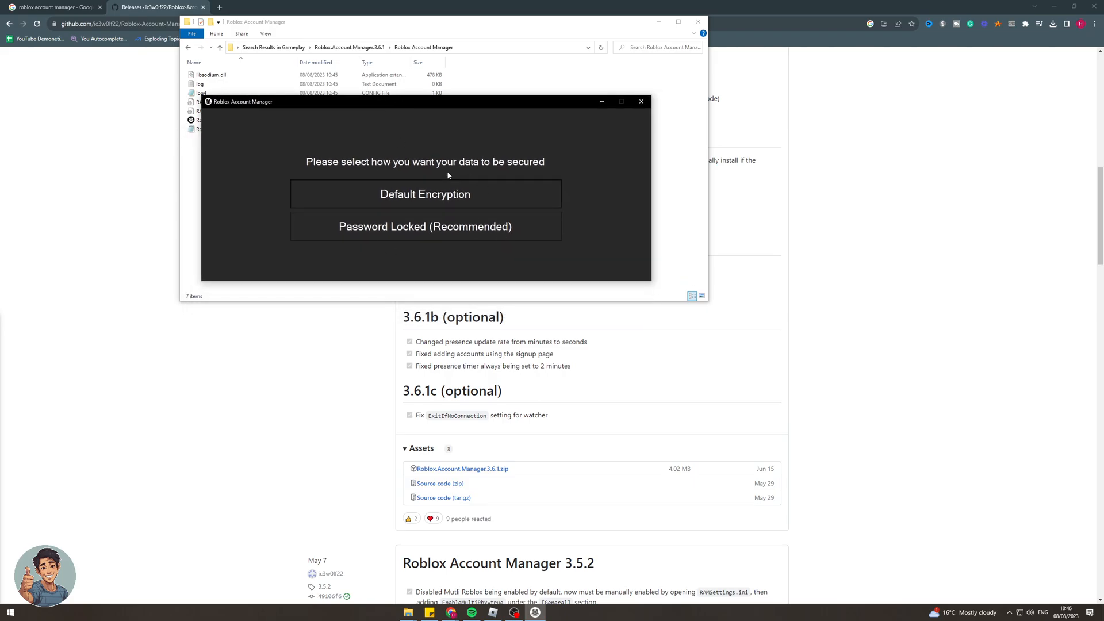
pyautogui.moveTo(324, 273)
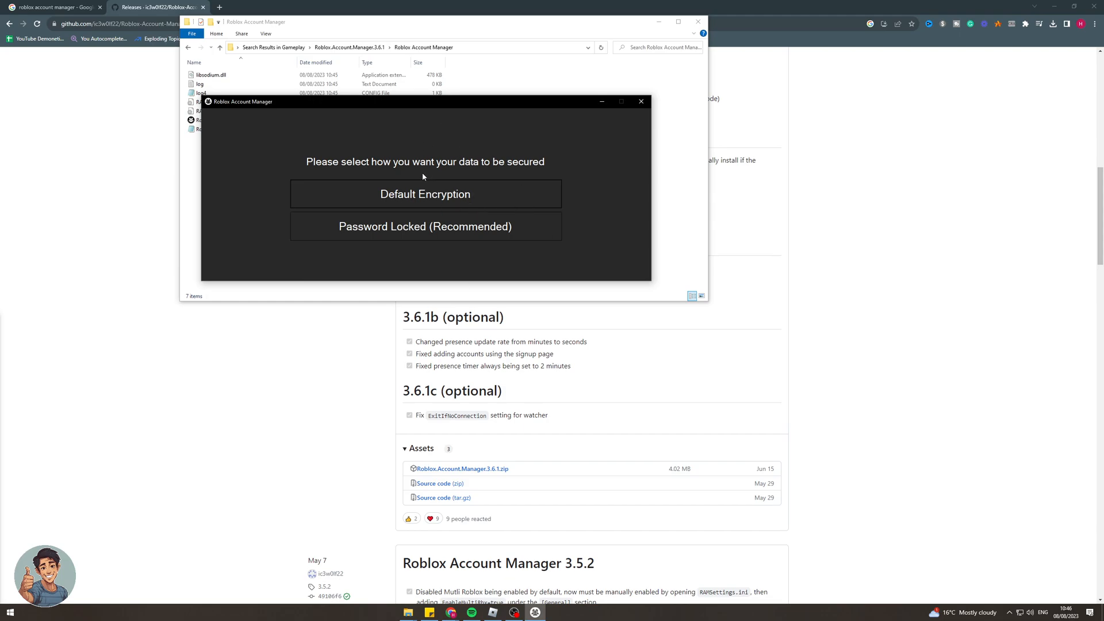
pyautogui.moveTo(432, 232)
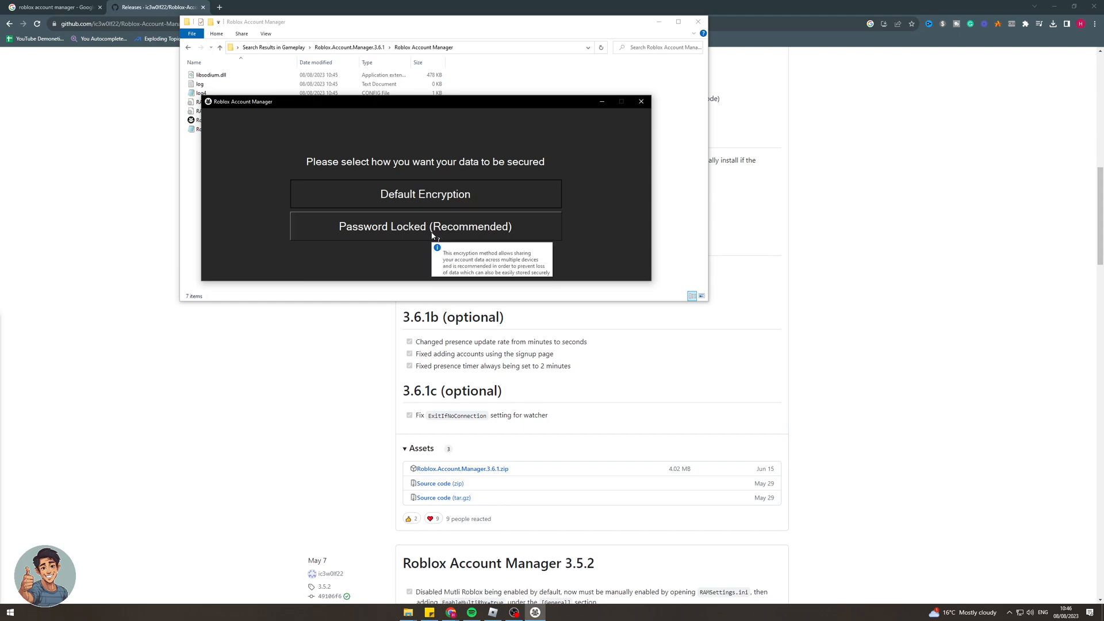
pyautogui.click(425, 226)
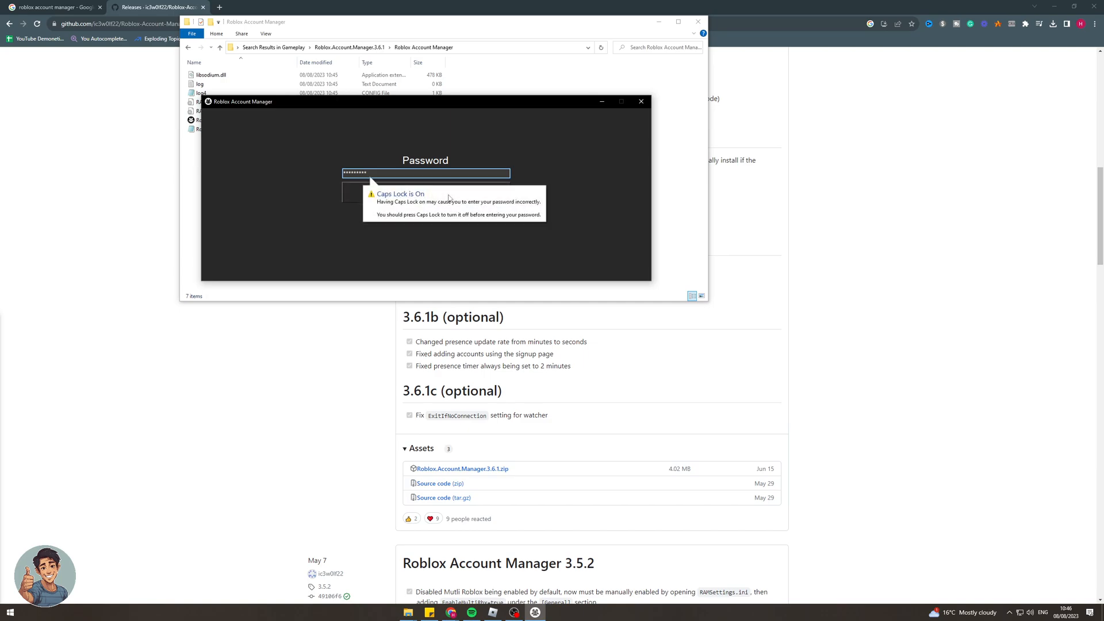
pyautogui.click(425, 192)
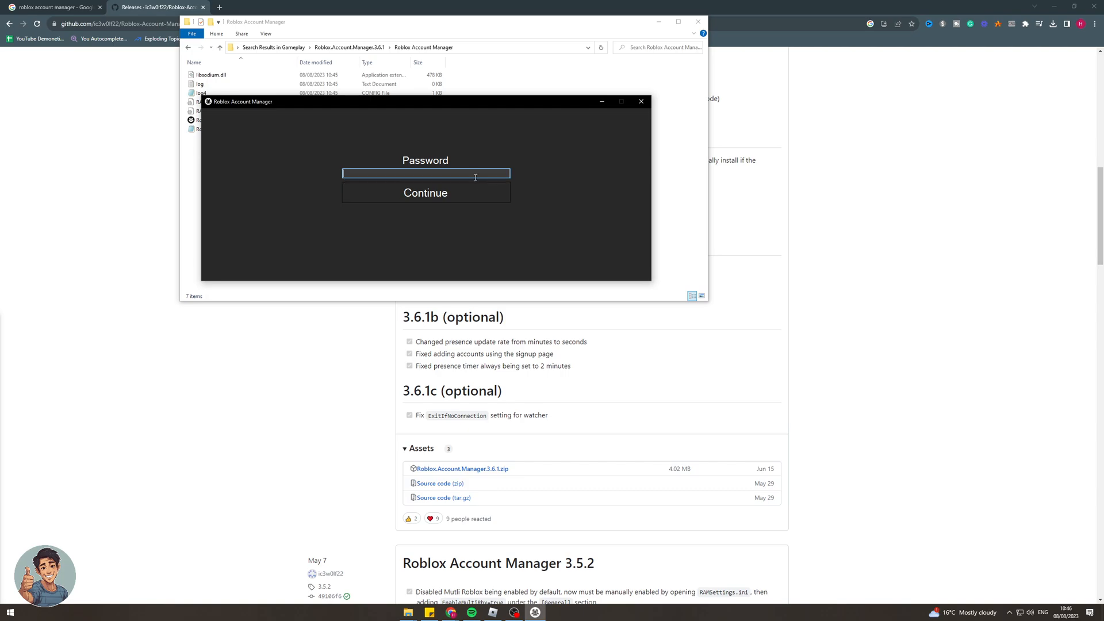
pyautogui.write('•')
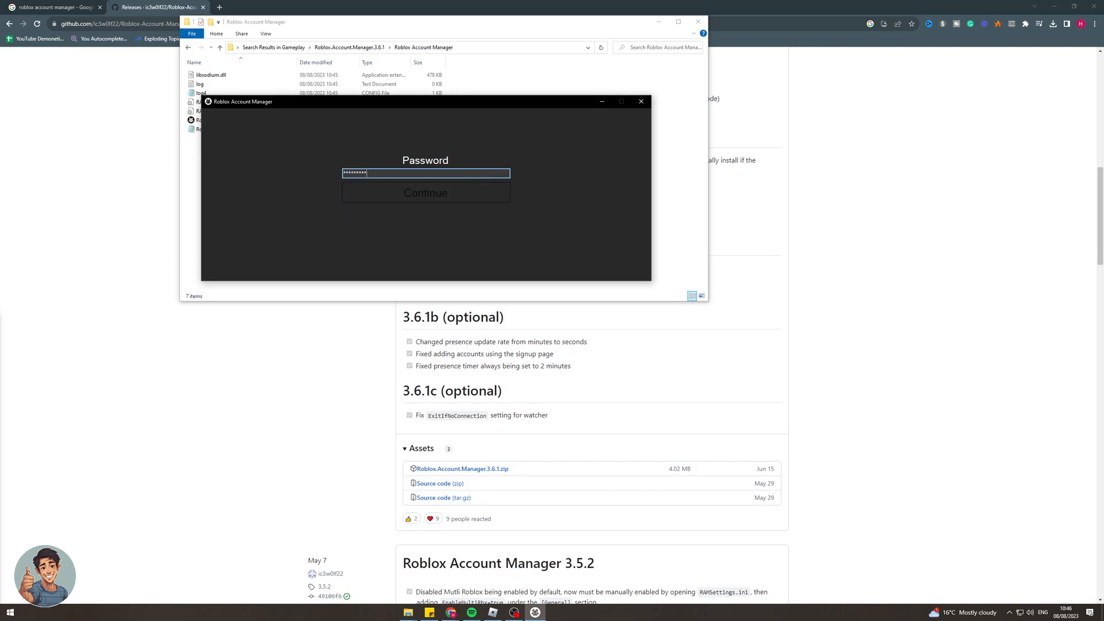
pyautogui.click(426, 192)
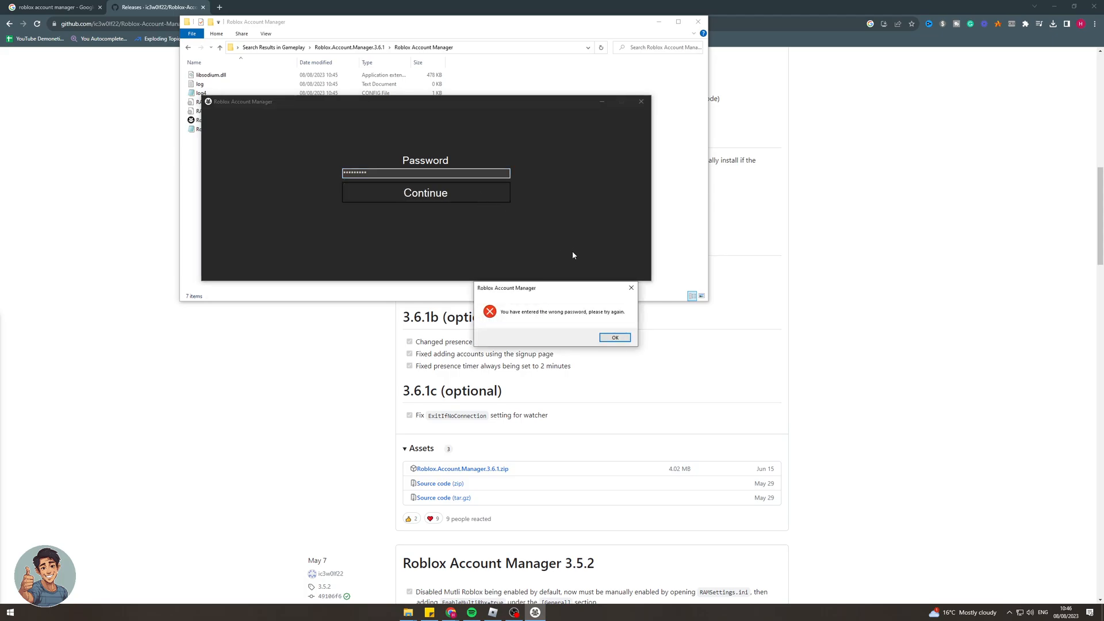
pyautogui.click(614, 338)
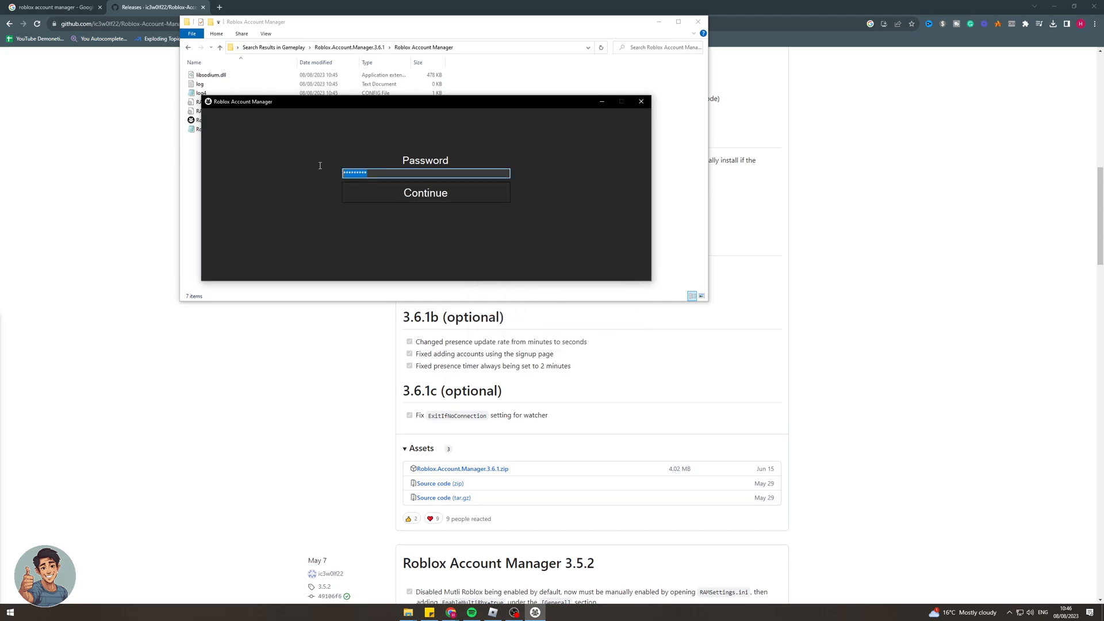
pyautogui.click(426, 193)
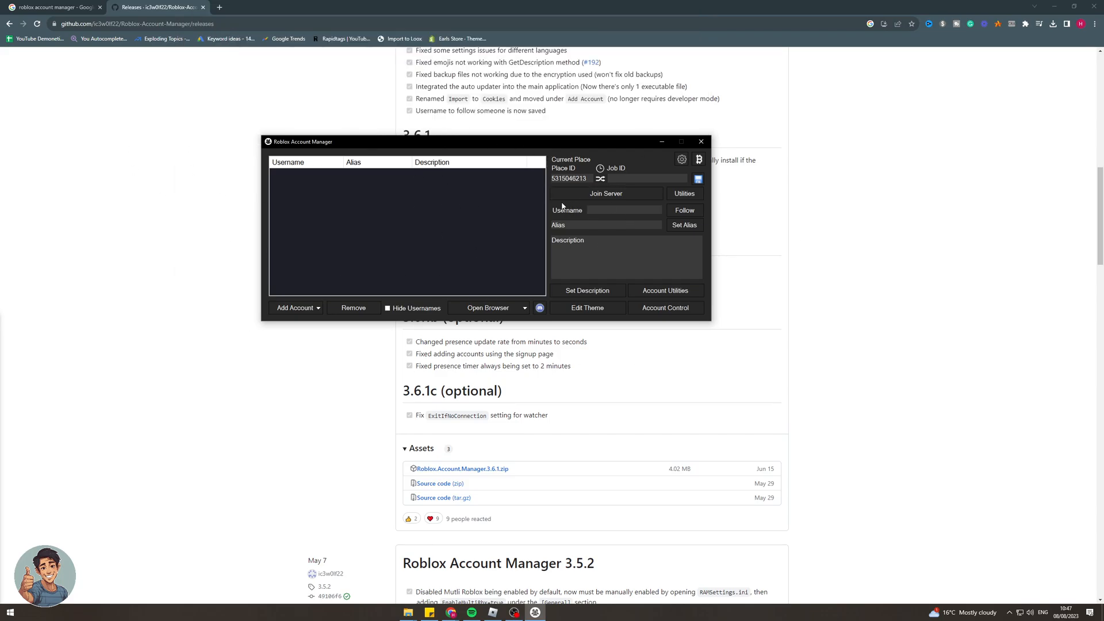
pyautogui.moveTo(562, 207)
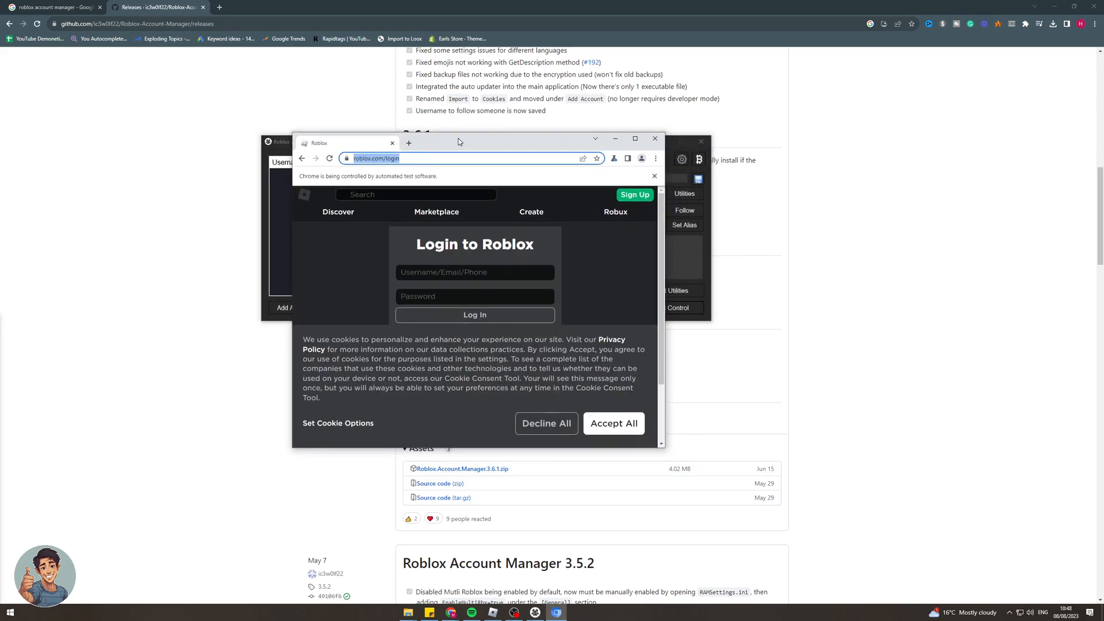
# - Add and log in with the EasyEarlTutorials account
pyautogui.click(613, 423)
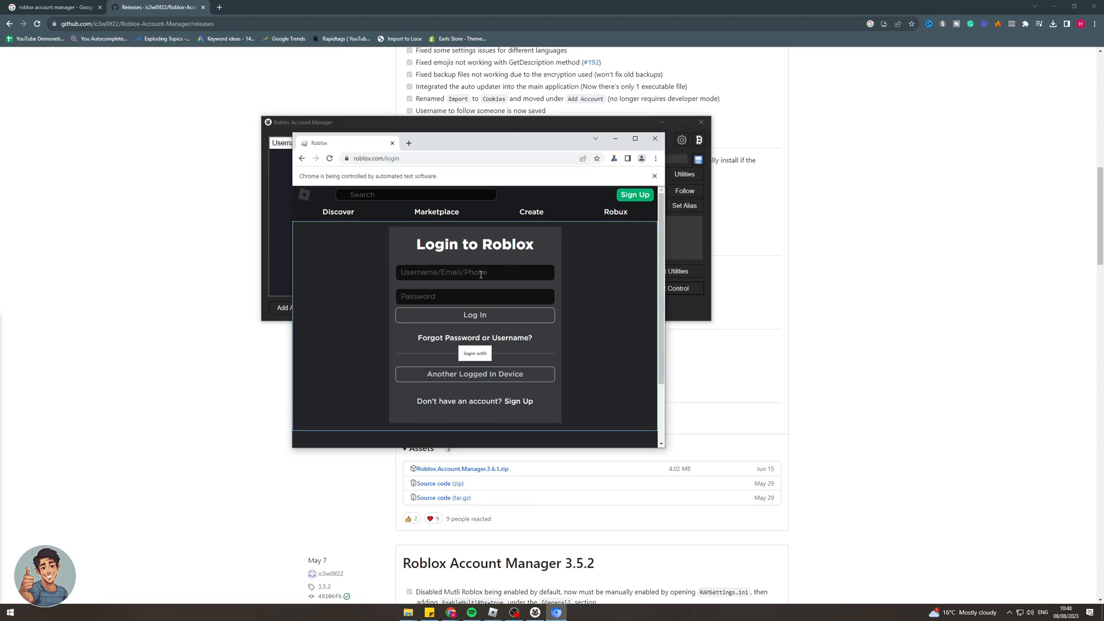
pyautogui.write('easy')
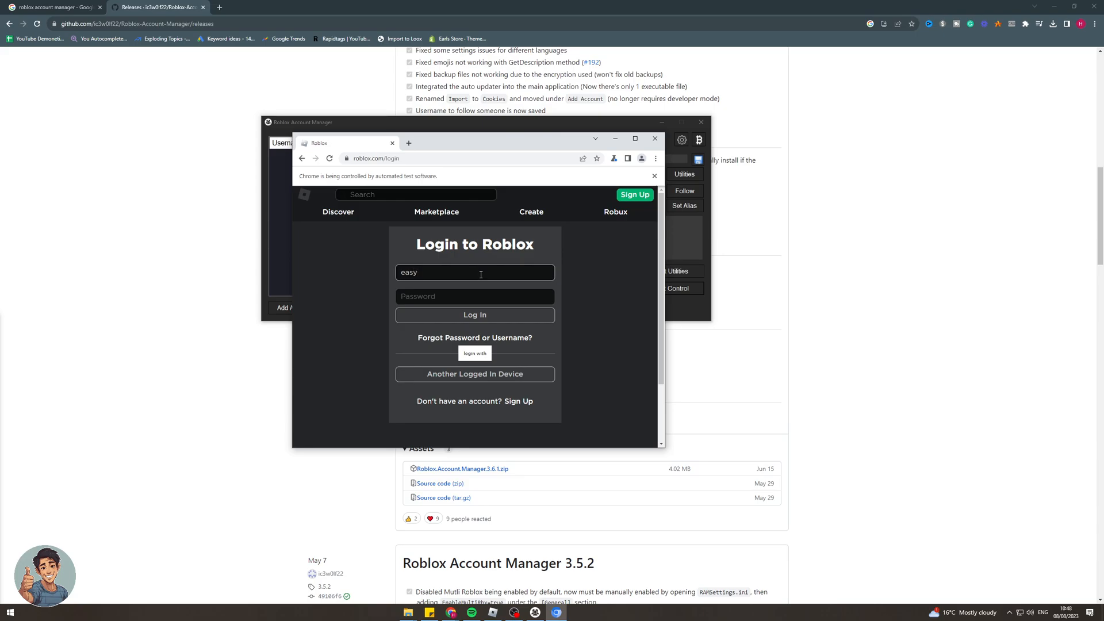
pyautogui.write('tutoria')
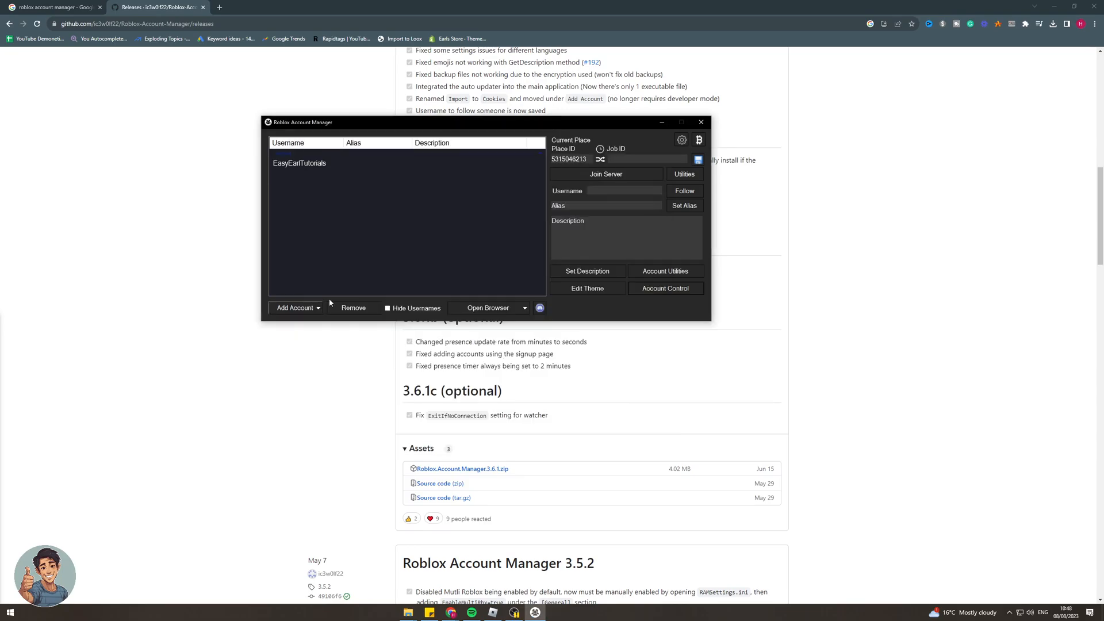
# - Add a second account, HarveyBloxYT, to the list
pyautogui.click(299, 163)
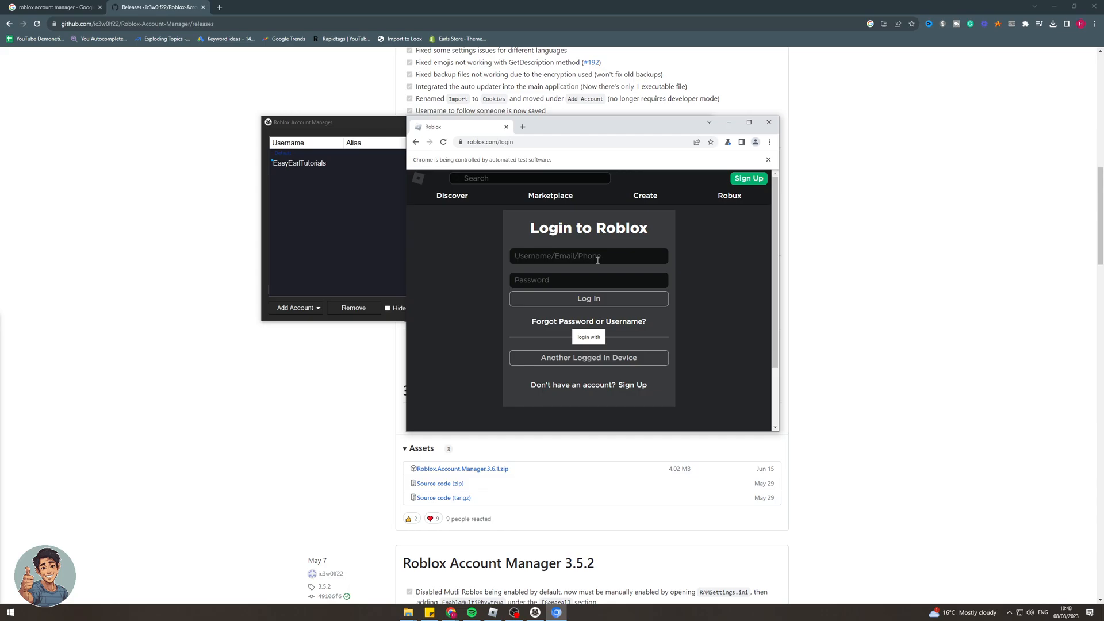
pyautogui.write('Harvey')
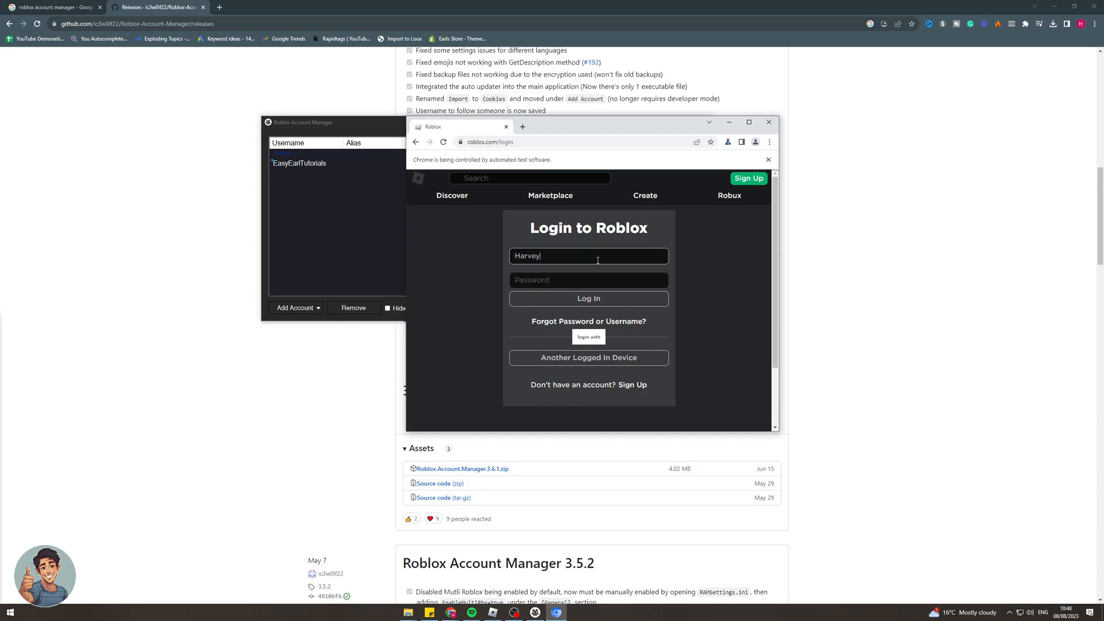
pyautogui.write('BloxYt')
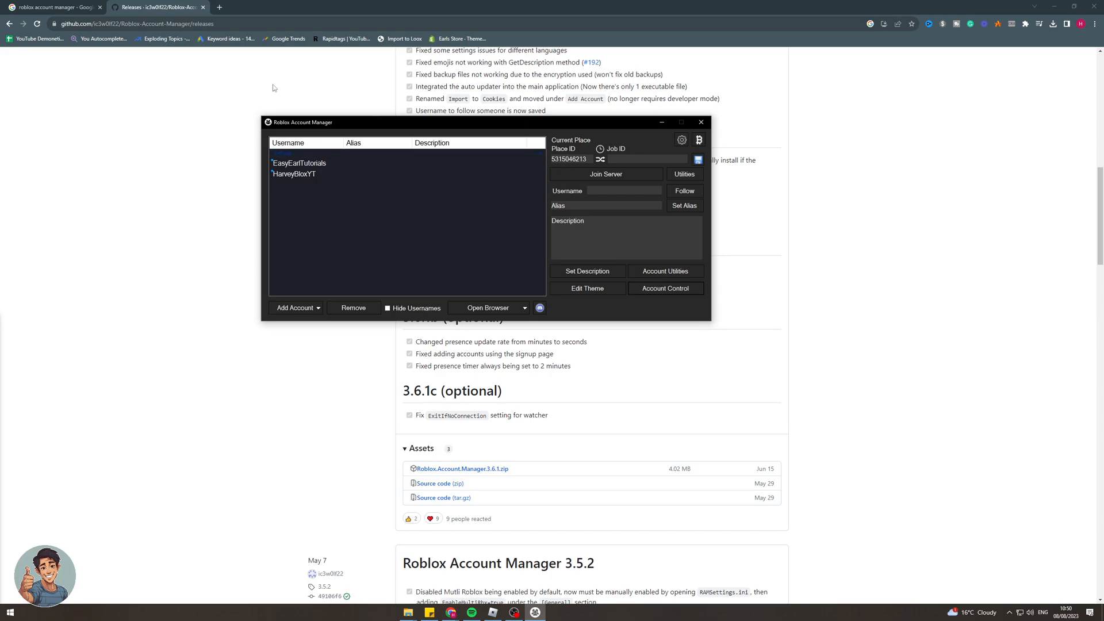
pyautogui.click(322, 7)
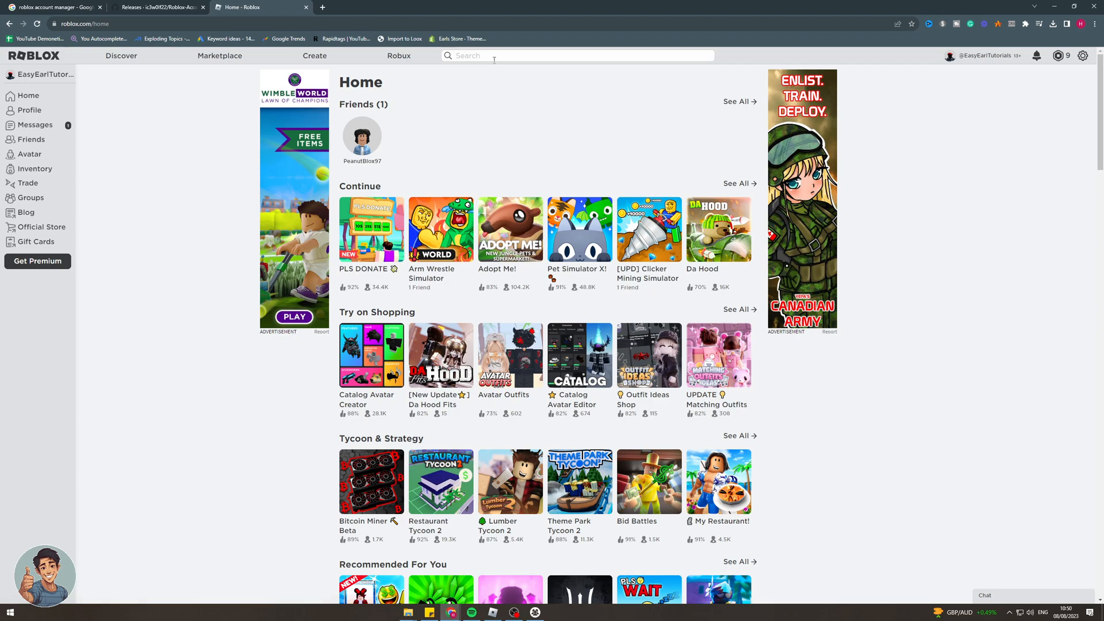
pyautogui.write('anime')
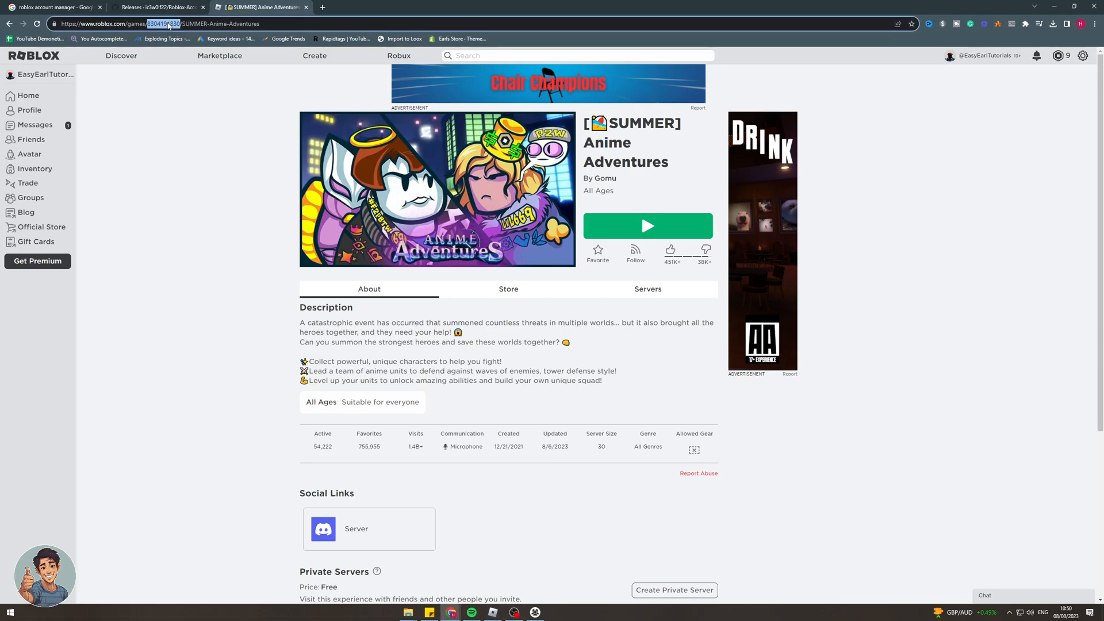
pyautogui.moveTo(545, 615)
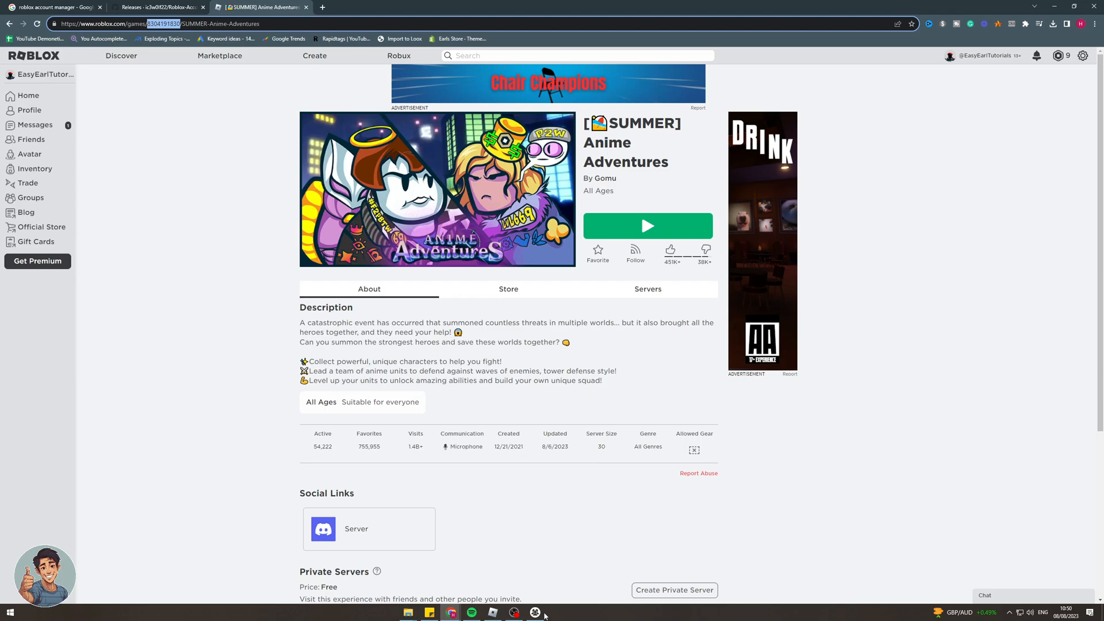
pyautogui.click(534, 613)
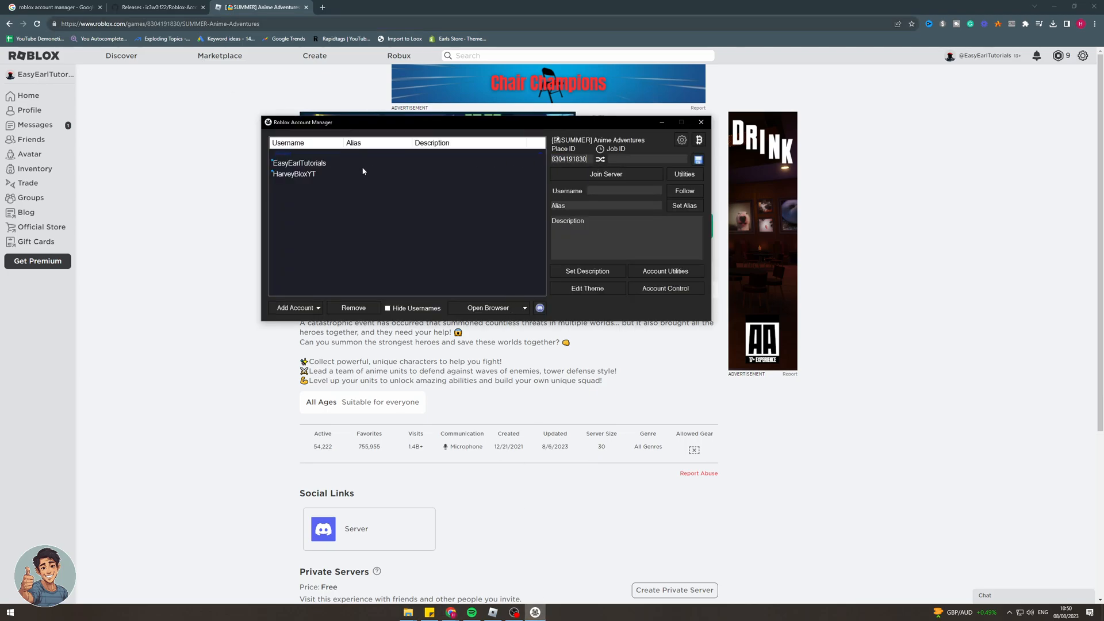
pyautogui.click(295, 173)
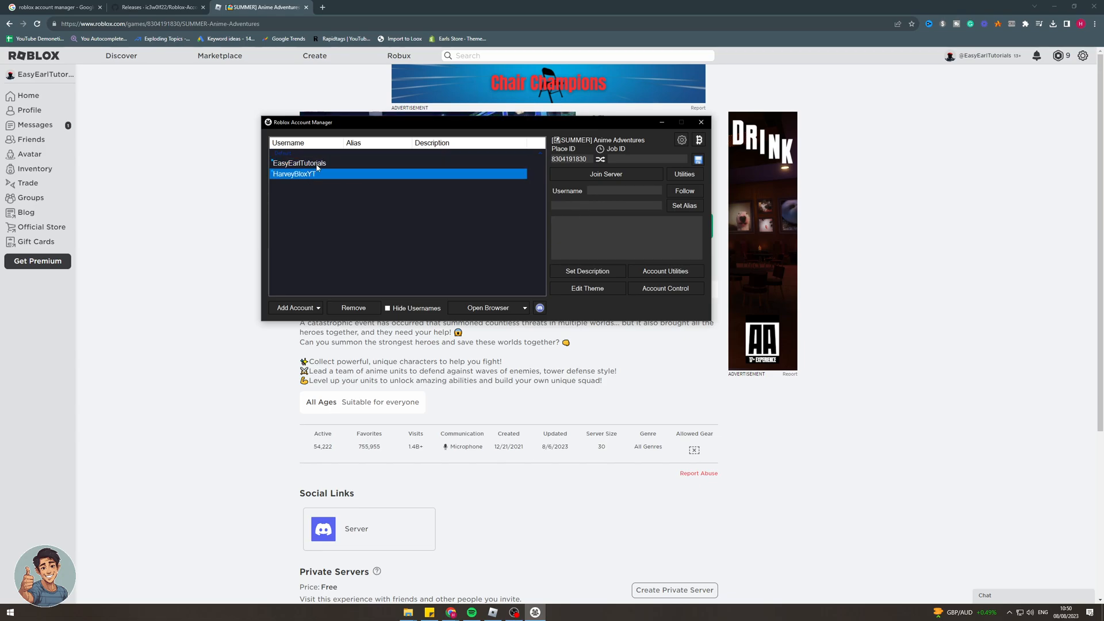
pyautogui.moveTo(556, 173)
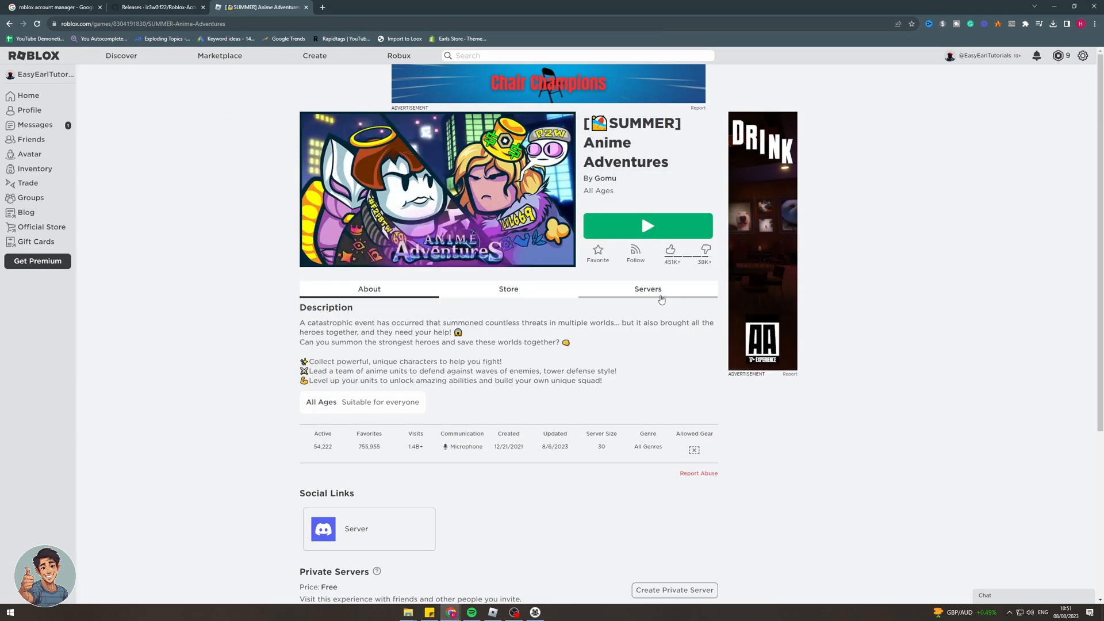
# - Create a free private server named 'Private YT' from the Servers tab
pyautogui.click(647, 289)
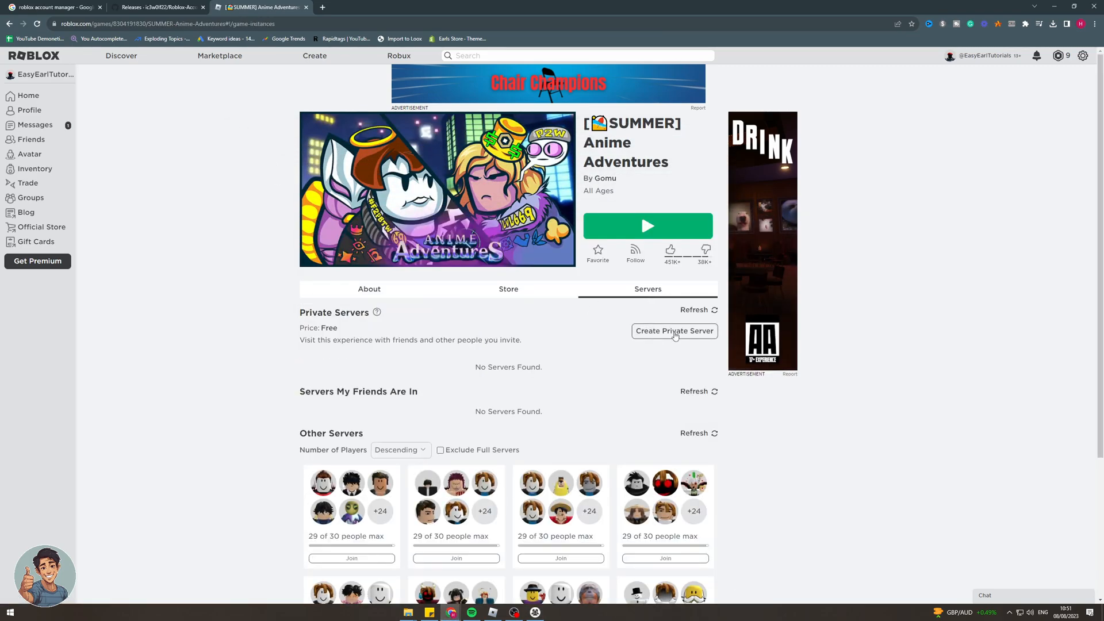
pyautogui.click(674, 332)
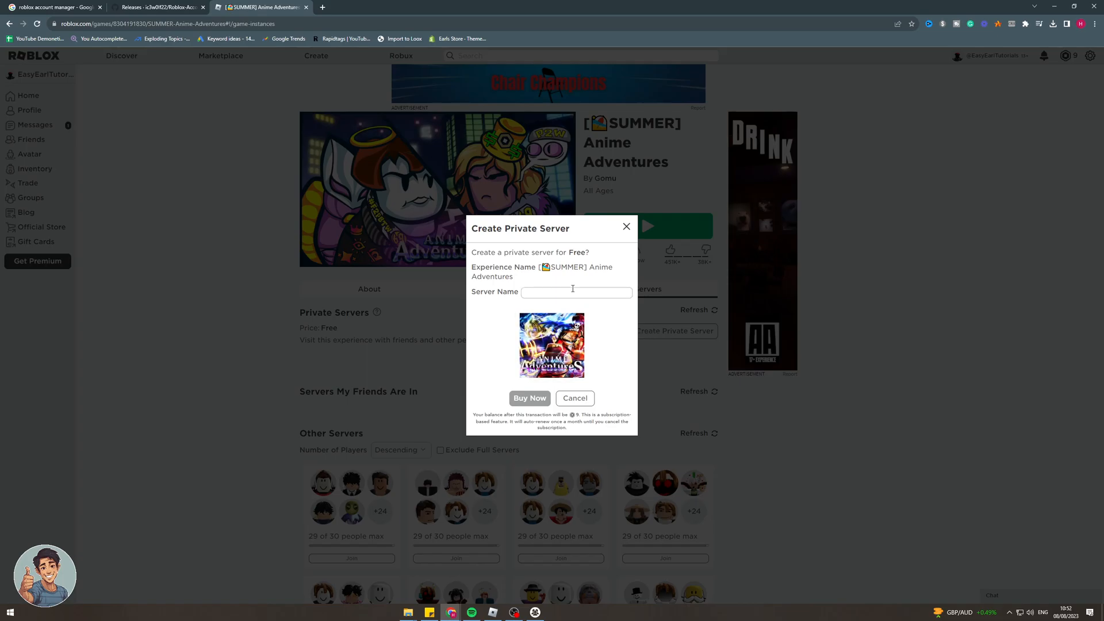
pyautogui.write('Private YT')
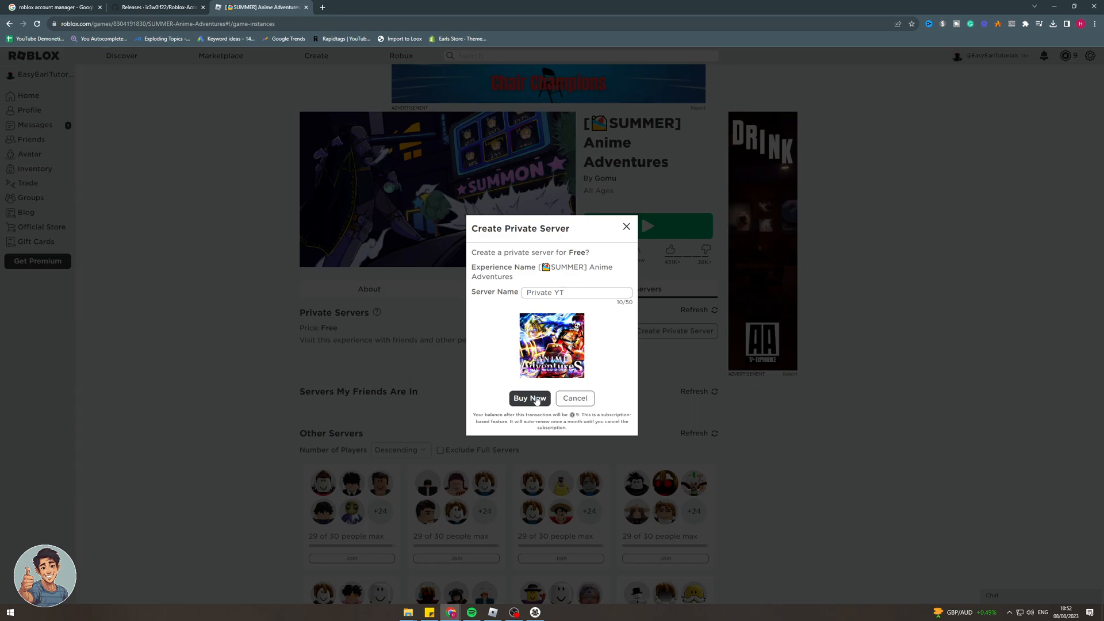
pyautogui.click(529, 398)
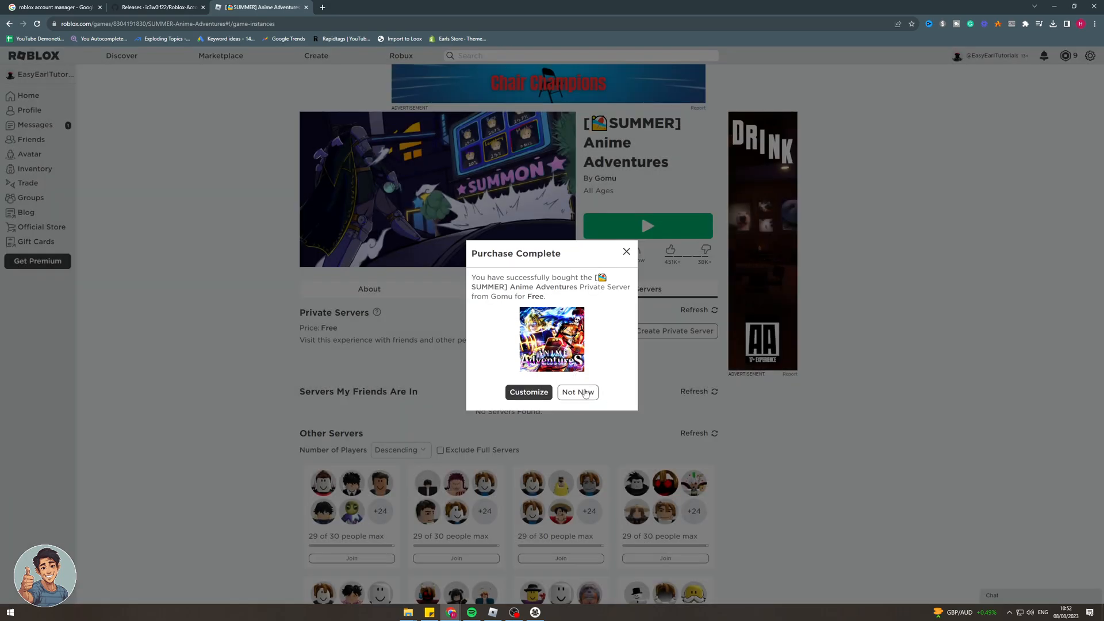
pyautogui.click(528, 393)
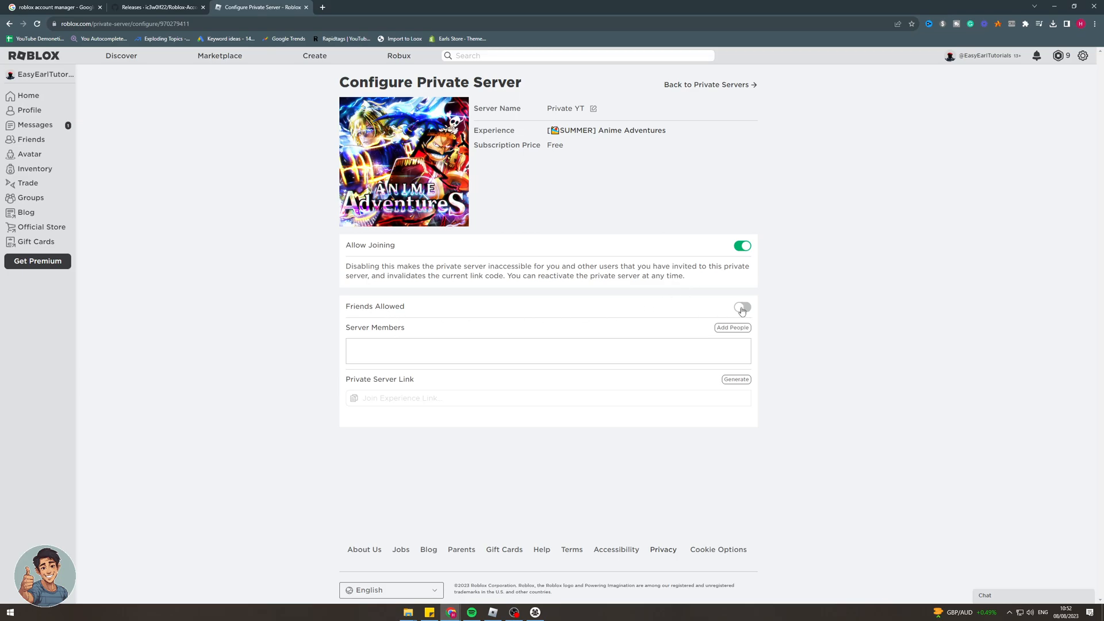
# - Turn on Friends Allowed and generate the server's invite link
pyautogui.click(743, 306)
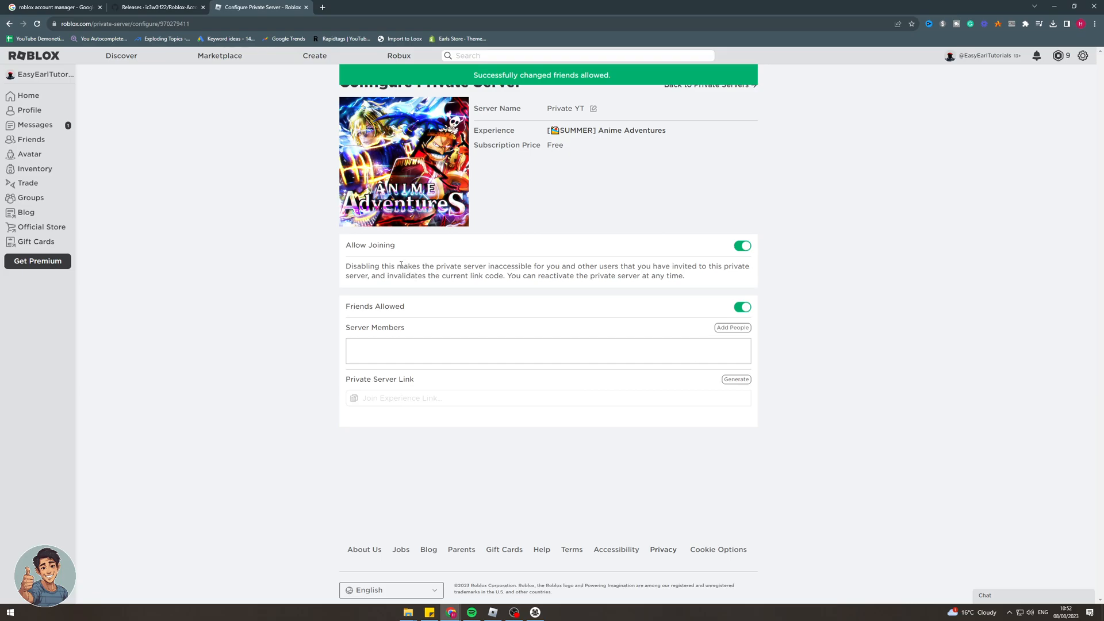
pyautogui.doubleClick(643, 266)
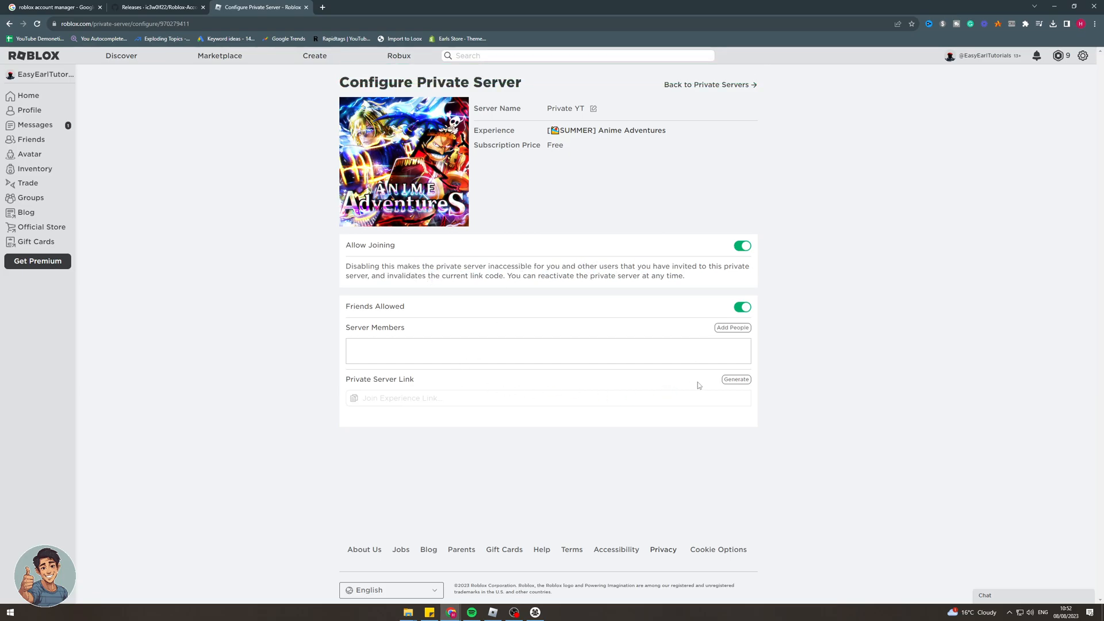
pyautogui.click(737, 379)
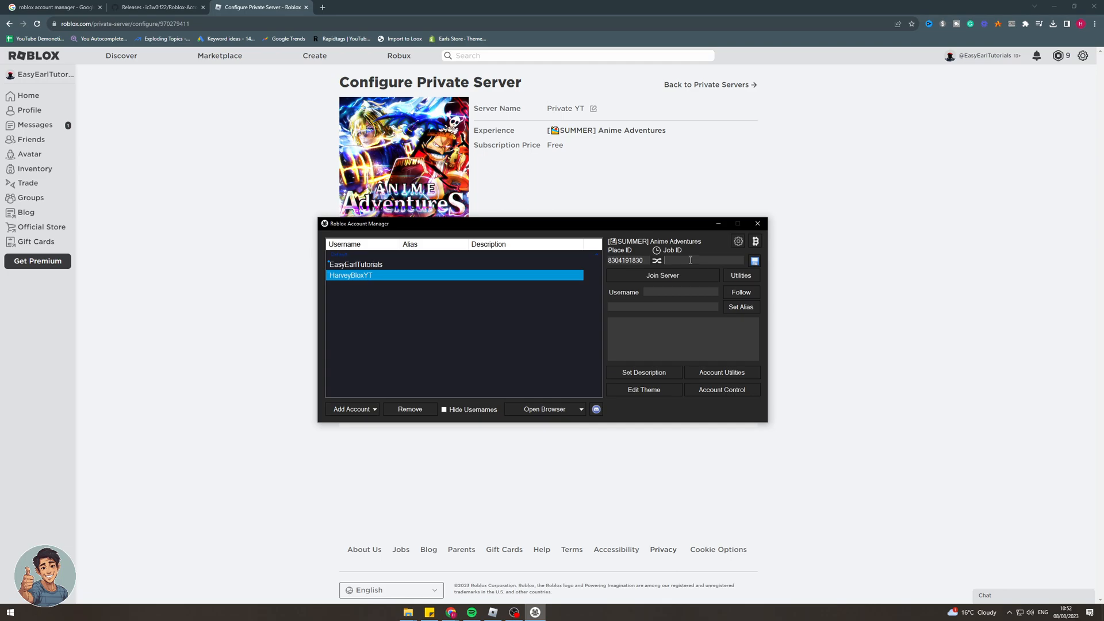
# - Enter the private server link as the Job ID and select the EasyEarlTutorials account
pyautogui.click(356, 264)
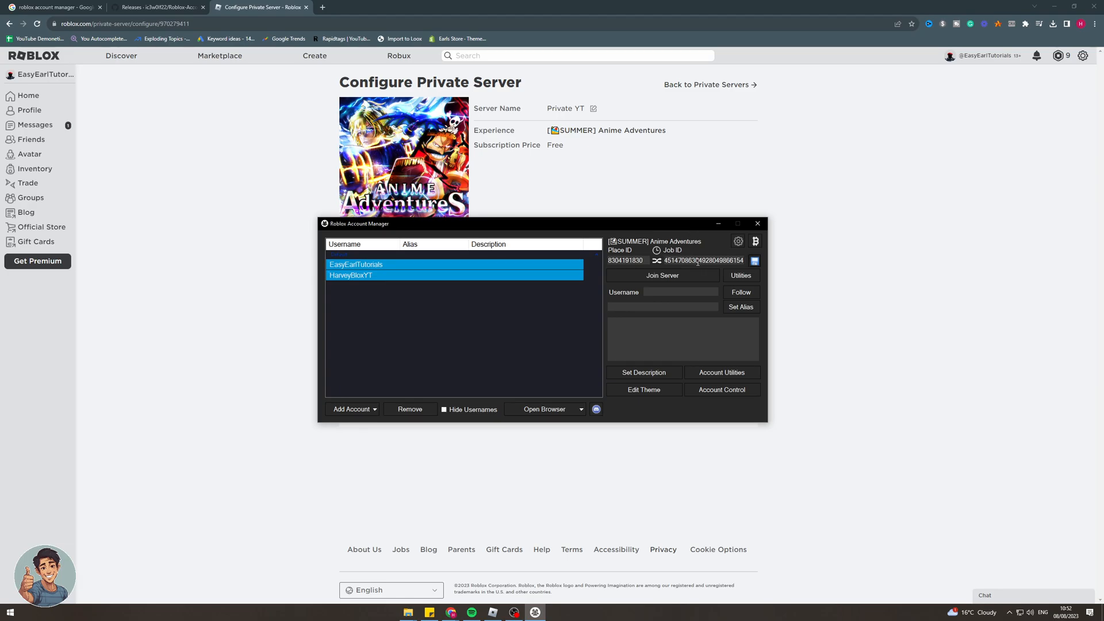
pyautogui.click(754, 260)
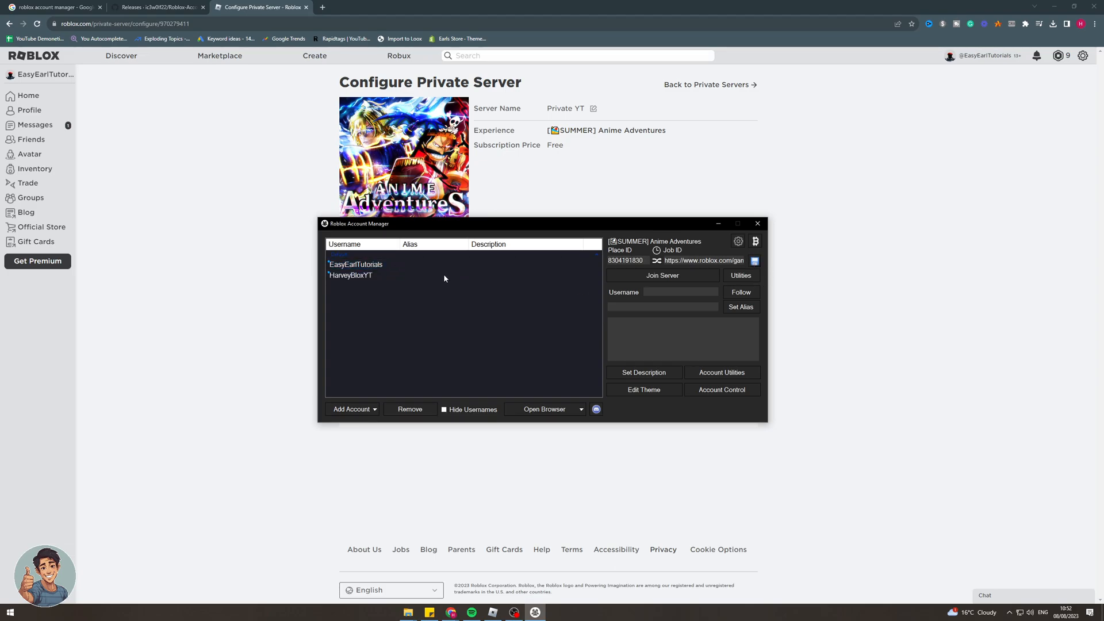
pyautogui.click(355, 264)
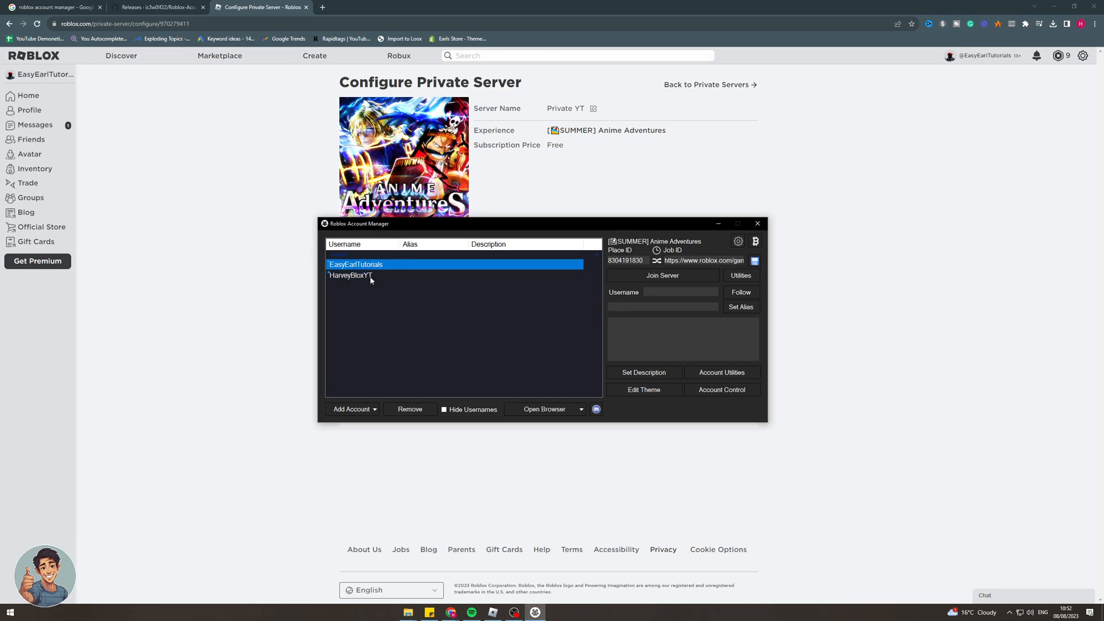
pyautogui.moveTo(375, 270)
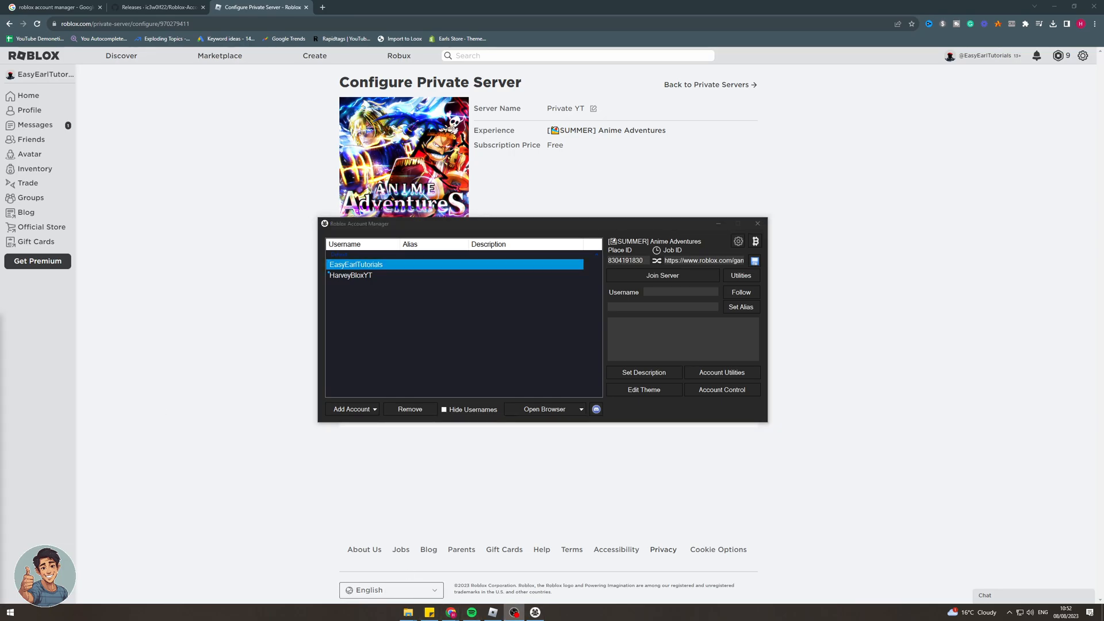
pyautogui.moveTo(470, 325)
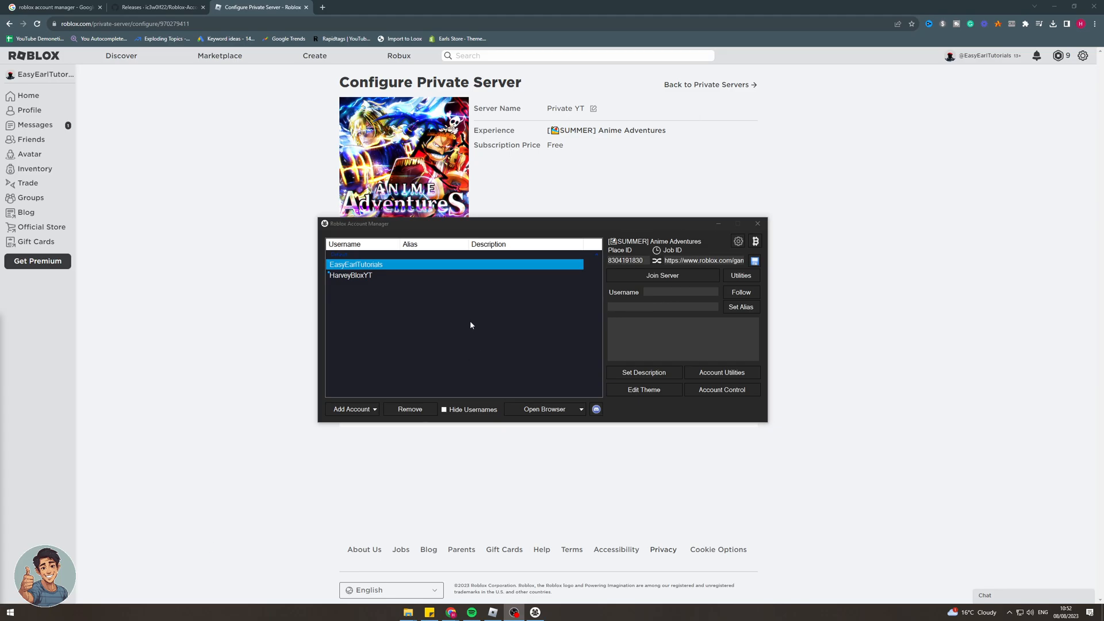
pyautogui.moveTo(480, 288)
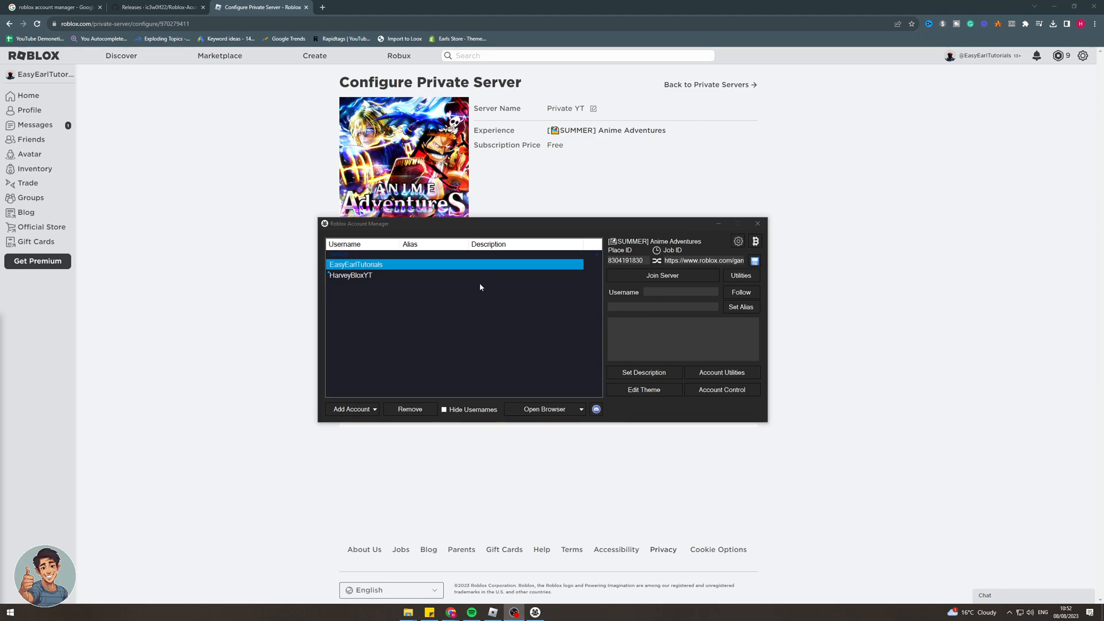
pyautogui.moveTo(44, 304)
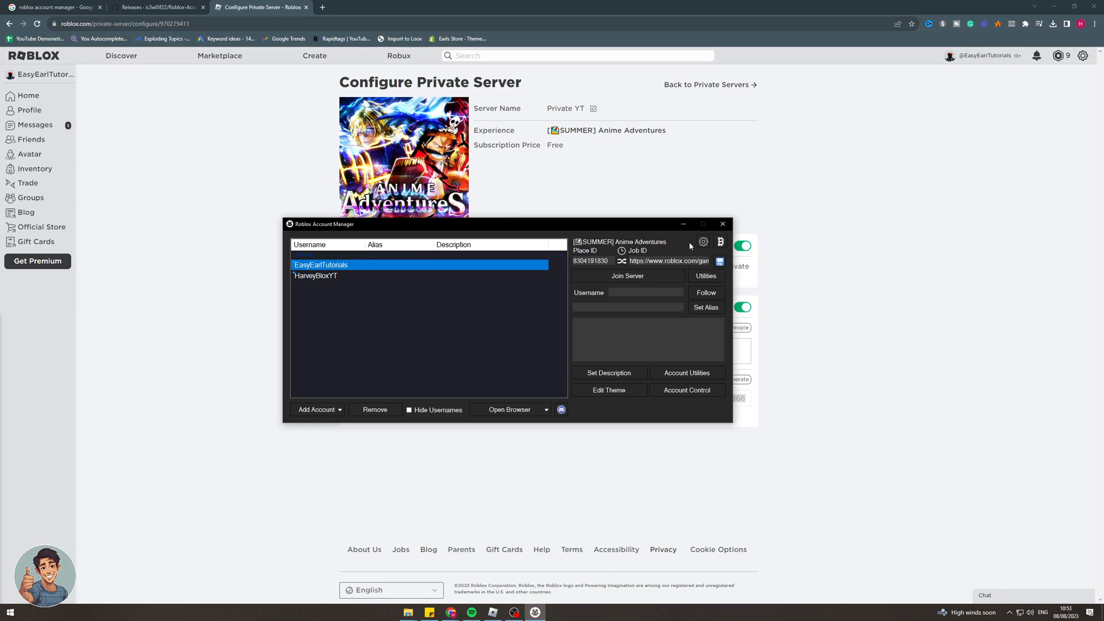
# - Open the manager's Settings and tick Multi Roblox on the General tab
pyautogui.click(703, 241)
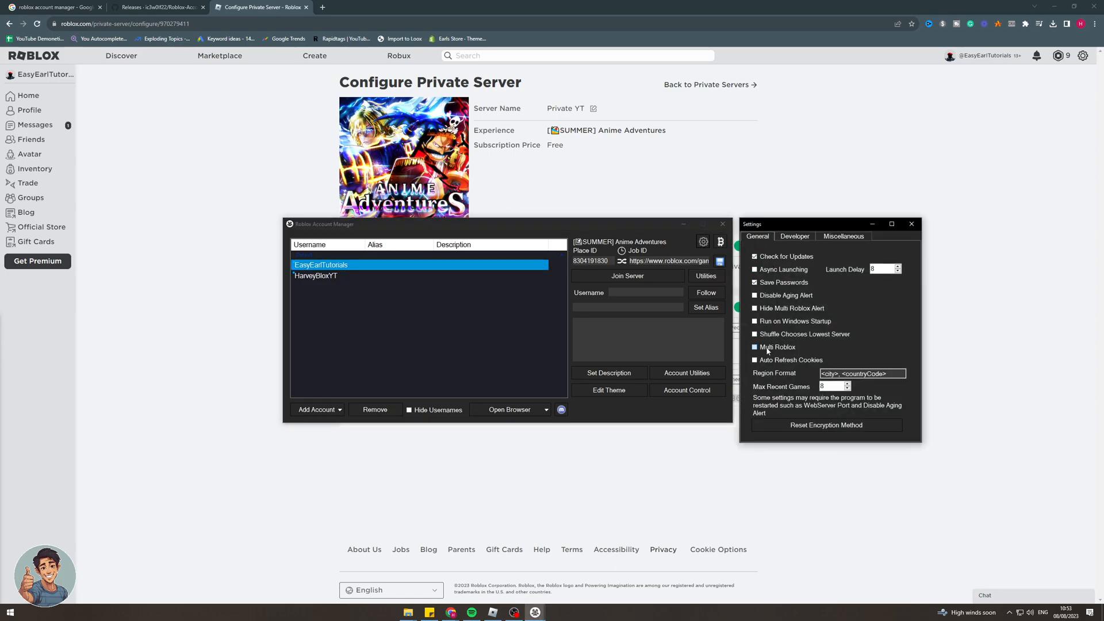
pyautogui.click(755, 346)
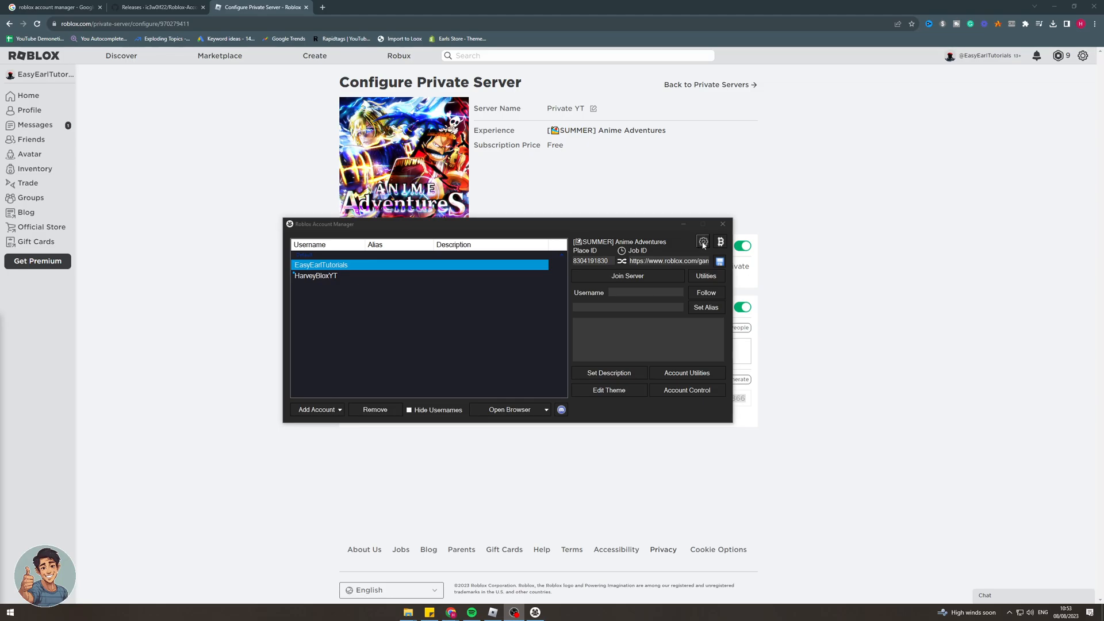
pyautogui.moveTo(637, 273)
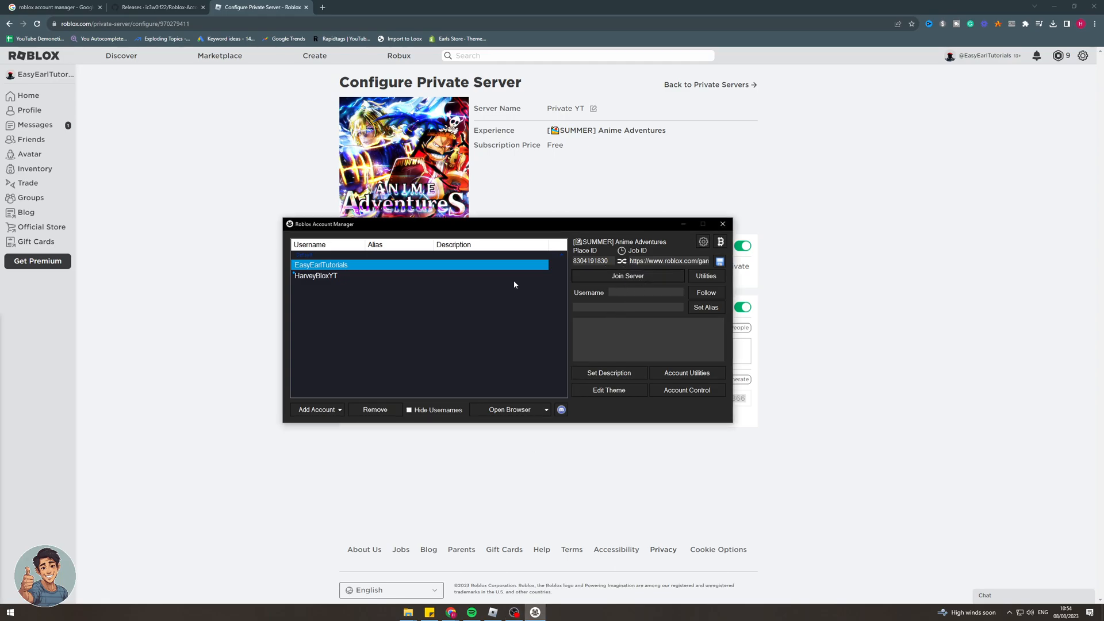
# - Select the second account, join the private server, and dismiss the launch errors
pyautogui.click(316, 276)
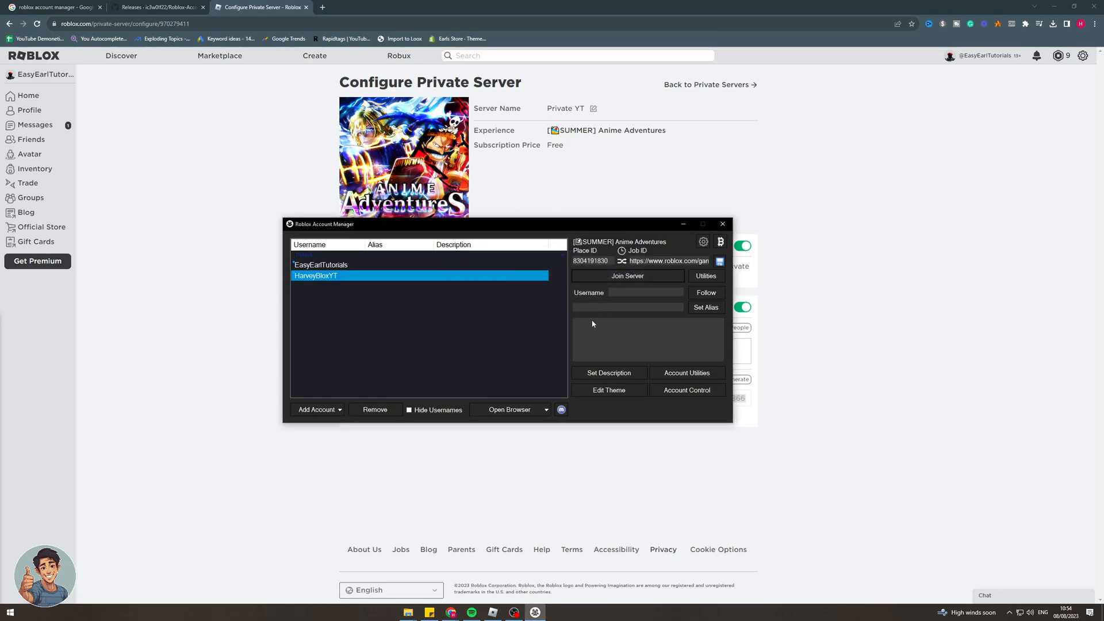
pyautogui.click(627, 275)
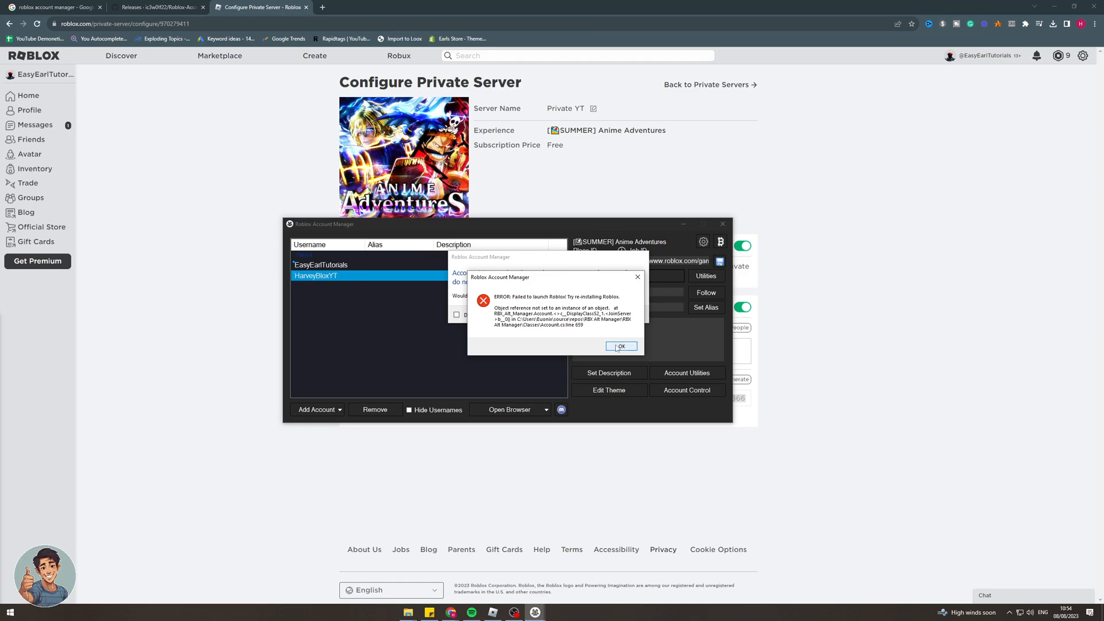
pyautogui.click(621, 347)
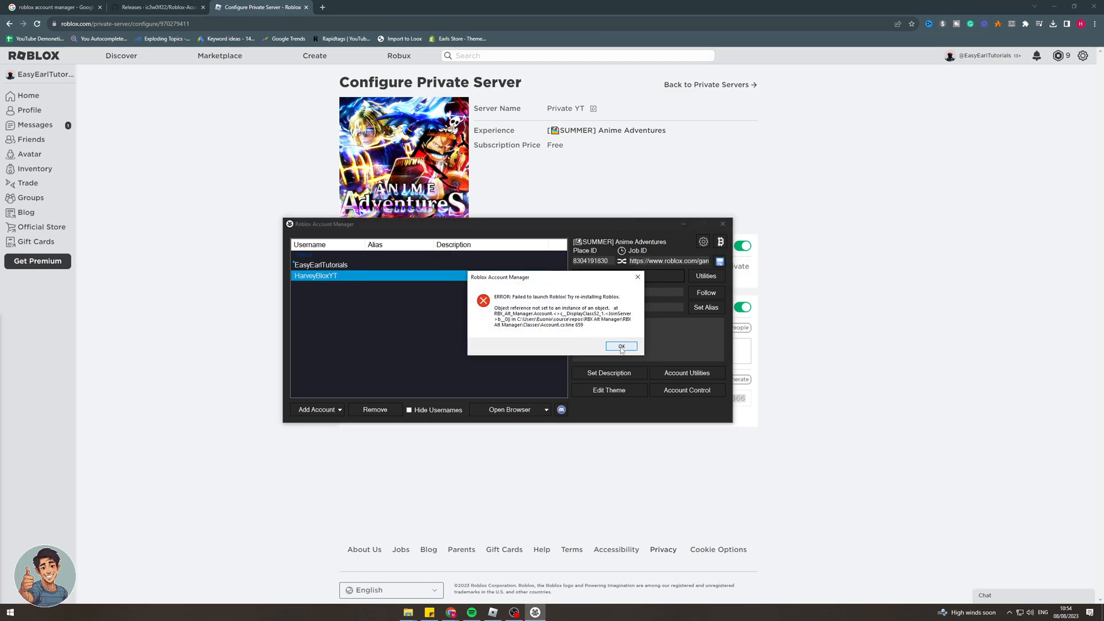
pyautogui.click(621, 346)
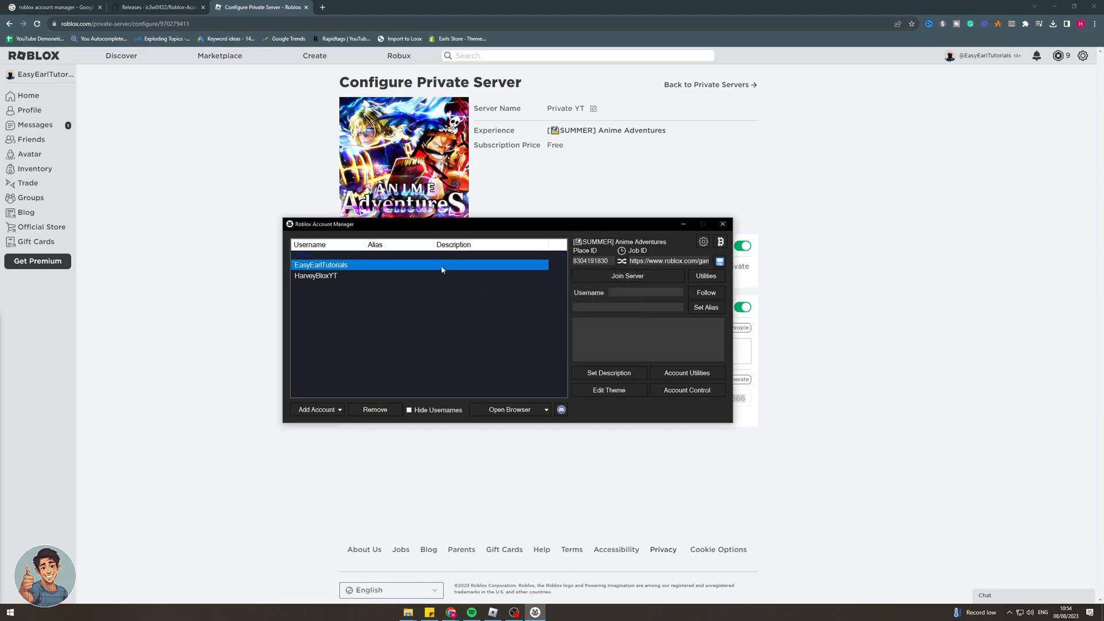
# - Retry joining the private server twice, dismissing the app-picker prompt and 'Failed to launch Roblox' errors
pyautogui.click(316, 275)
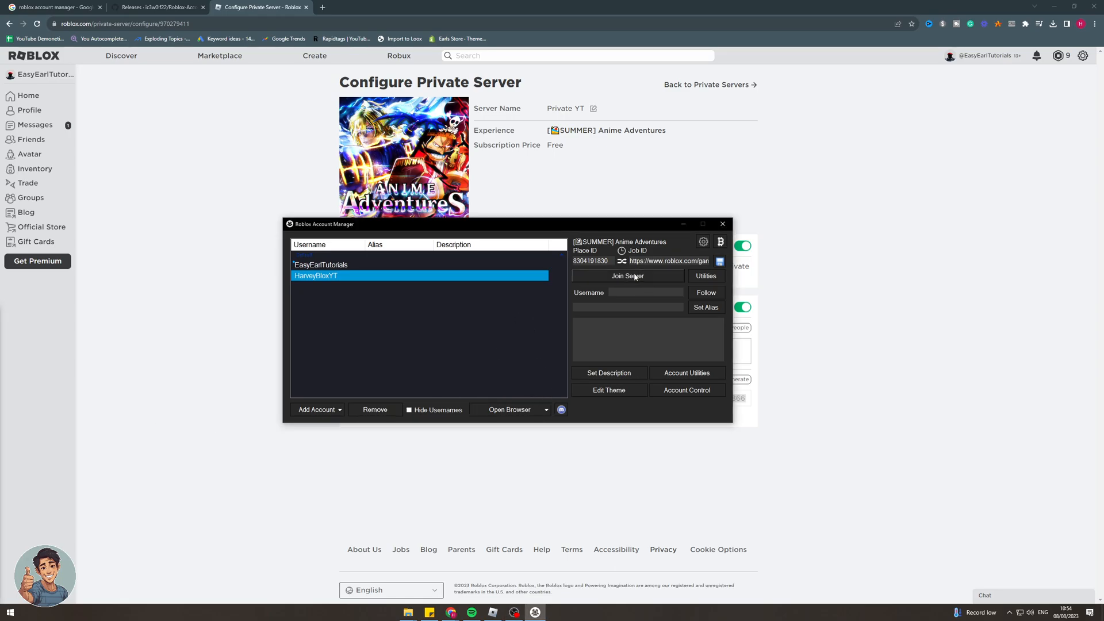
pyautogui.click(627, 276)
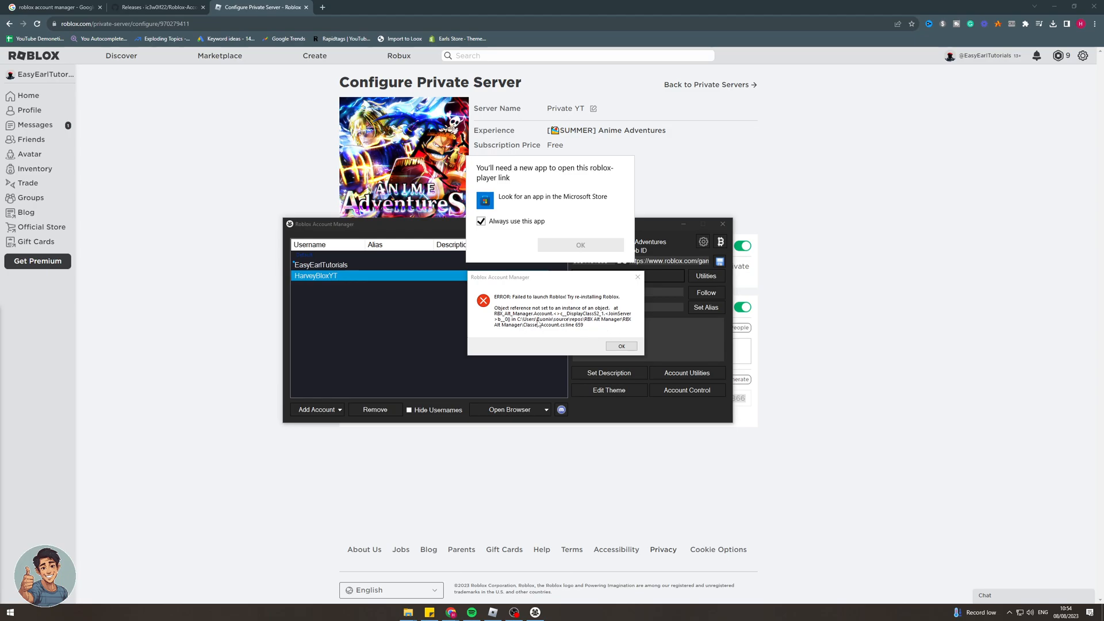
pyautogui.click(580, 245)
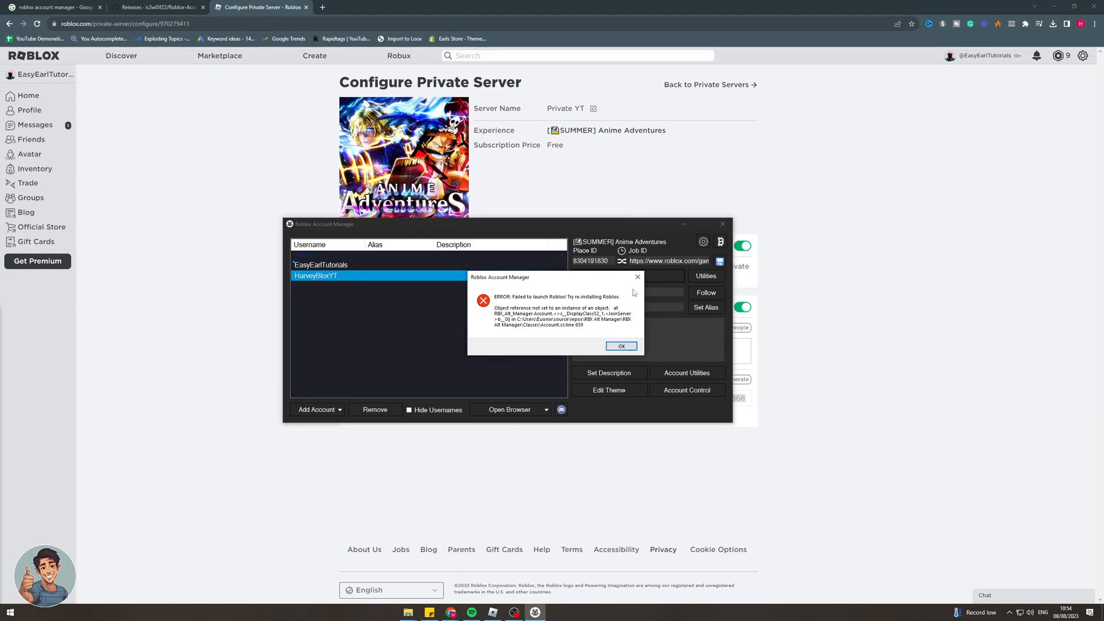
pyautogui.click(622, 346)
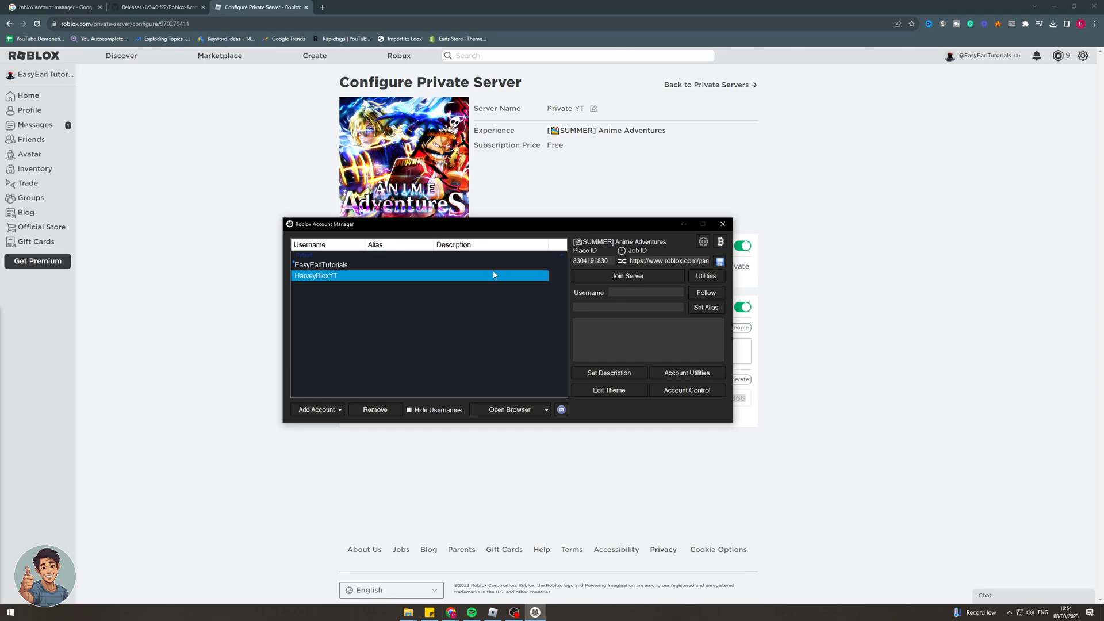
pyautogui.click(626, 275)
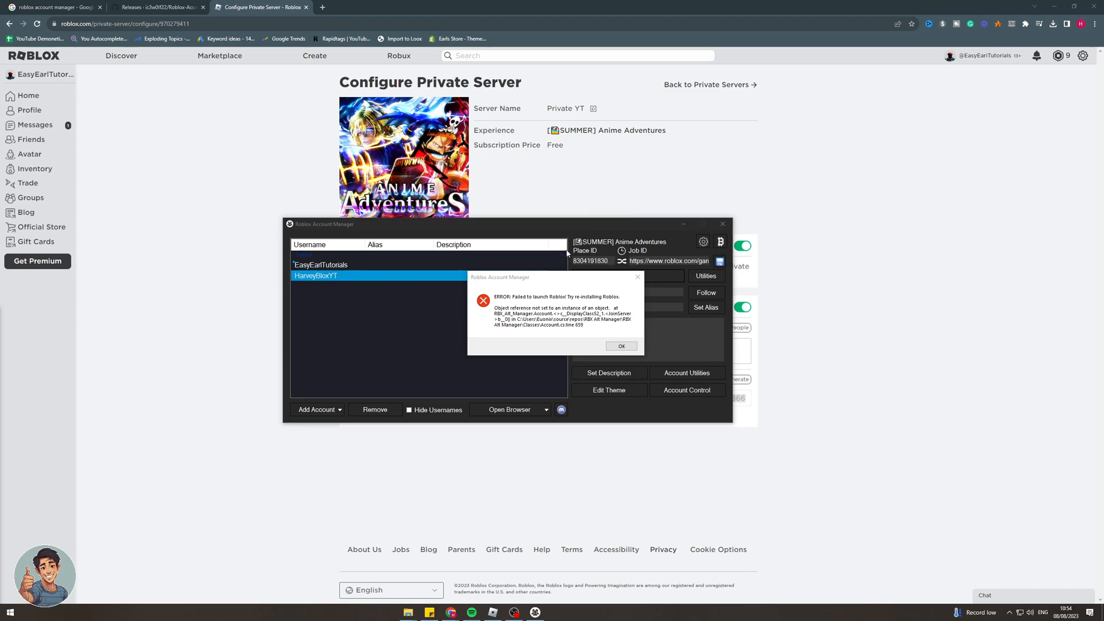
pyautogui.click(621, 346)
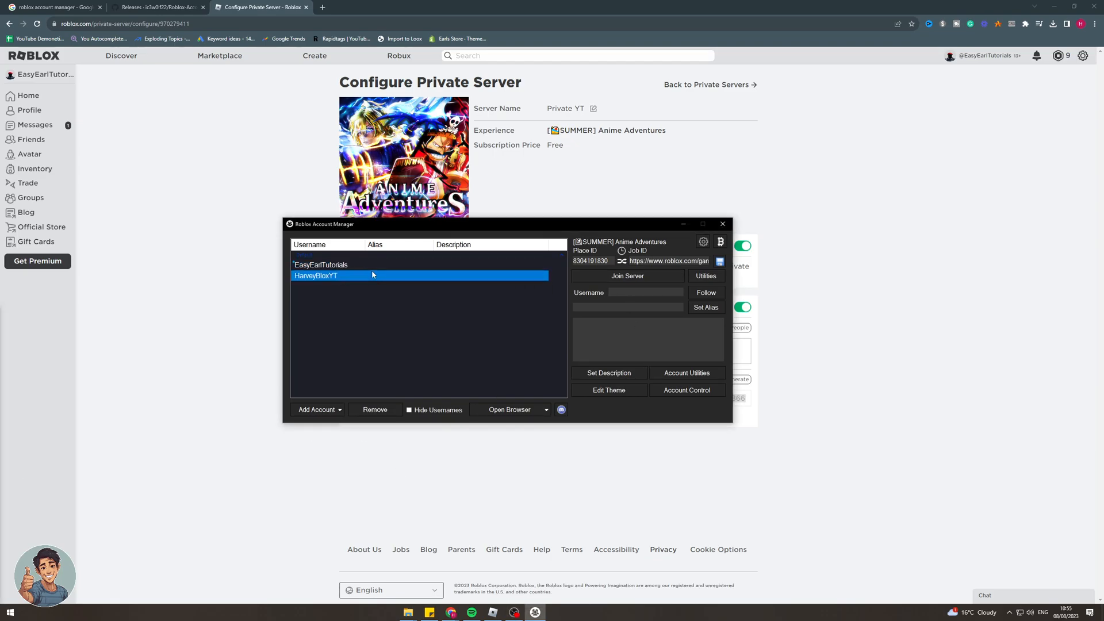
# - Select the first account, move the account manager aside, and close the full-screen Roblox app
pyautogui.click(320, 264)
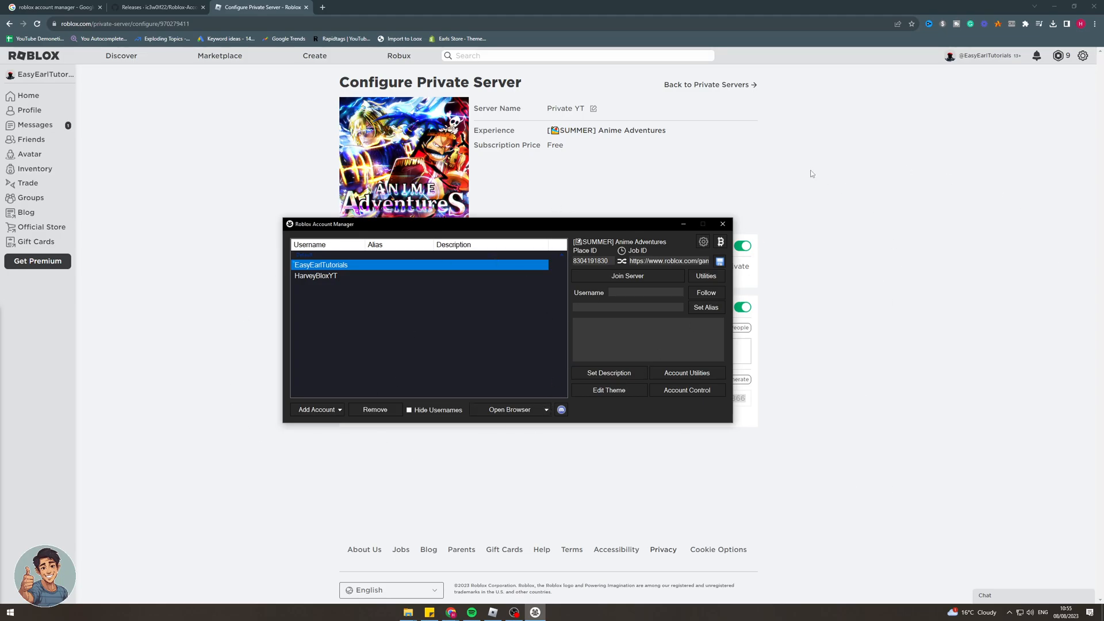
pyautogui.moveTo(326, 175)
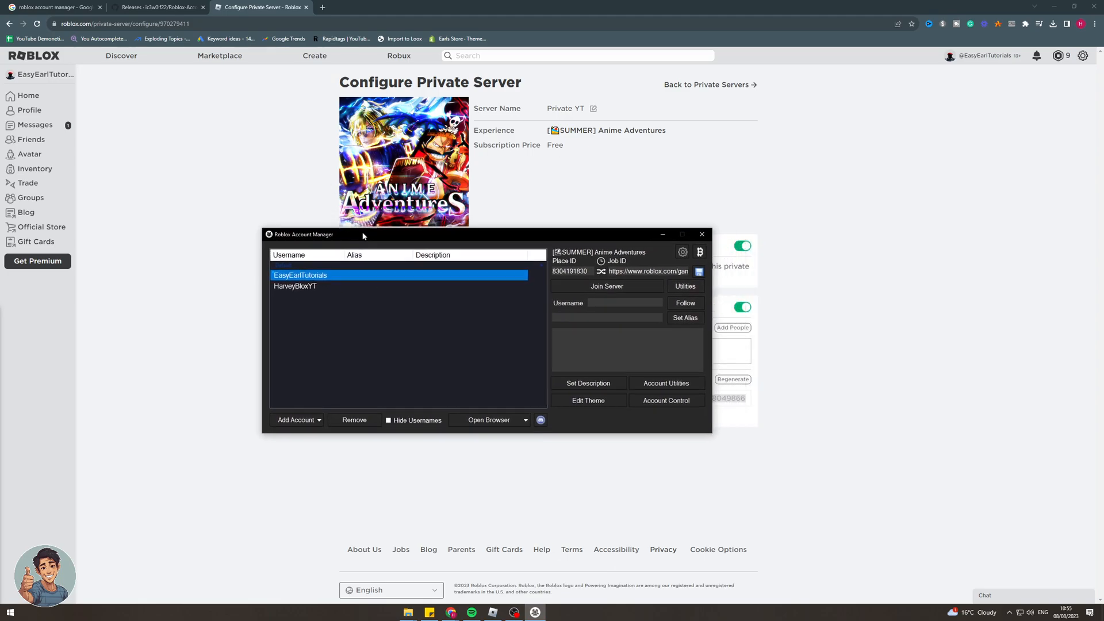
pyautogui.moveTo(363, 234); pyautogui.dragTo(320, 236)
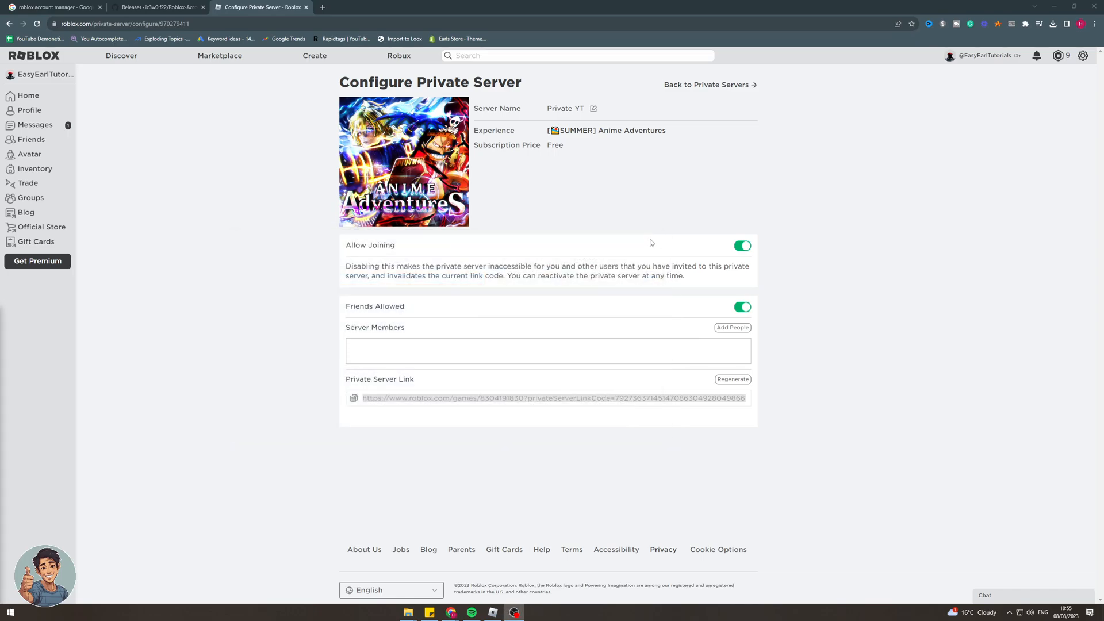
pyautogui.moveTo(190, 260)
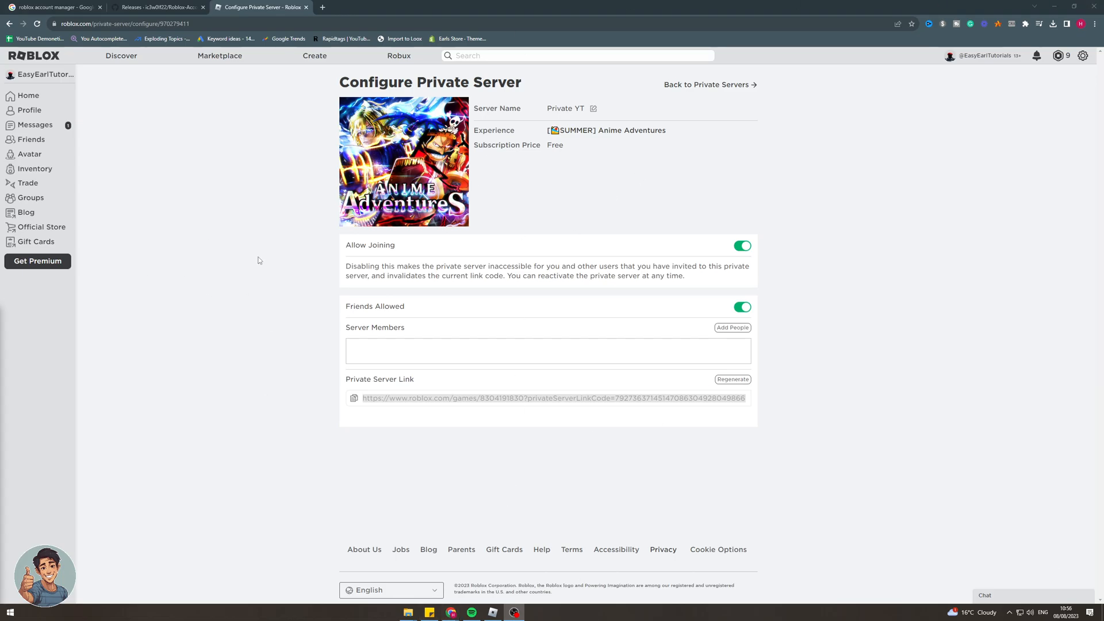
pyautogui.moveTo(329, 276)
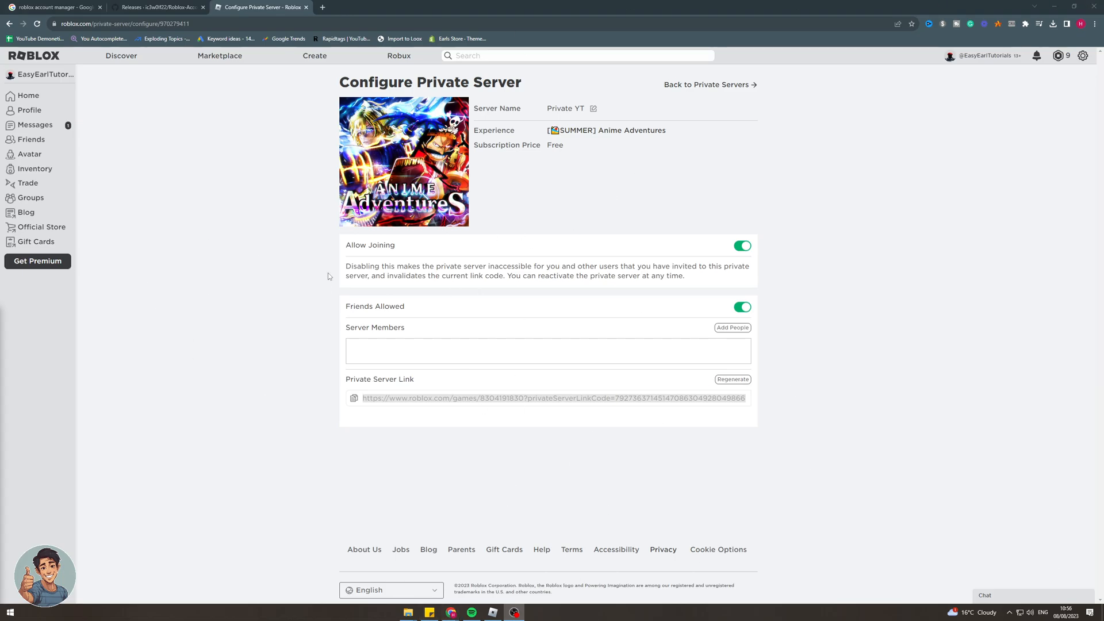
pyautogui.moveTo(563, 209)
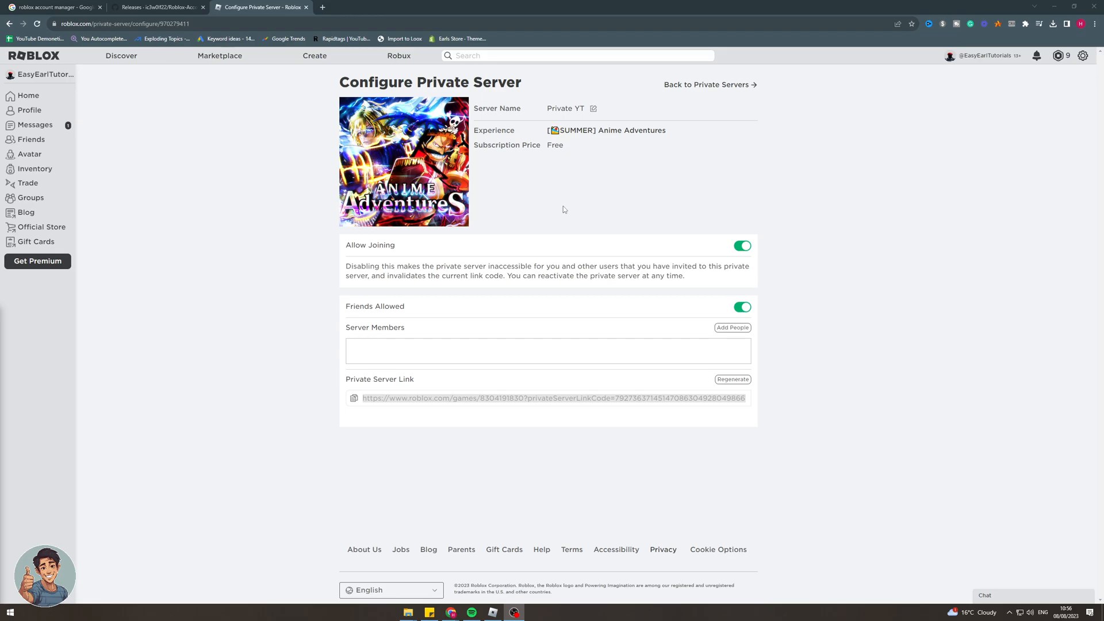
pyautogui.moveTo(561, 208)
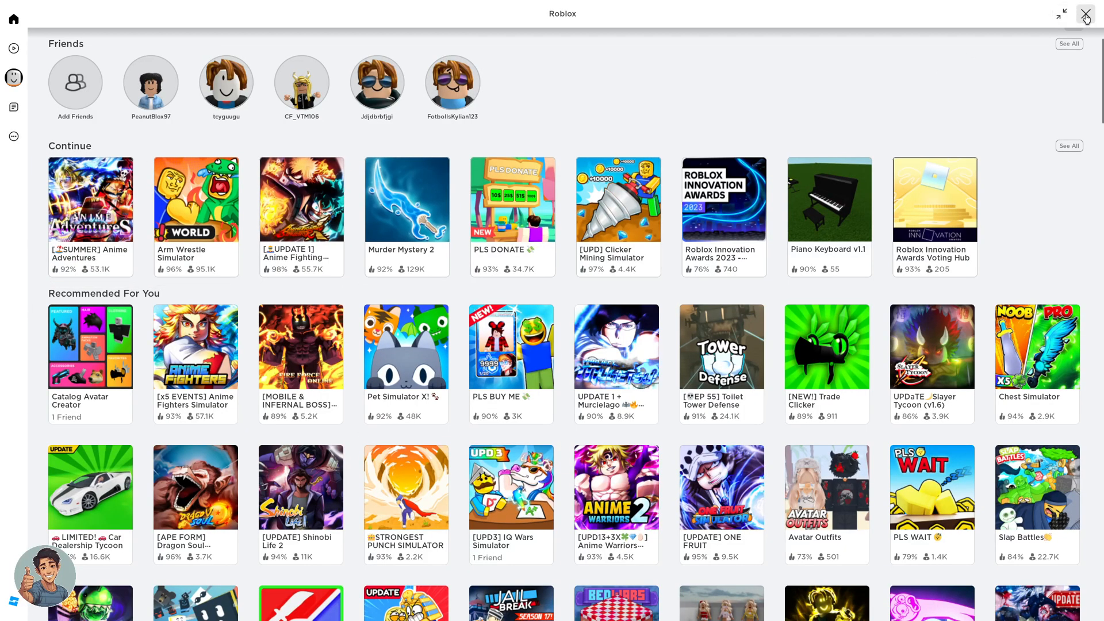
pyautogui.click(1086, 13)
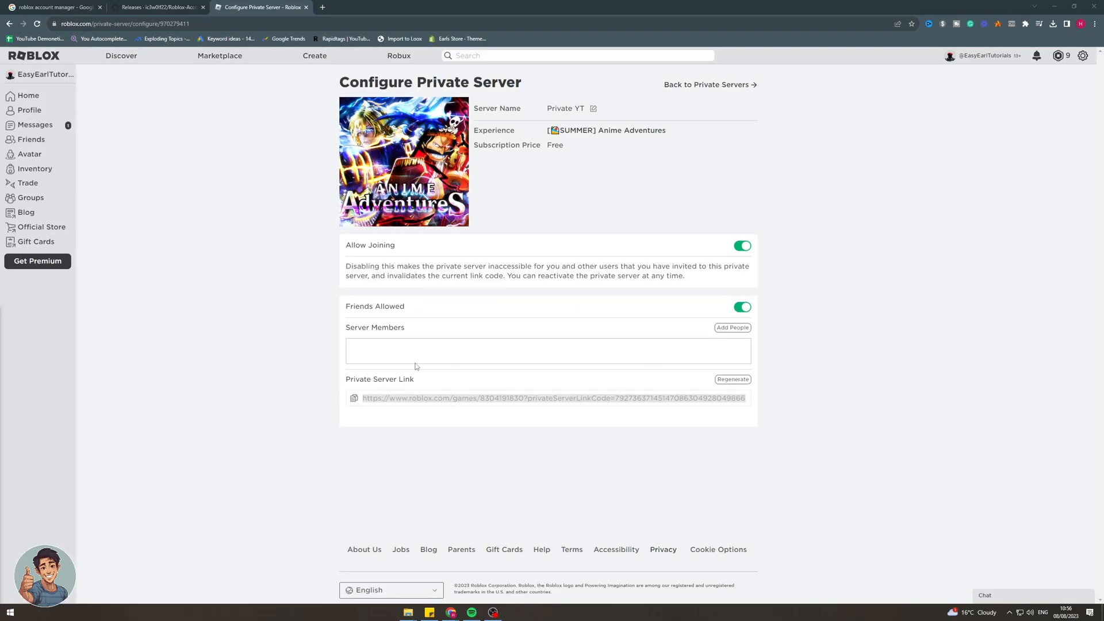
pyautogui.doubleClick(370, 244)
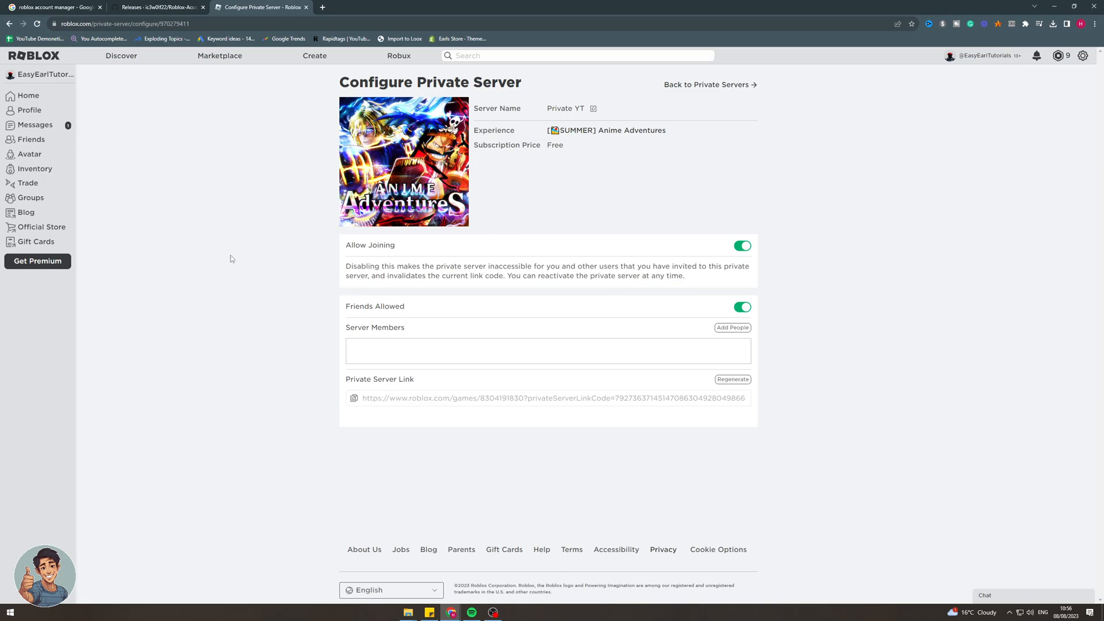
pyautogui.moveTo(79, 321)
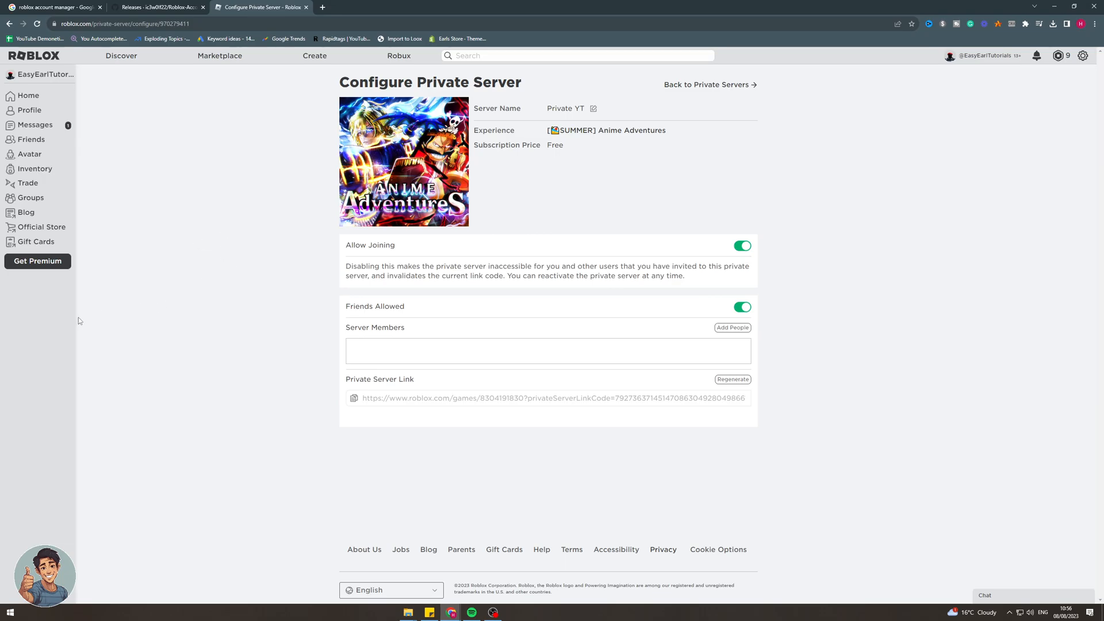